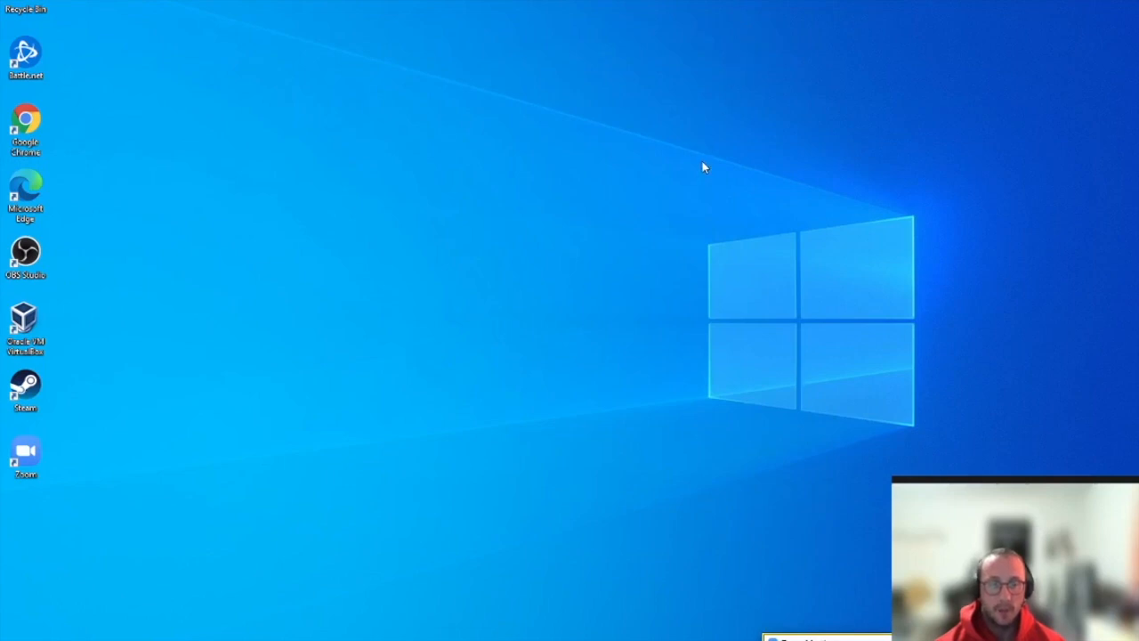
mouse_move(596, 345)
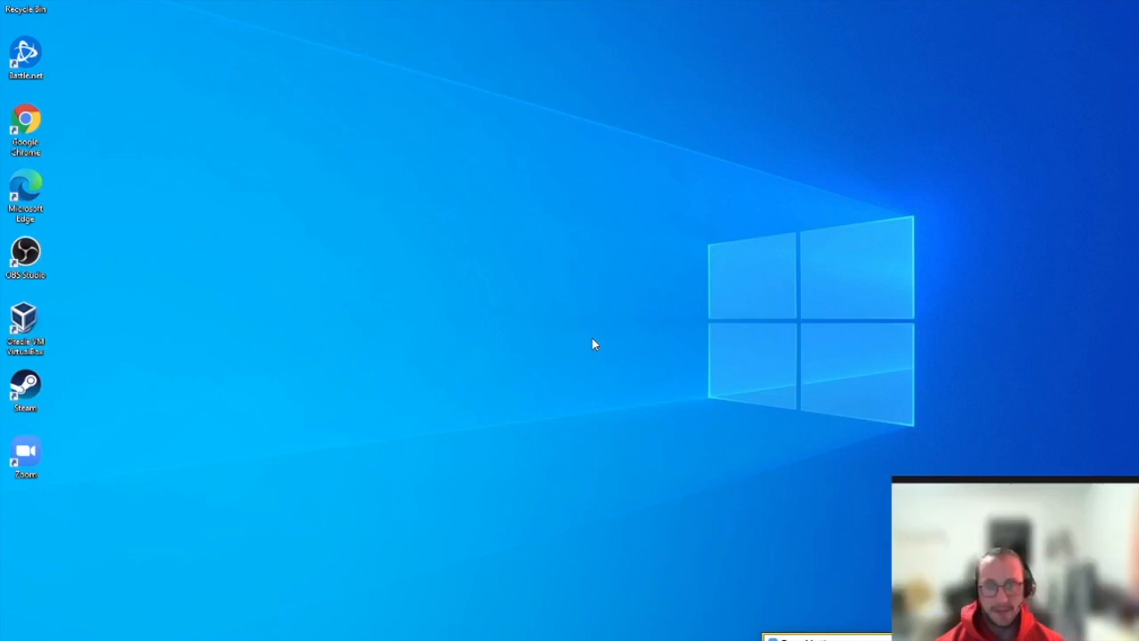
mouse_move(574, 385)
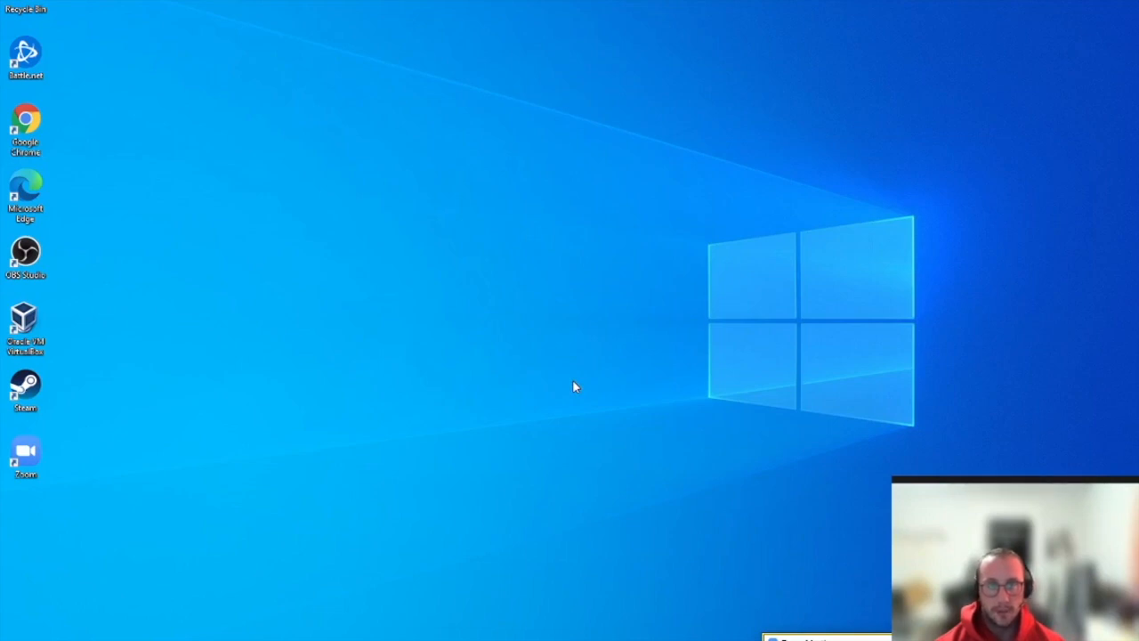
mouse_move(565, 390)
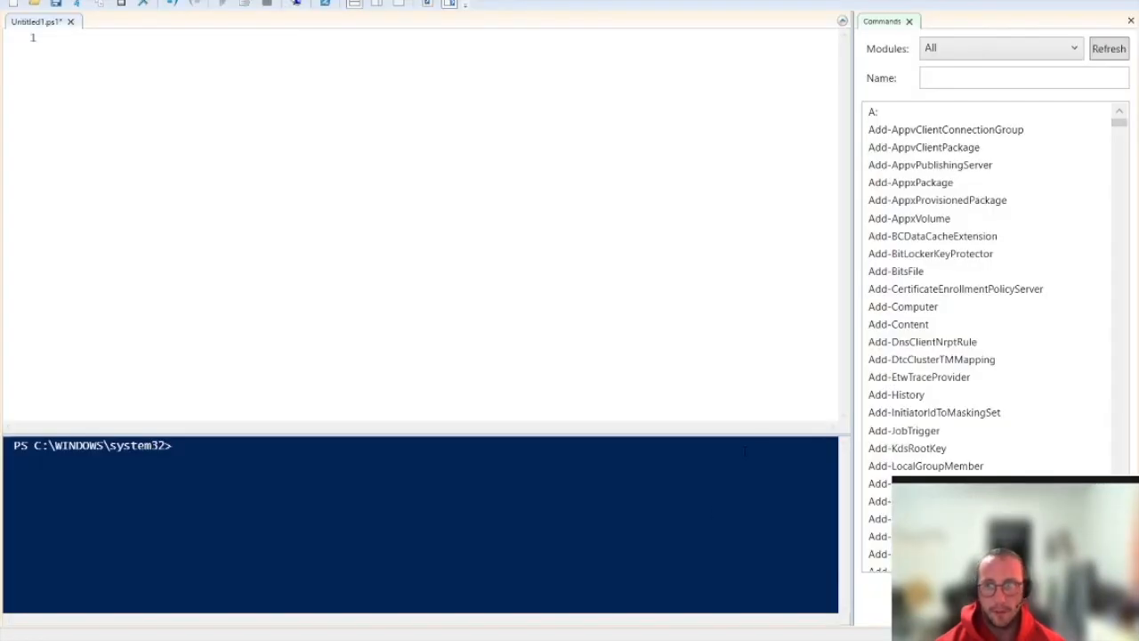
mouse_move(251, 170)
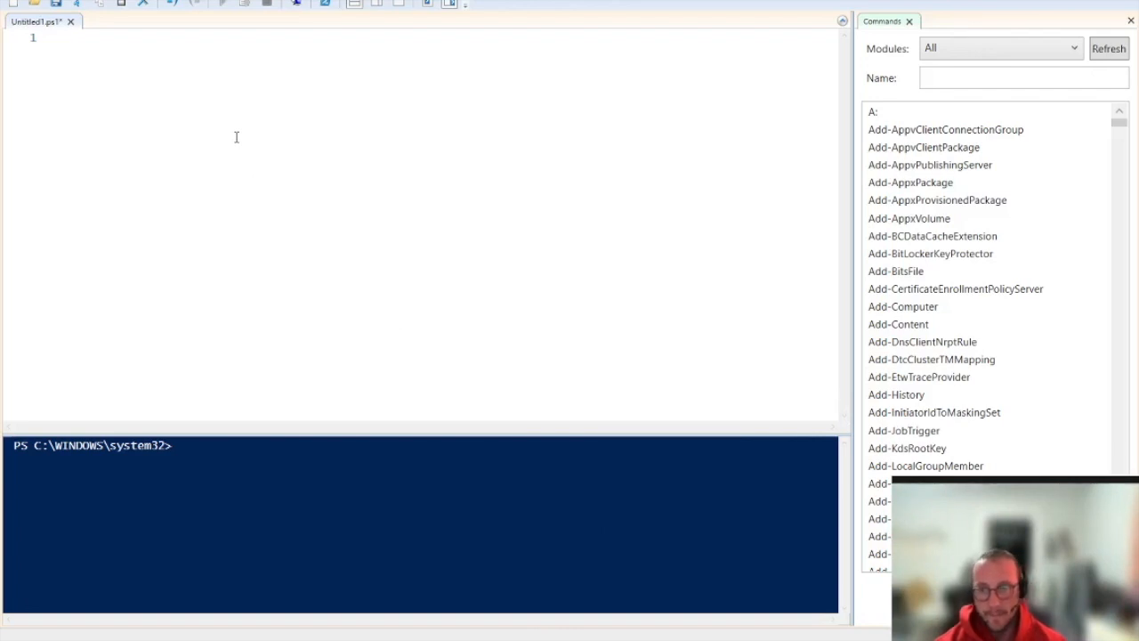
- Focus the empty Untitled1.ps1 script pane and type $ to begin a variable on line 1
left_click(58, 37)
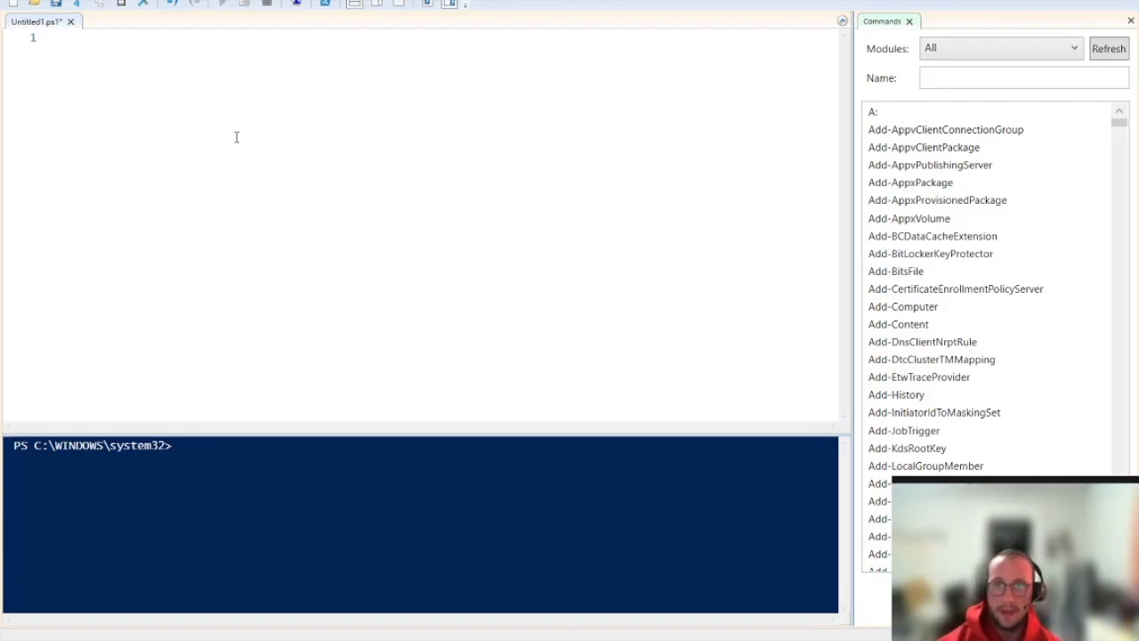
left_click(57, 38)
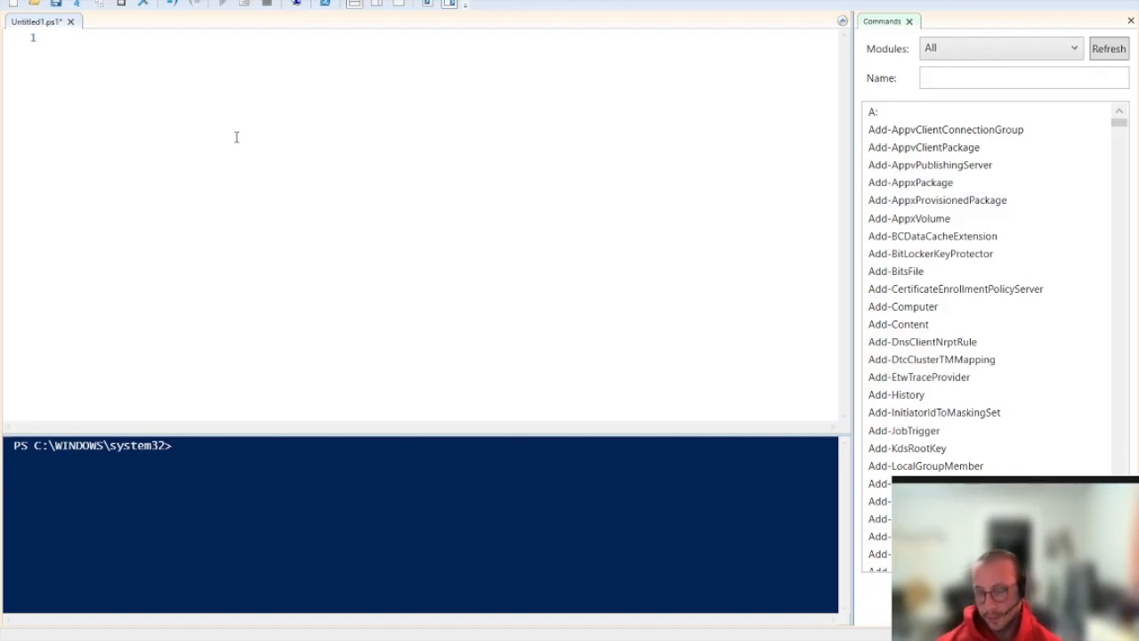
type("$")
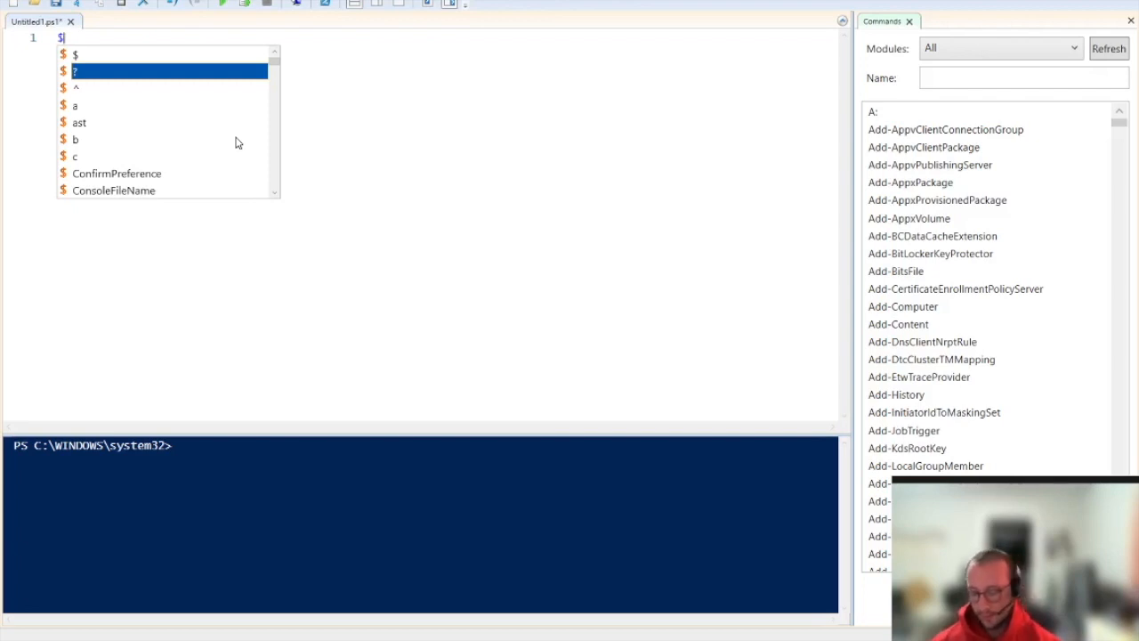
- Assign $GivenName="Richard" on line 1, fixing the capitalisation of the variable name
type("GivenNAME")
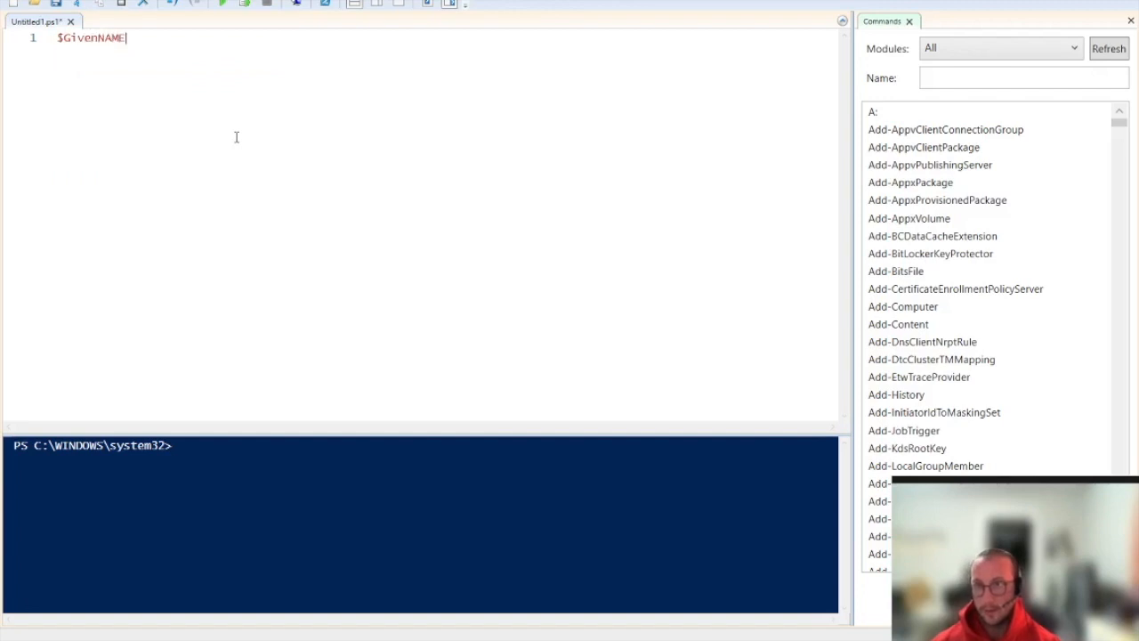
key("Backspace")
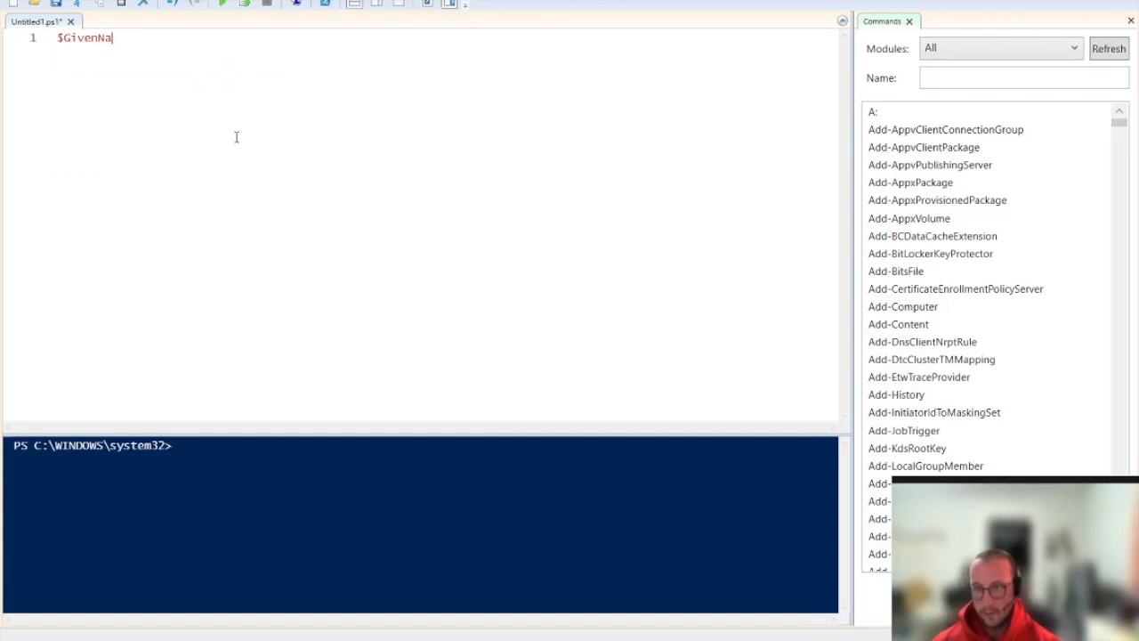
type("me=")
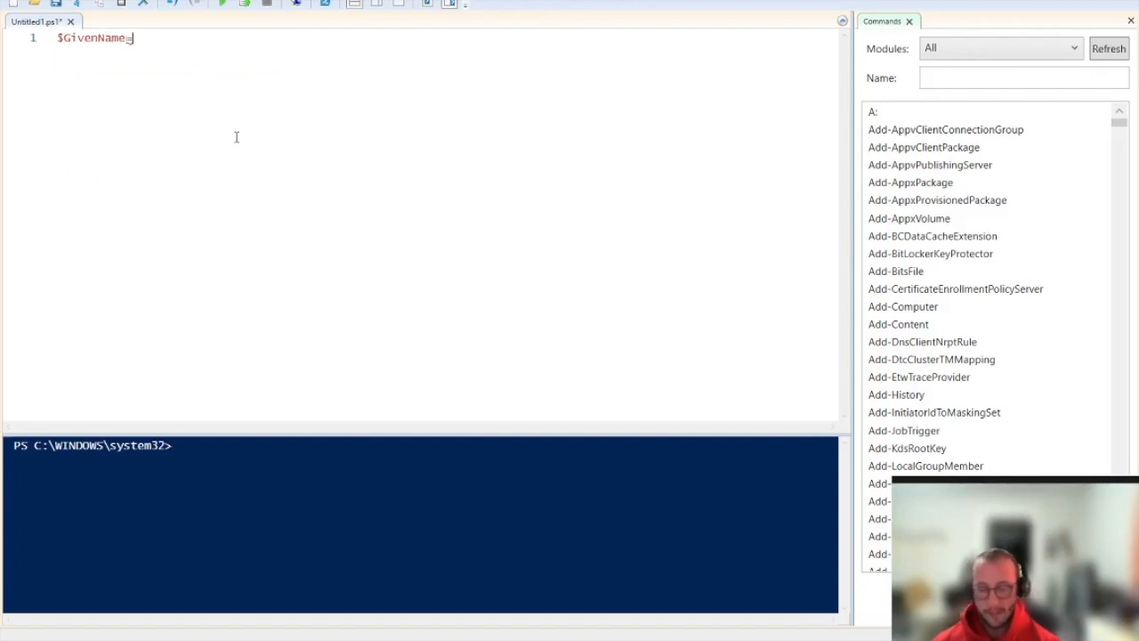
type("\"")
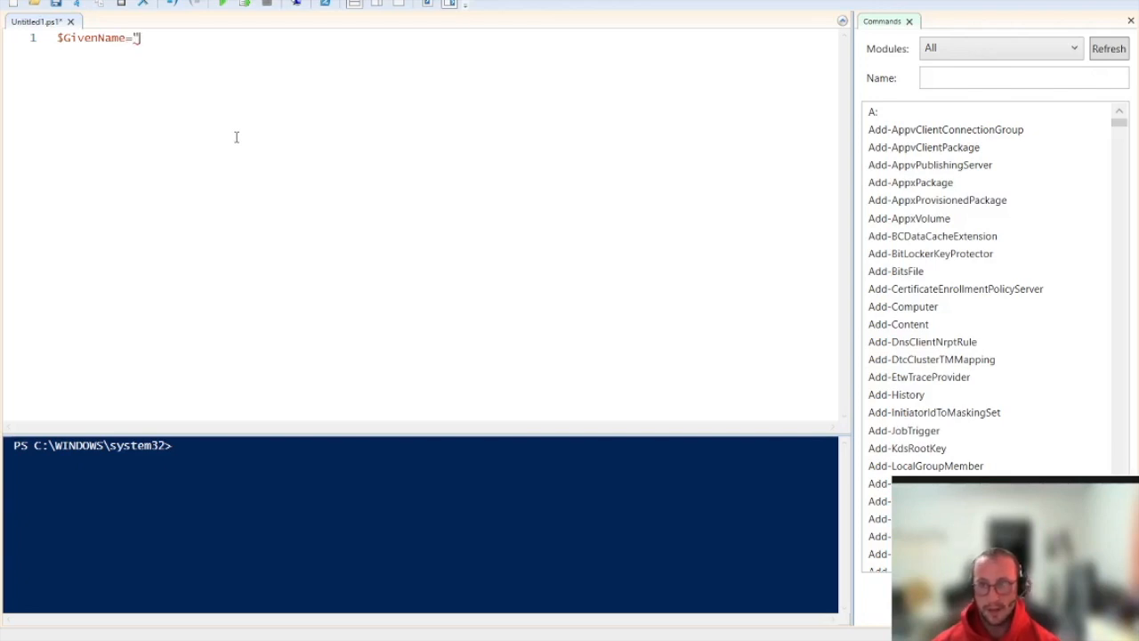
type("Richard")
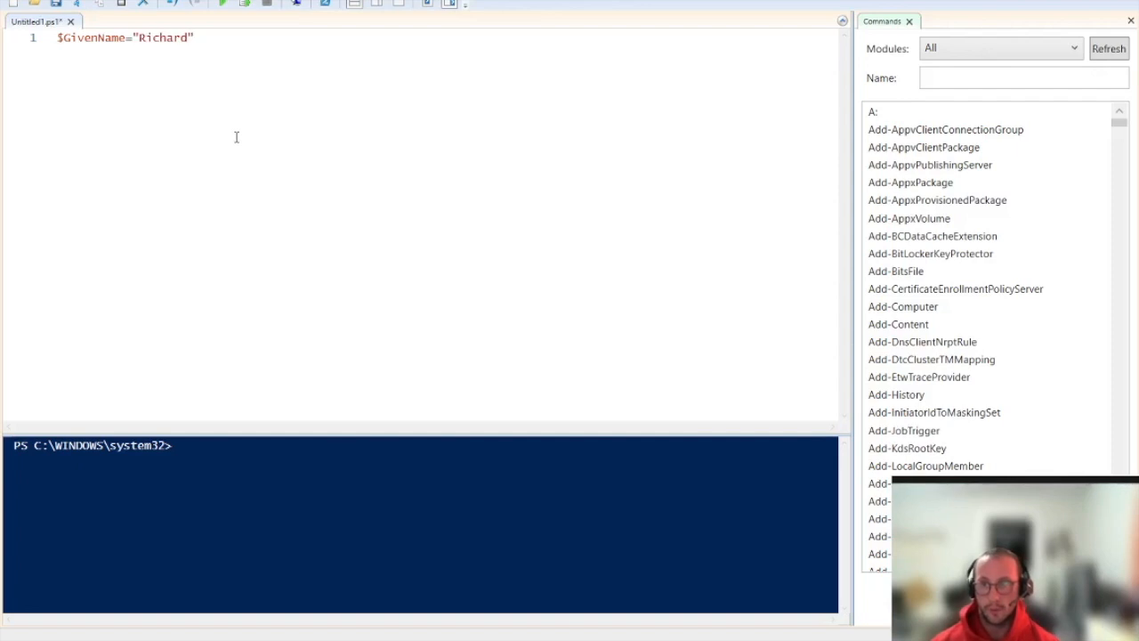
key("Return")
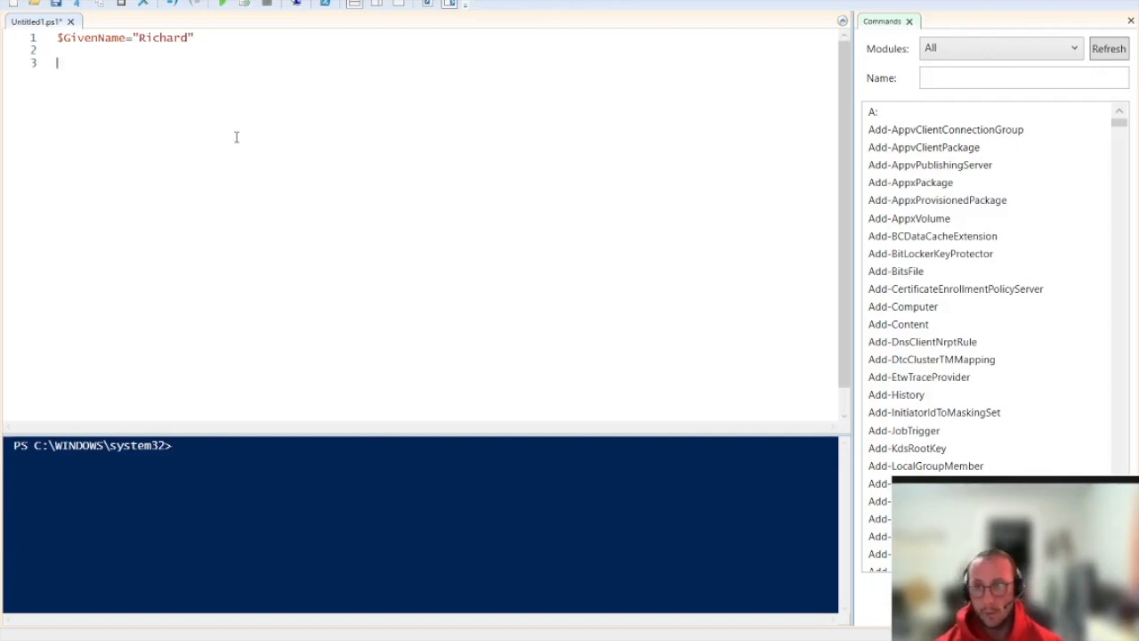
- Echo $GivenName on line 3 and run it so the console prints Richard
type("$GivenName")
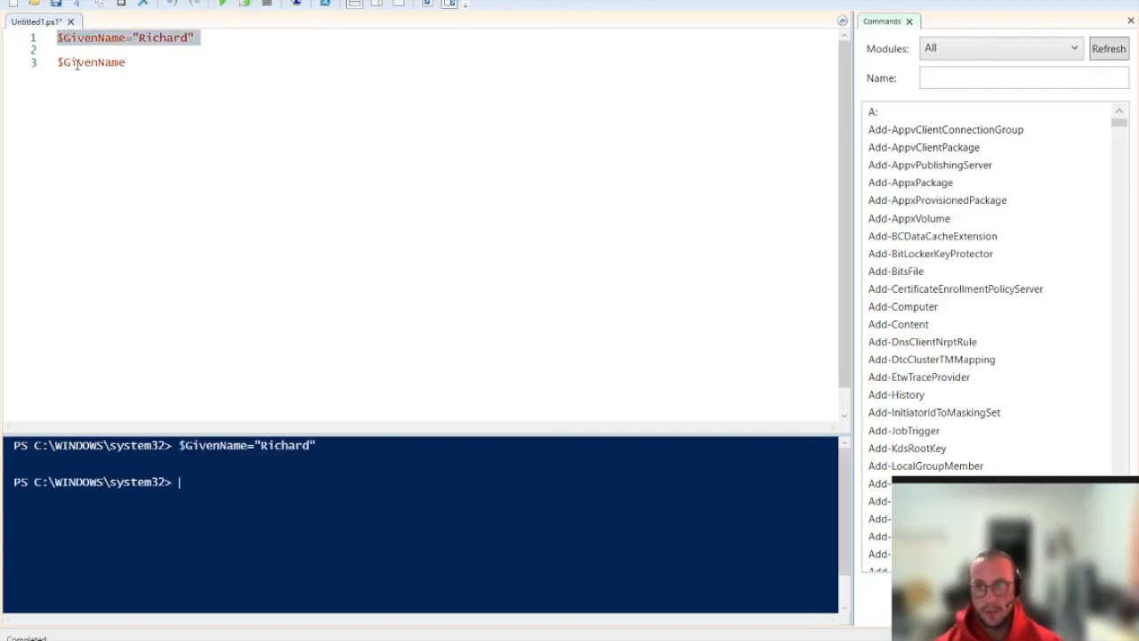
left_click(245, 4)
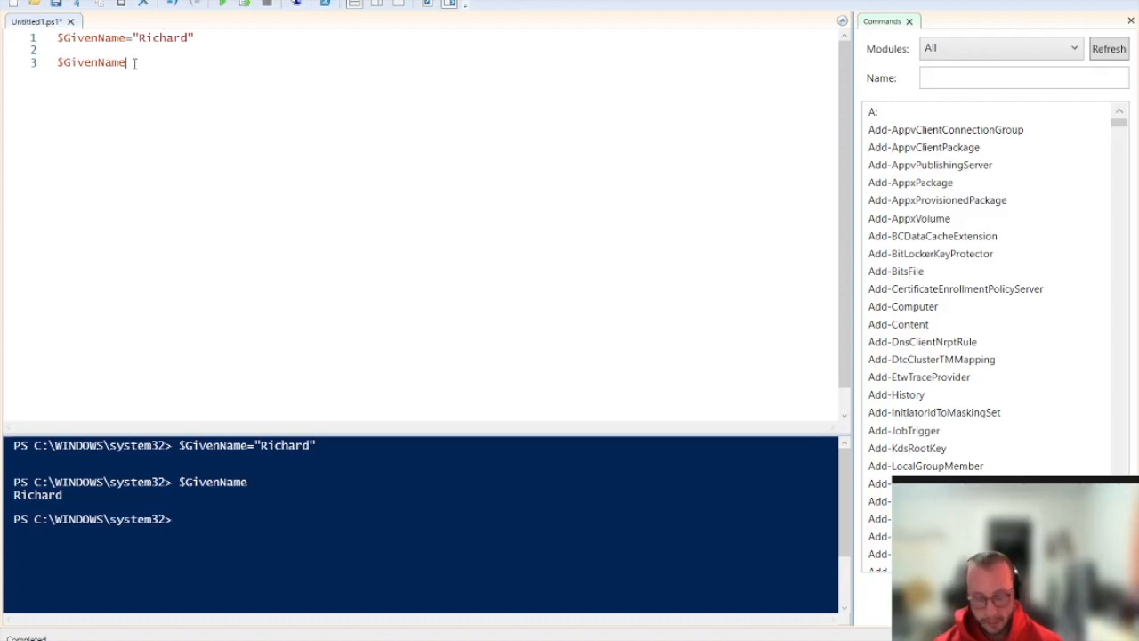
key("Return")
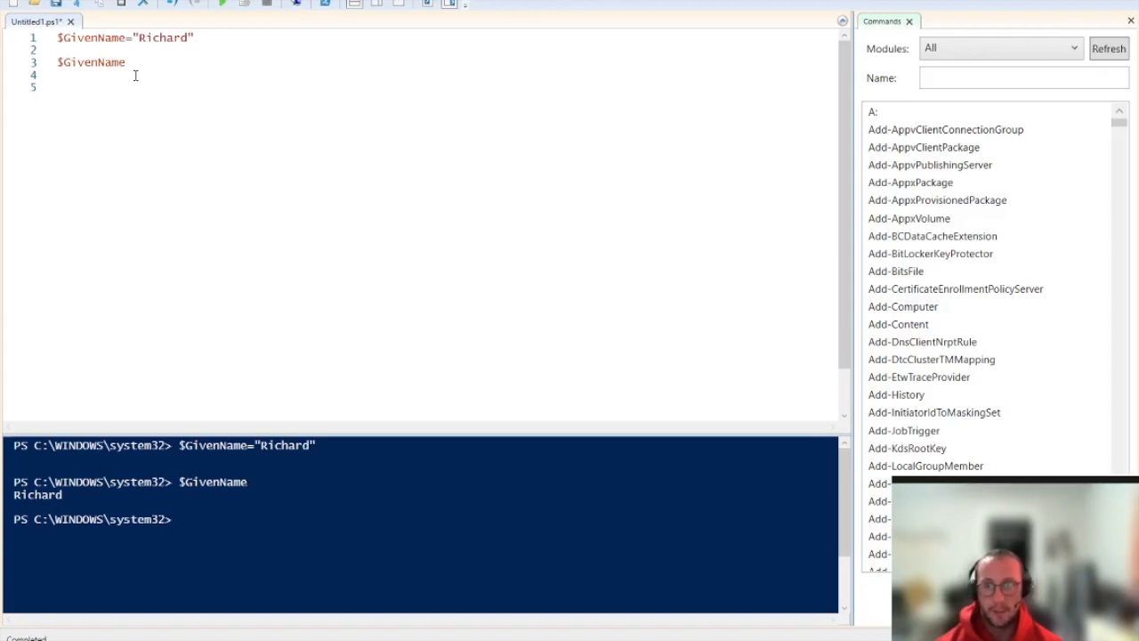
left_click(57, 87)
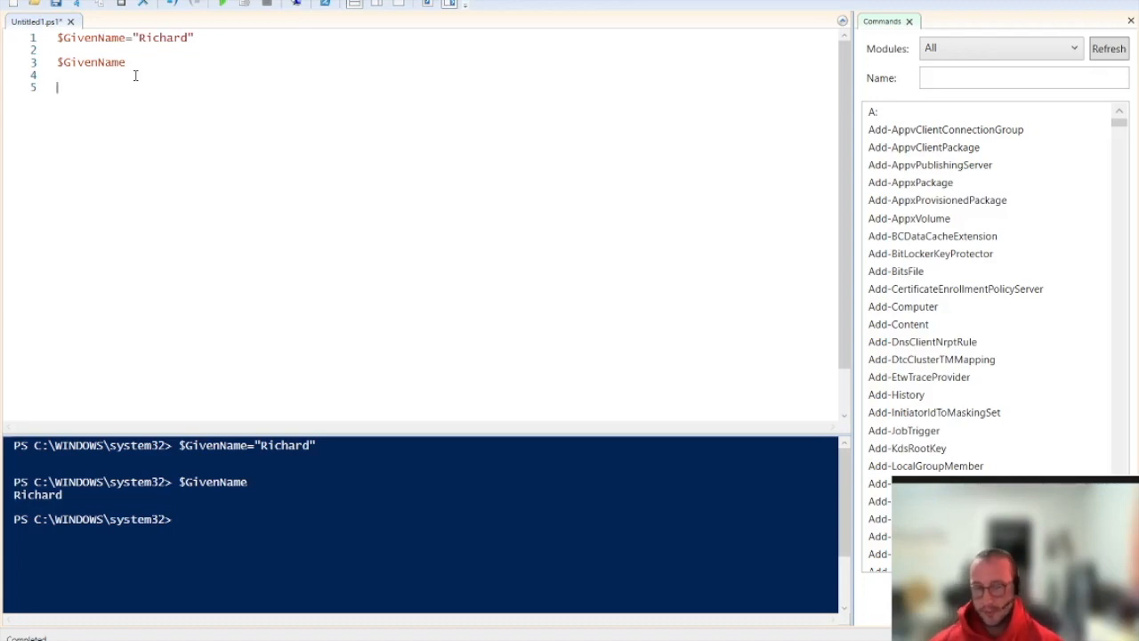
- Write $Value1=1, $Value3=3 and $Value10=10 on lines 5–7 and run them
type("$Value1=")
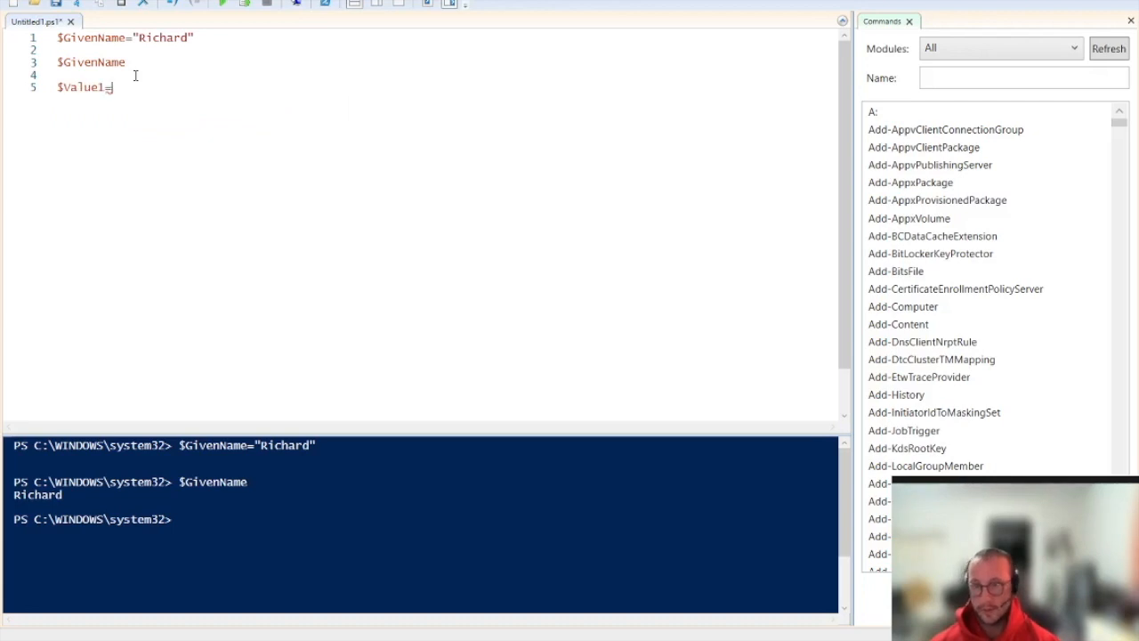
type("1")
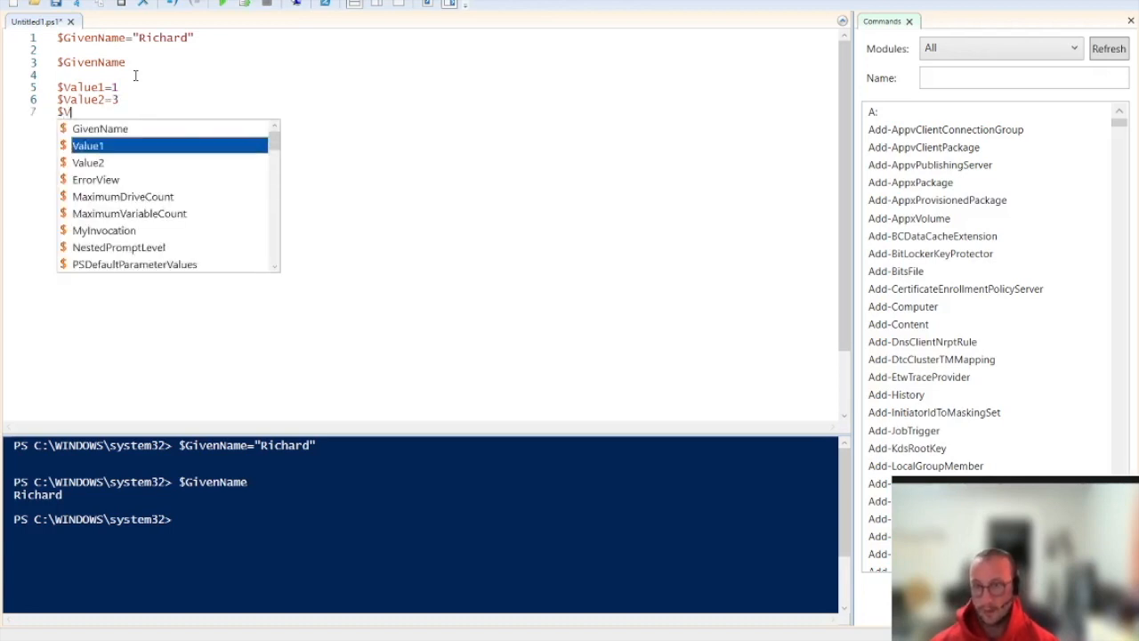
type("alue10=10")
left_click(89, 99)
type("3")
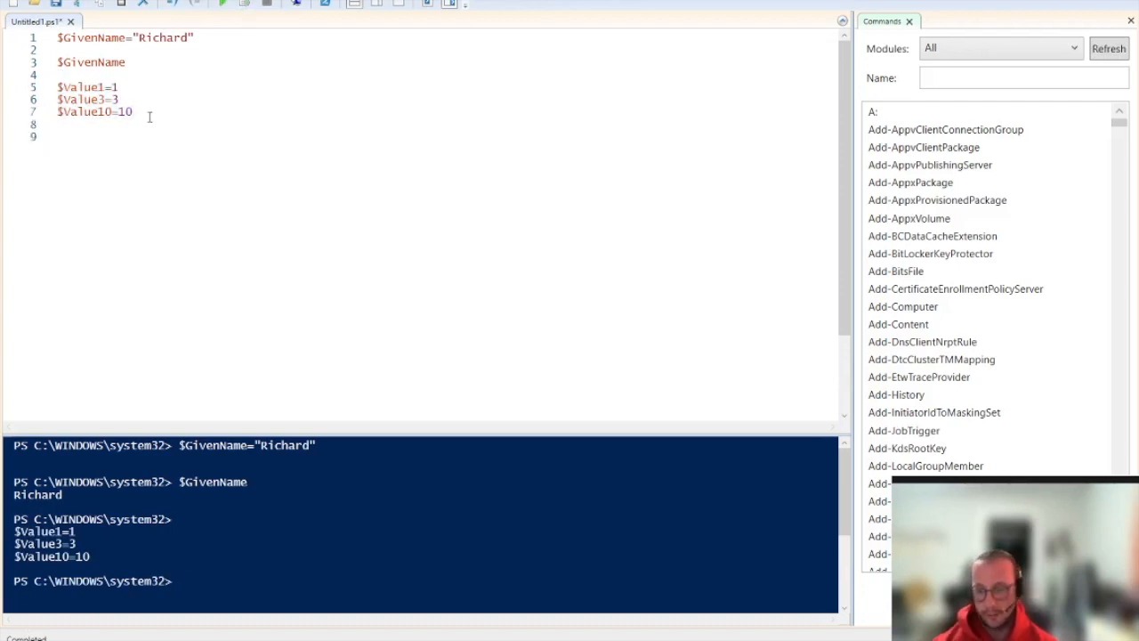
- Write $Result=$Value1+$Value3 on line 9 and run the assignment
type("$")
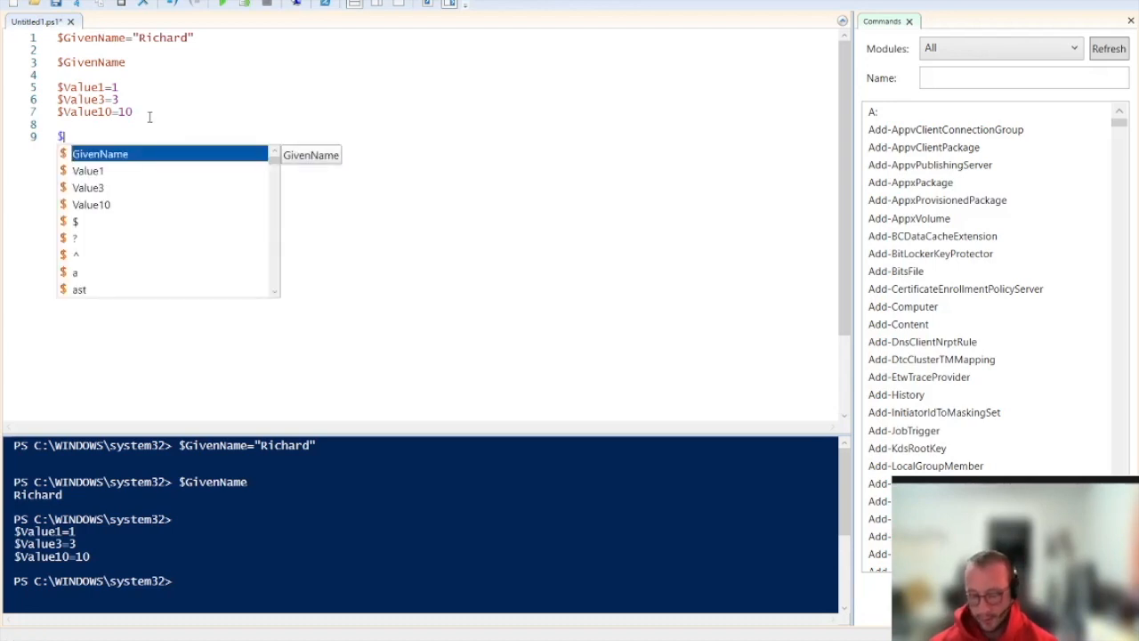
type("Value1")
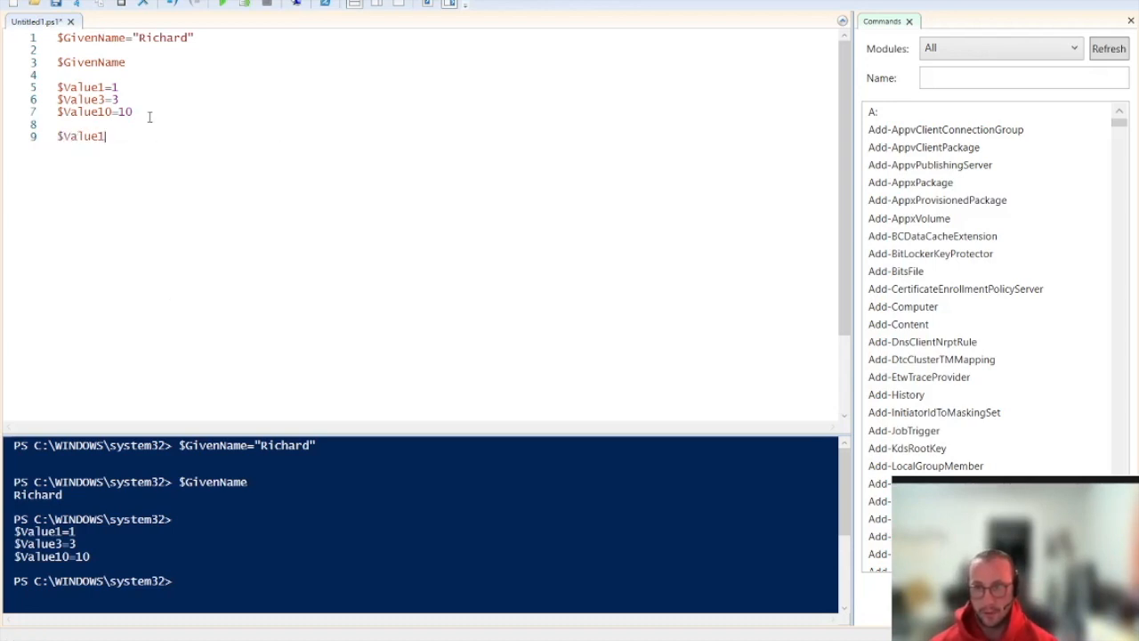
type("_")
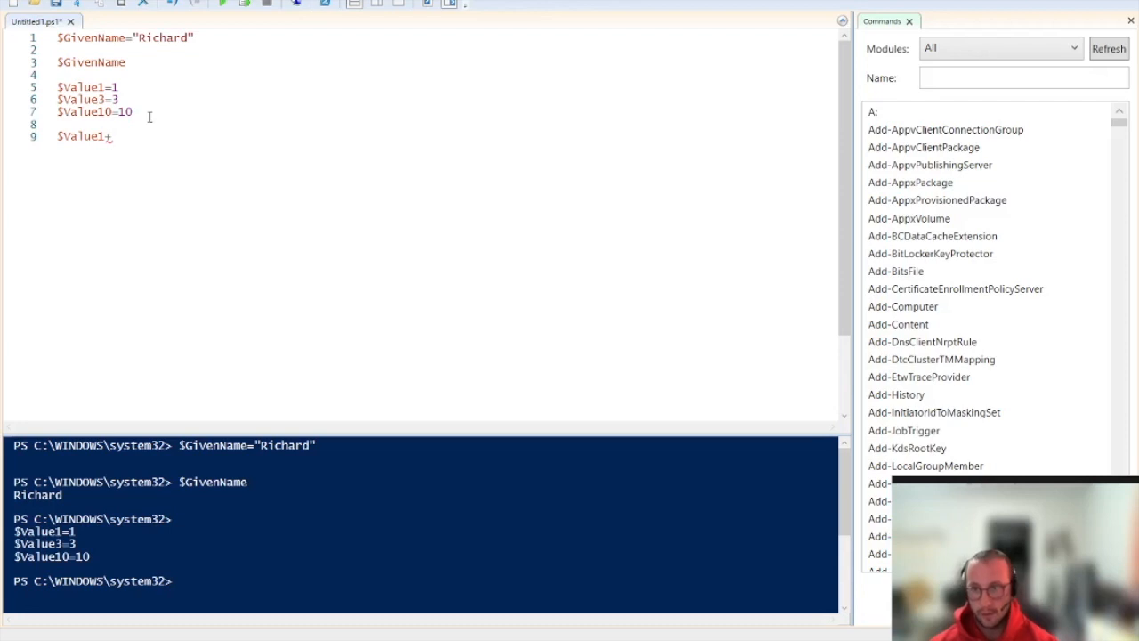
type("+$va")
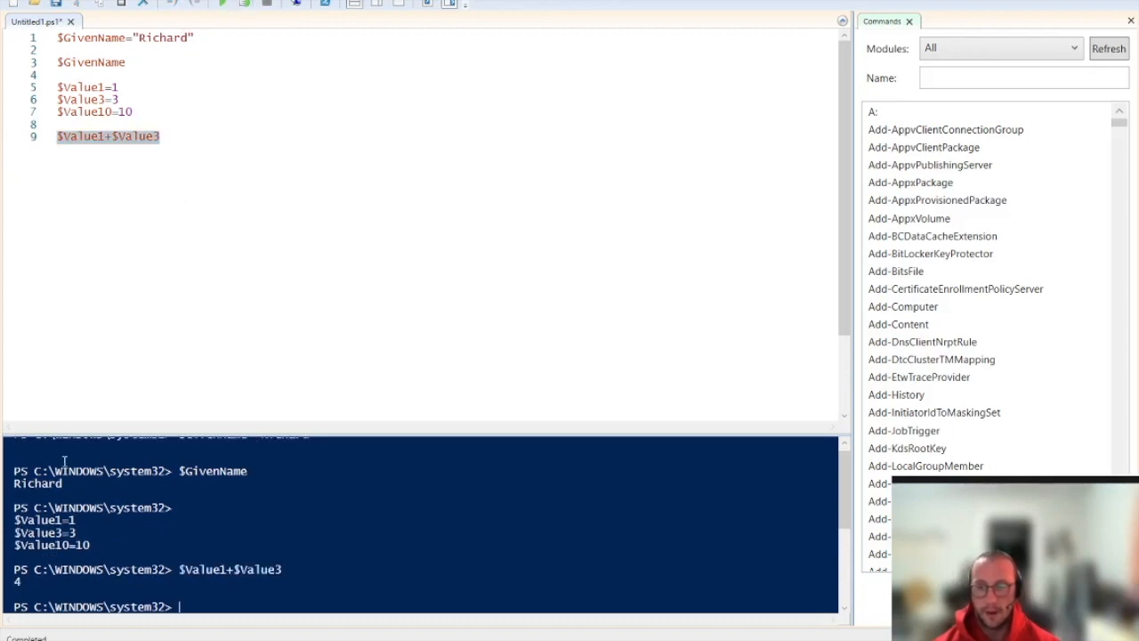
left_click(89, 135)
type("$")
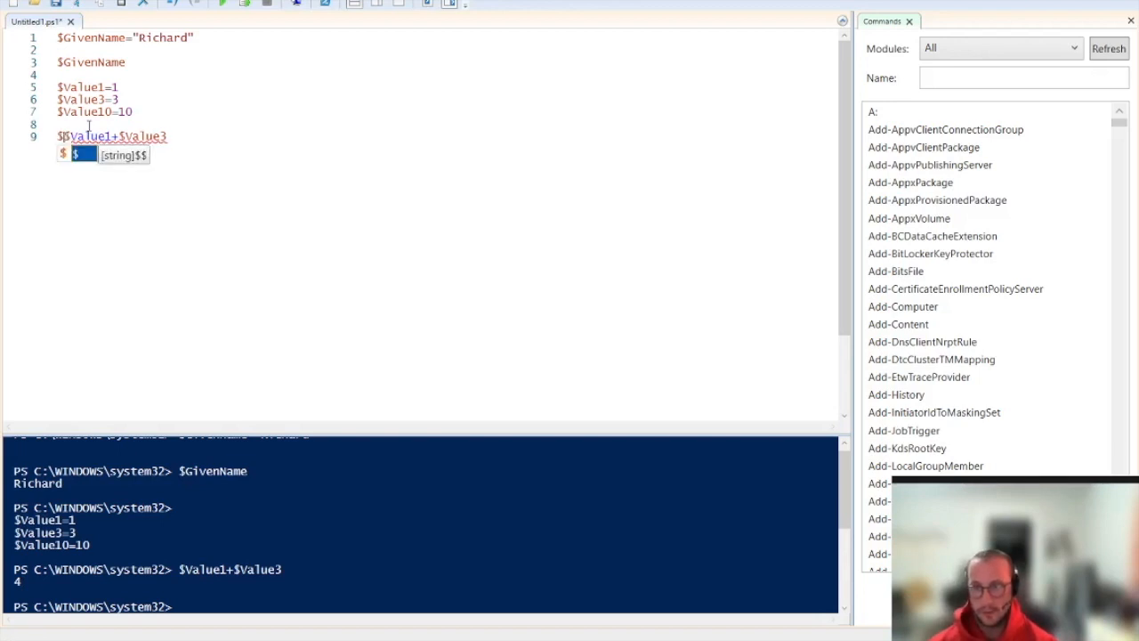
type("Resu")
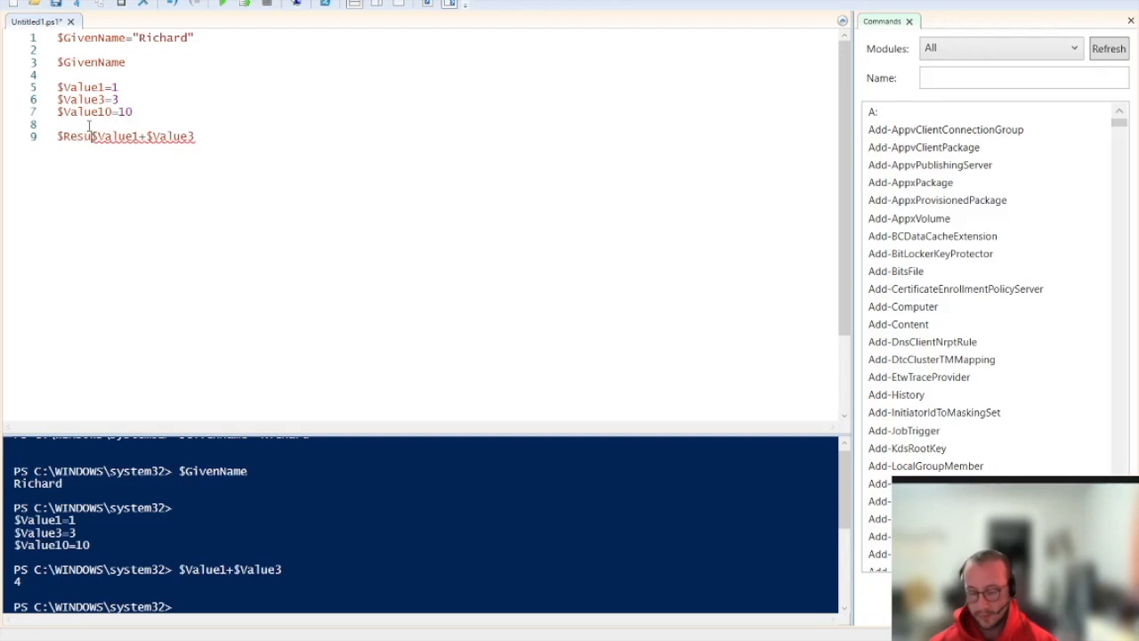
type("lt=")
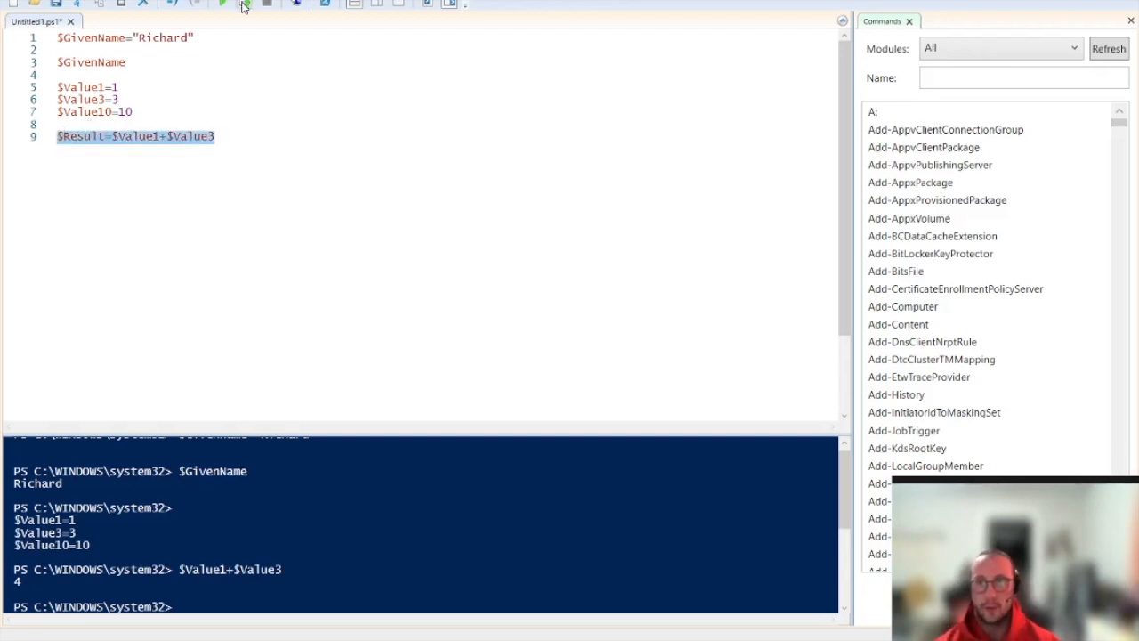
left_click(242, 6)
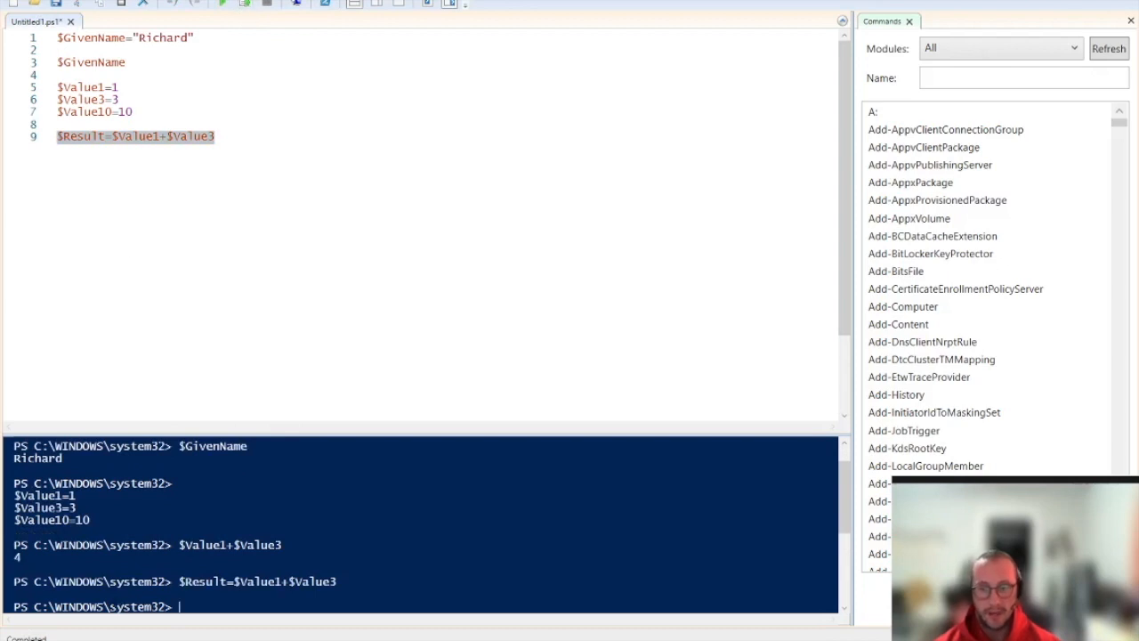
- Add a $Result line below and run it, printing 4
left_click(240, 136)
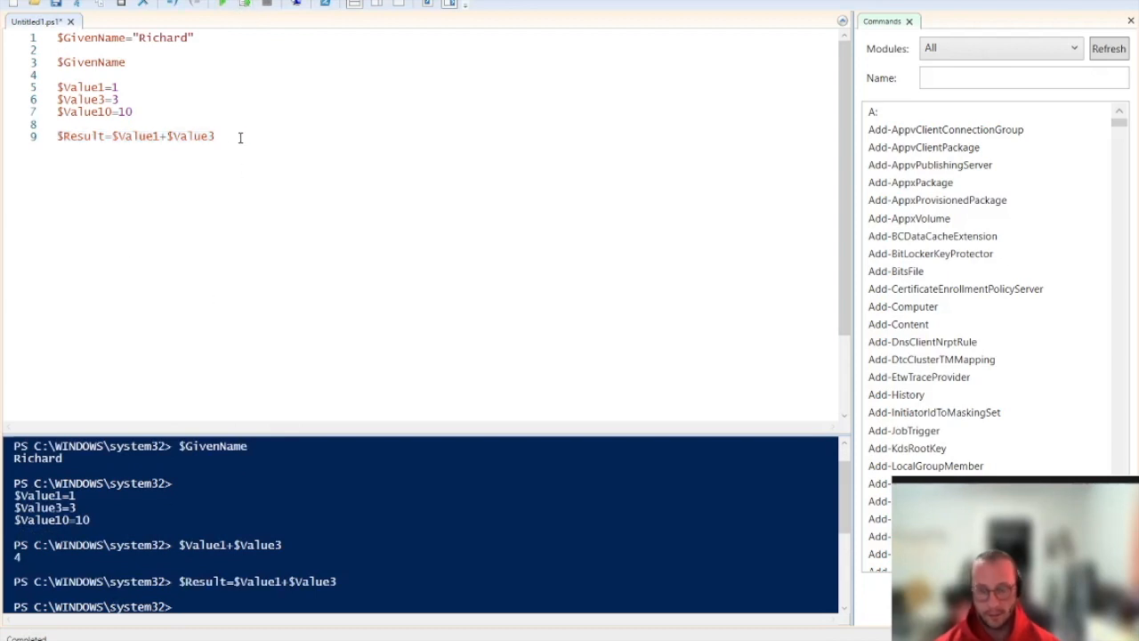
key("Enter")
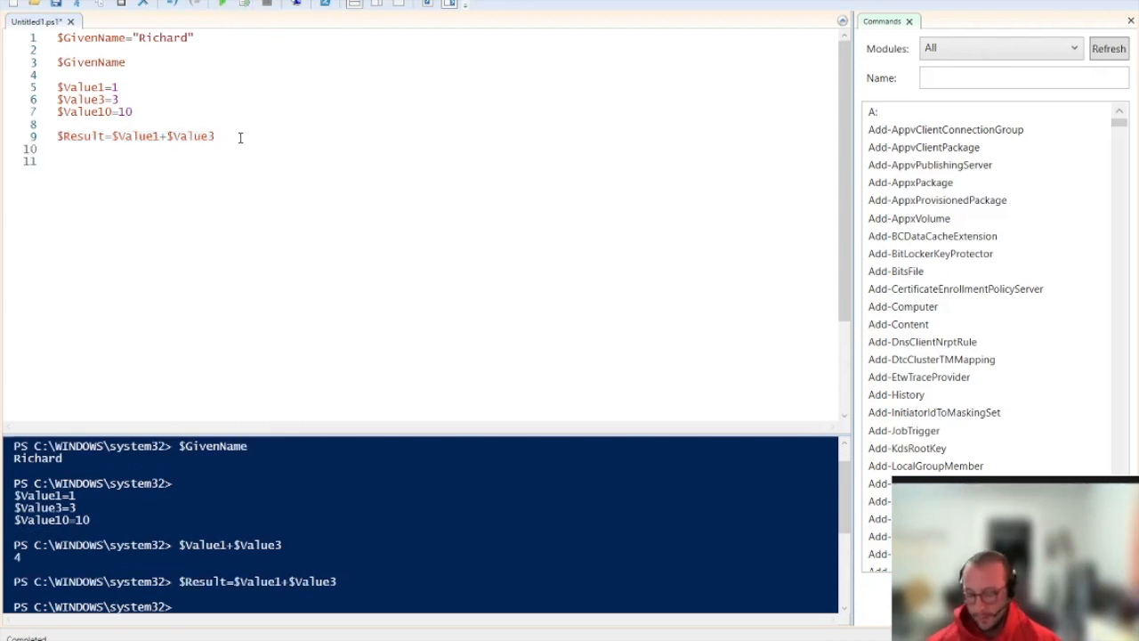
type("$Result")
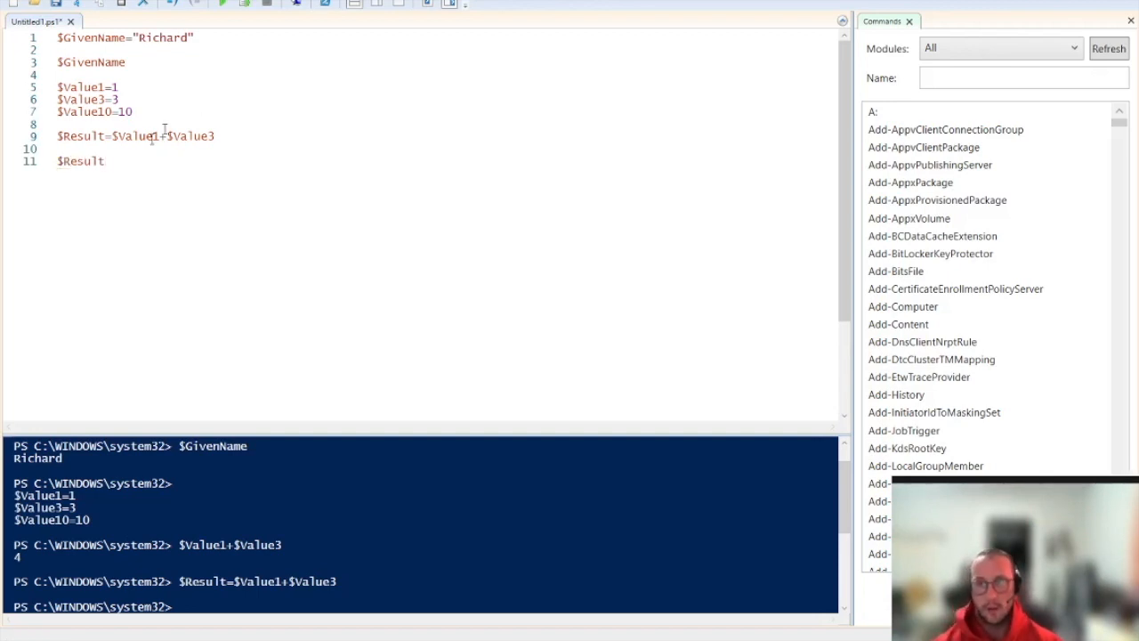
left_click(222, 4)
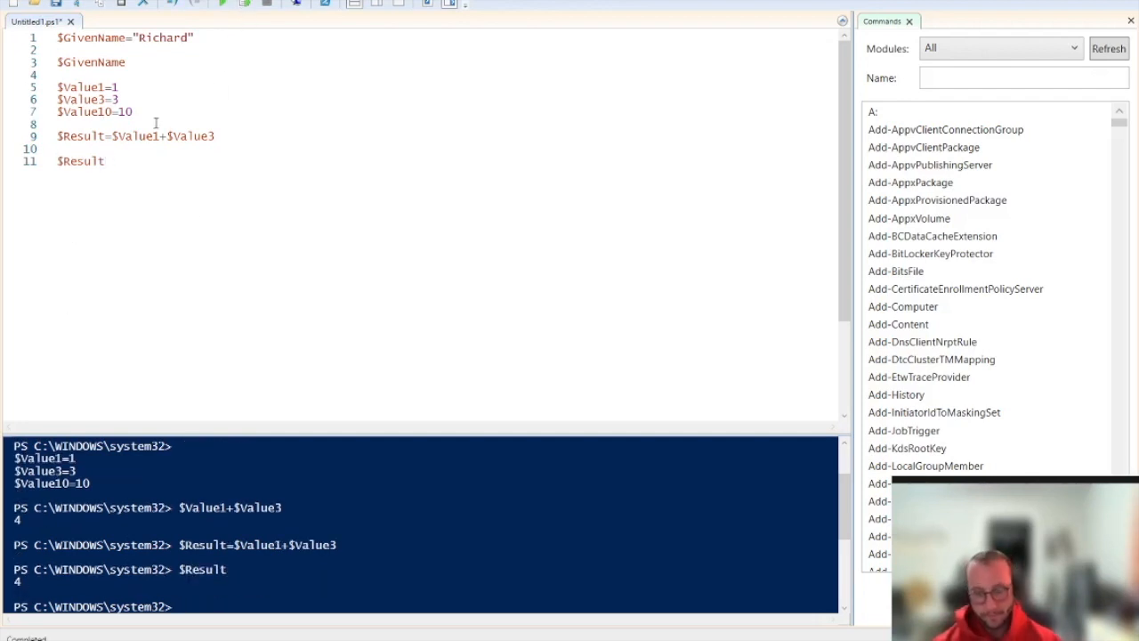
- Write $Value10 % $Value3 on line 13 and run it, returning remainder 1
key("enter")
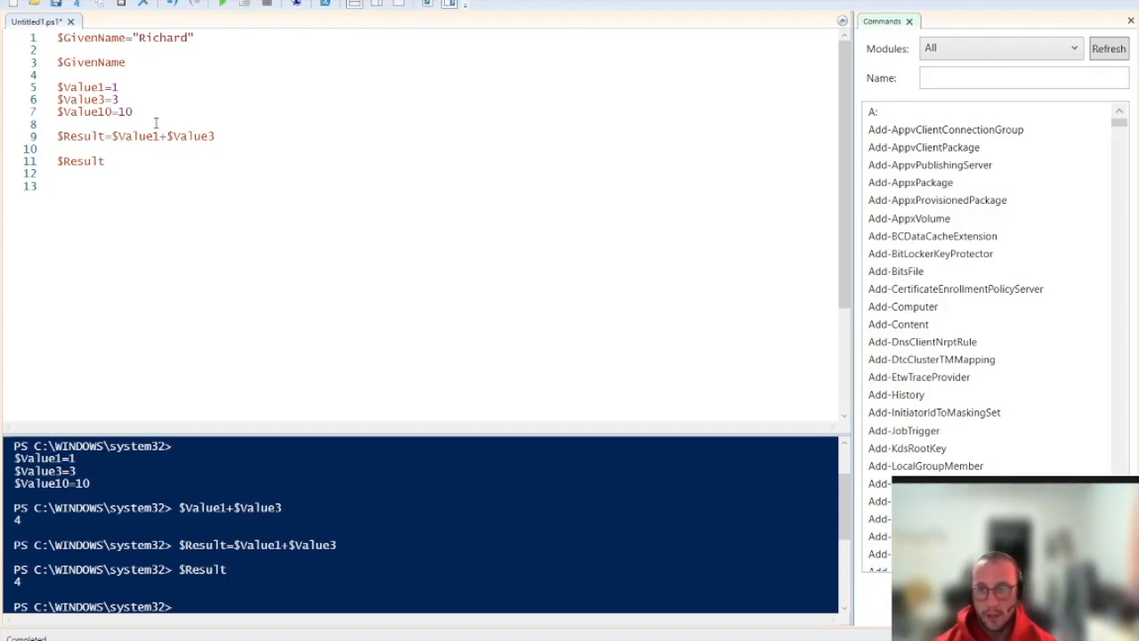
type("$Value10 %")
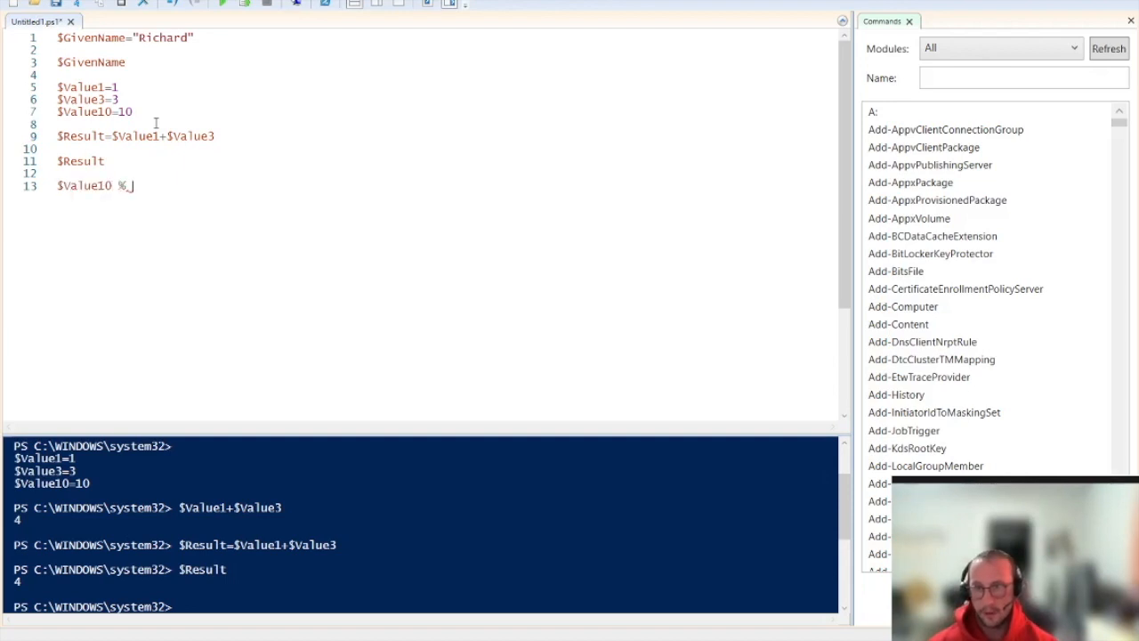
type("$VALU")
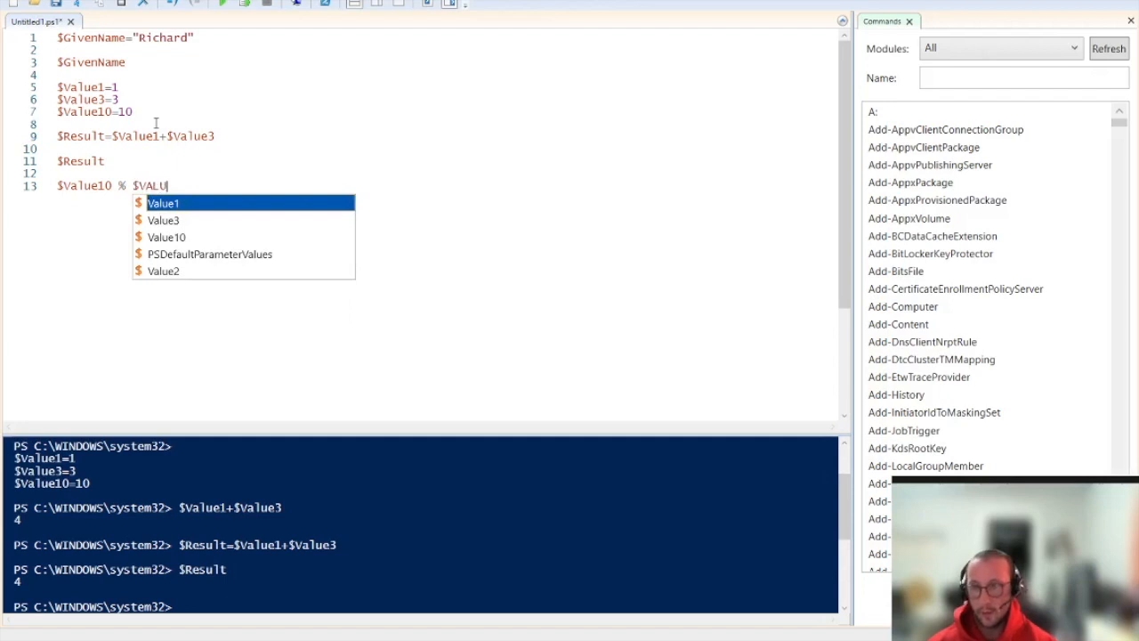
left_click(164, 220)
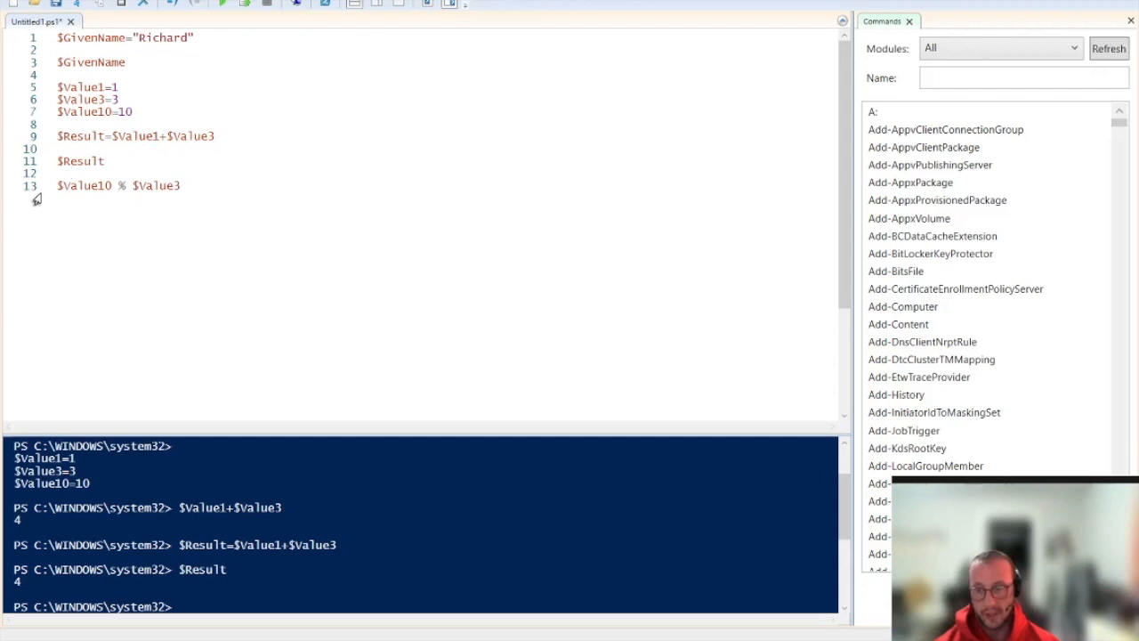
left_click(243, 3)
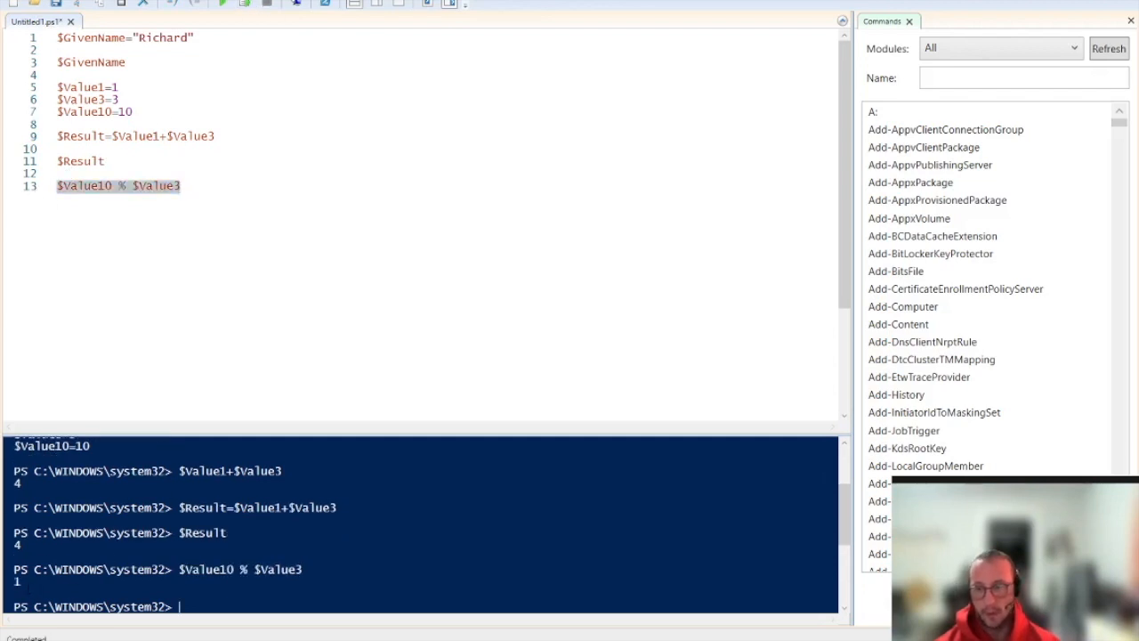
left_click(202, 186)
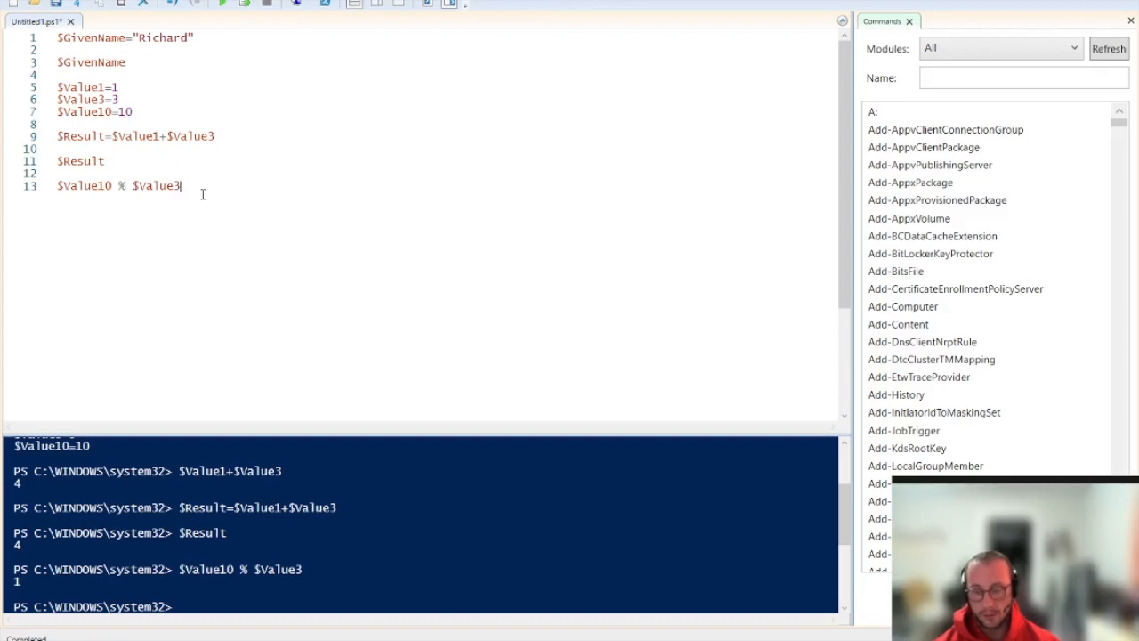
key("Return")
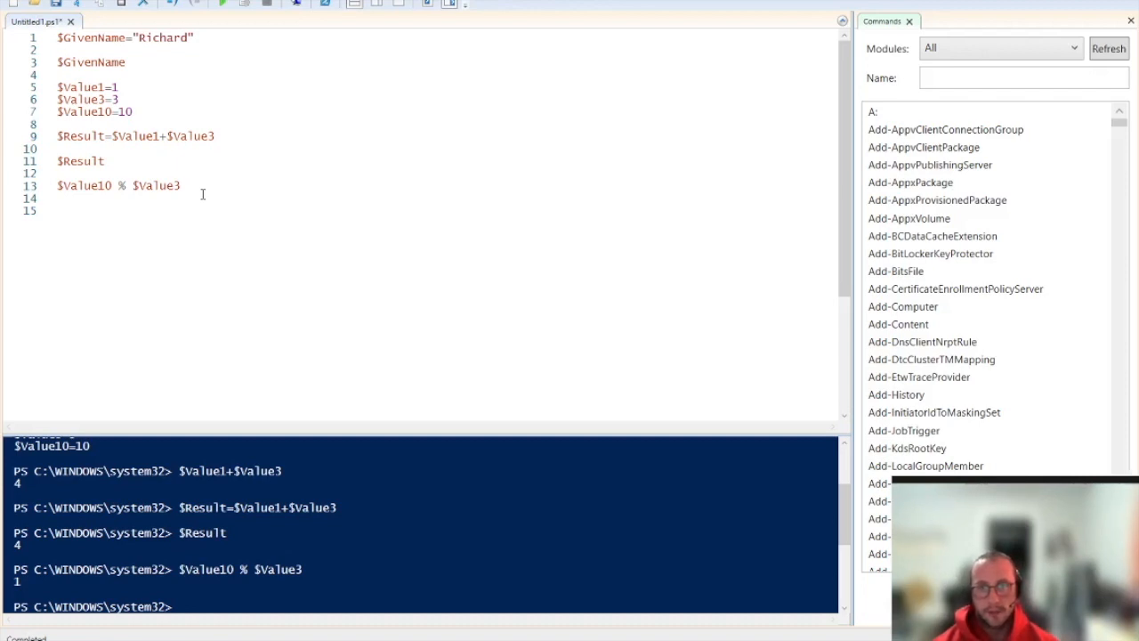
left_click(57, 210)
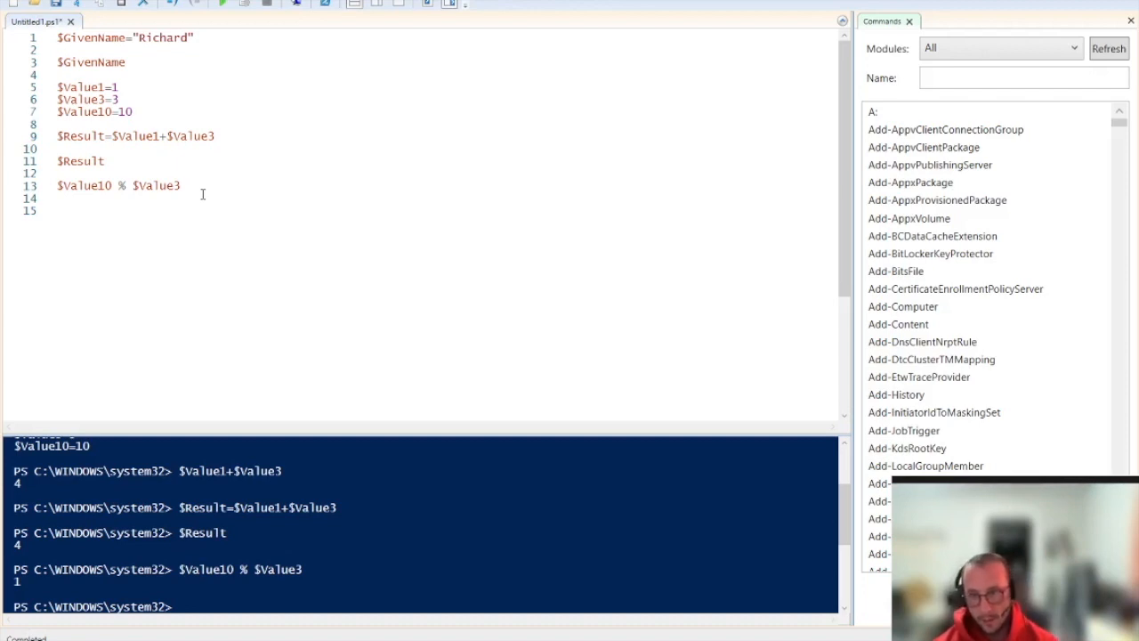
left_click(57, 210)
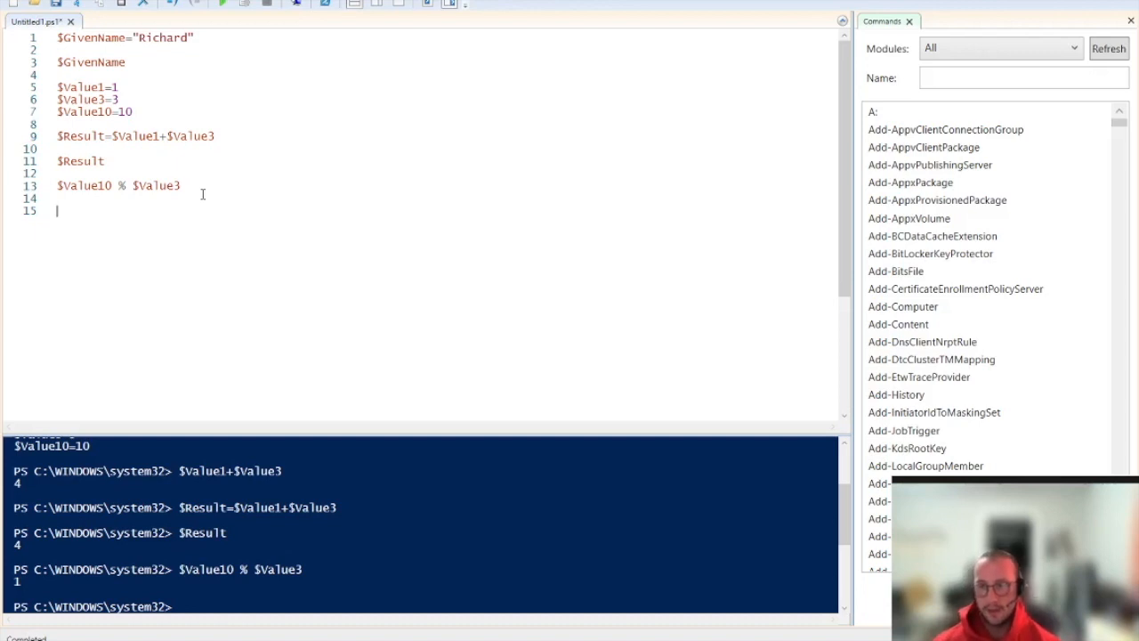
key("enter")
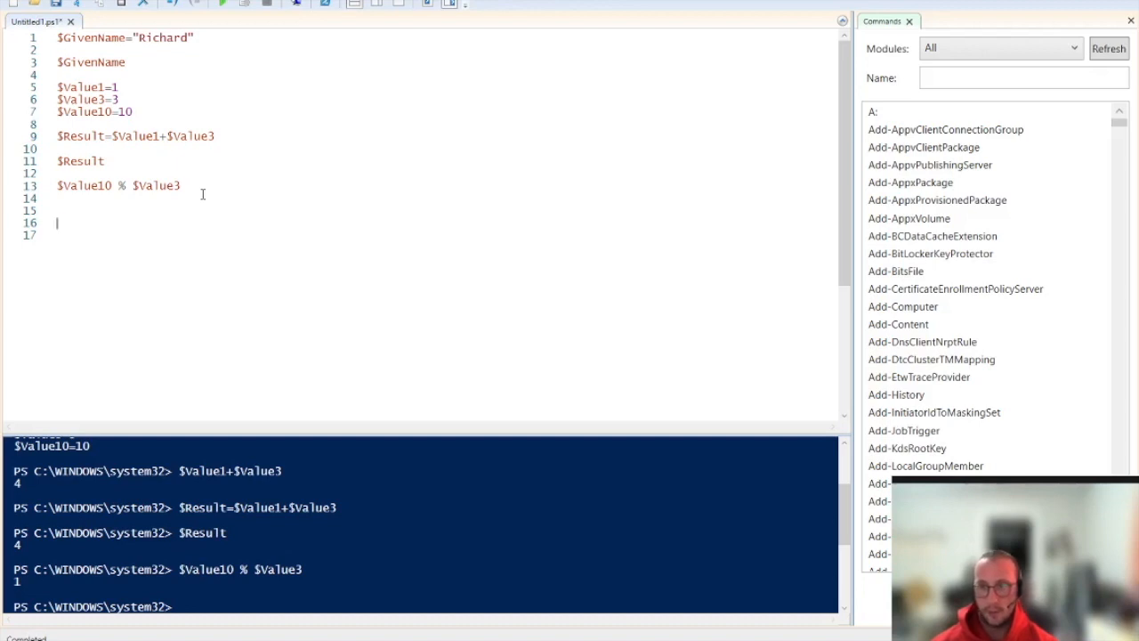
type("$nEWV")
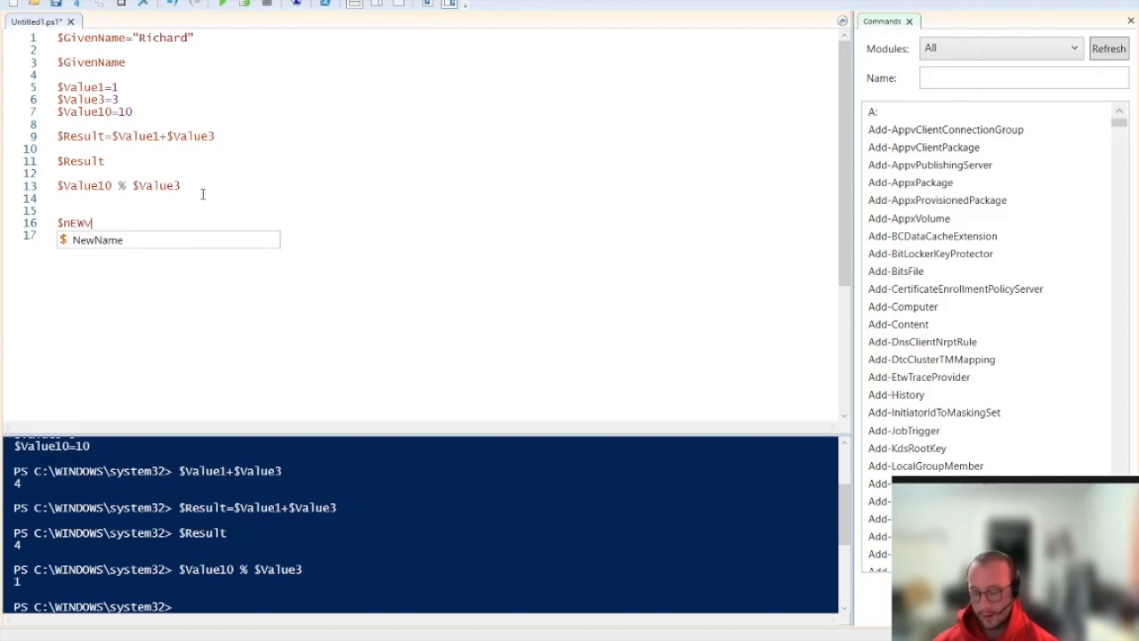
- Enter $NewVariable on line 16 and run it, producing no output
type("A")
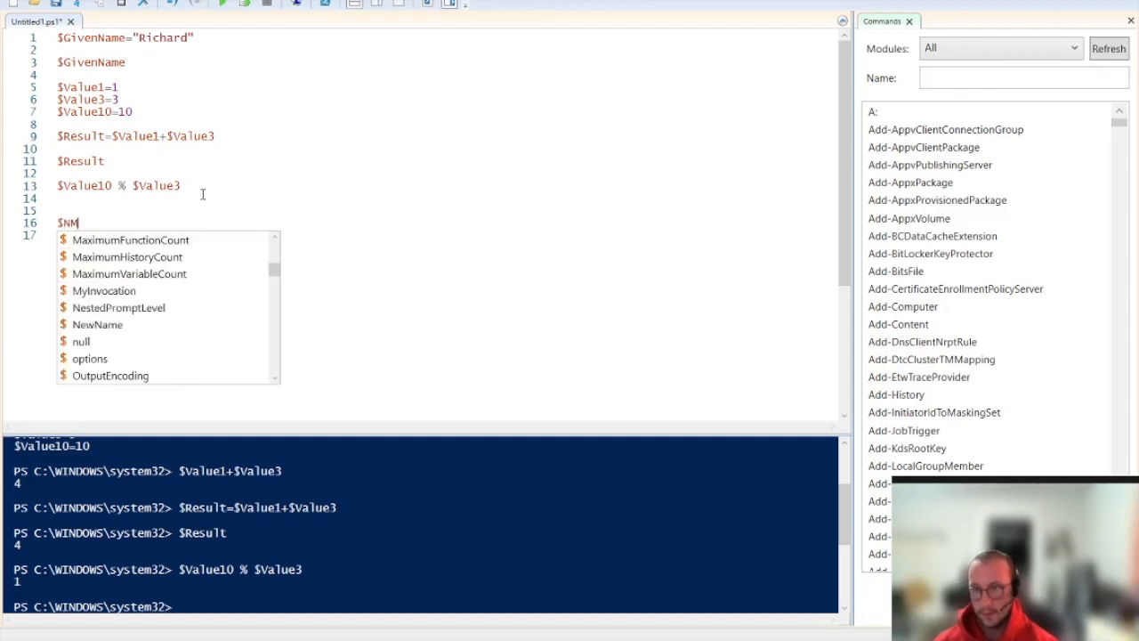
type("ewVariab")
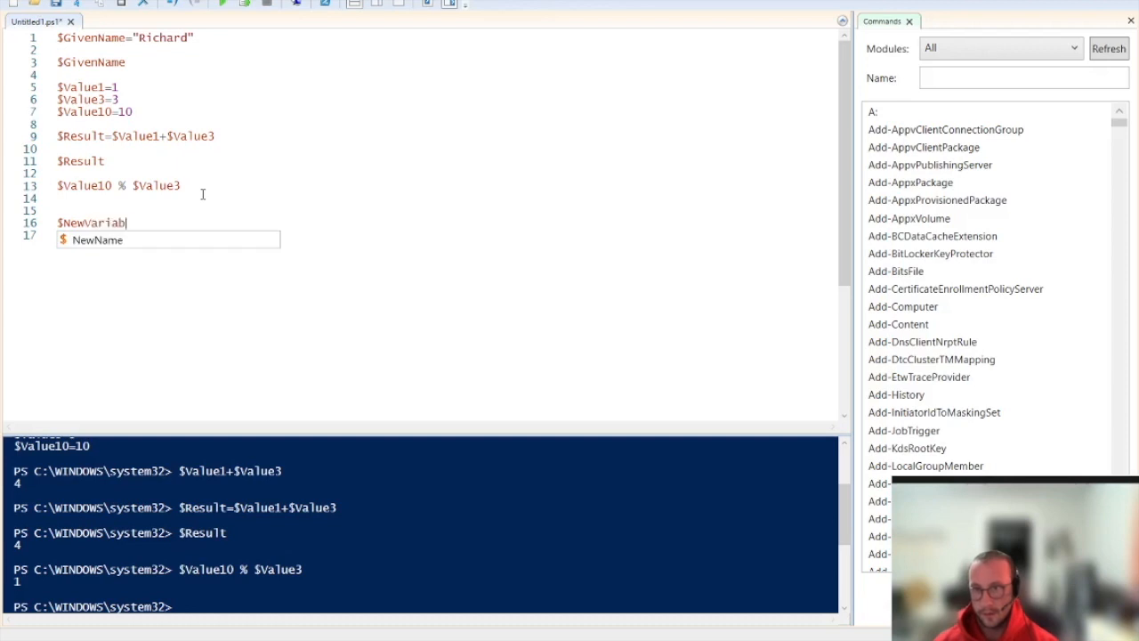
type("le")
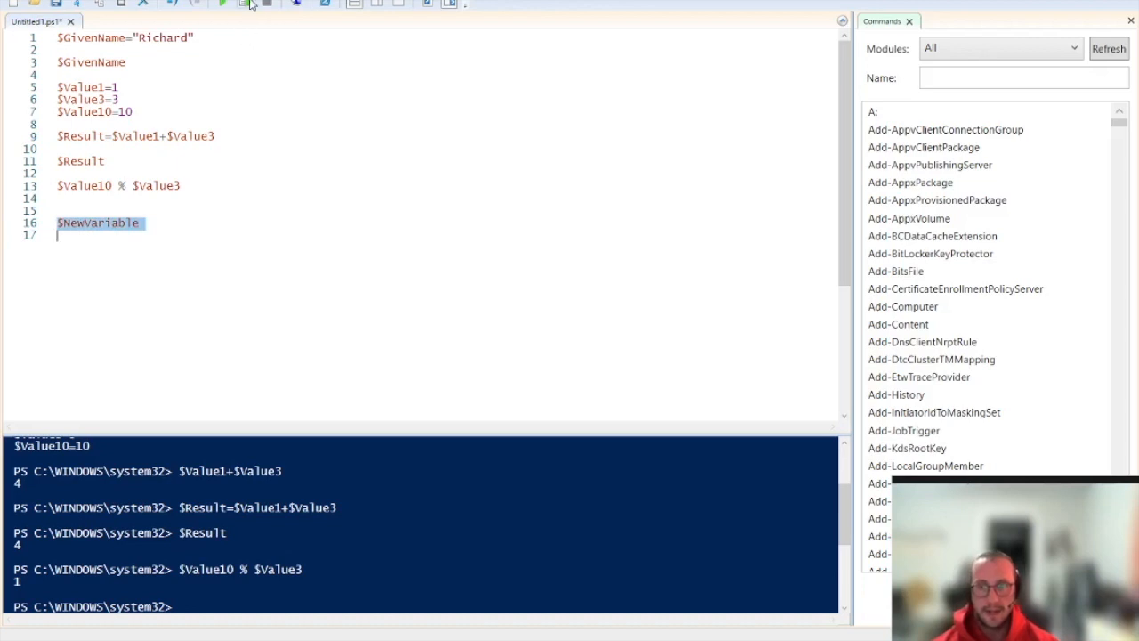
left_click(220, 5)
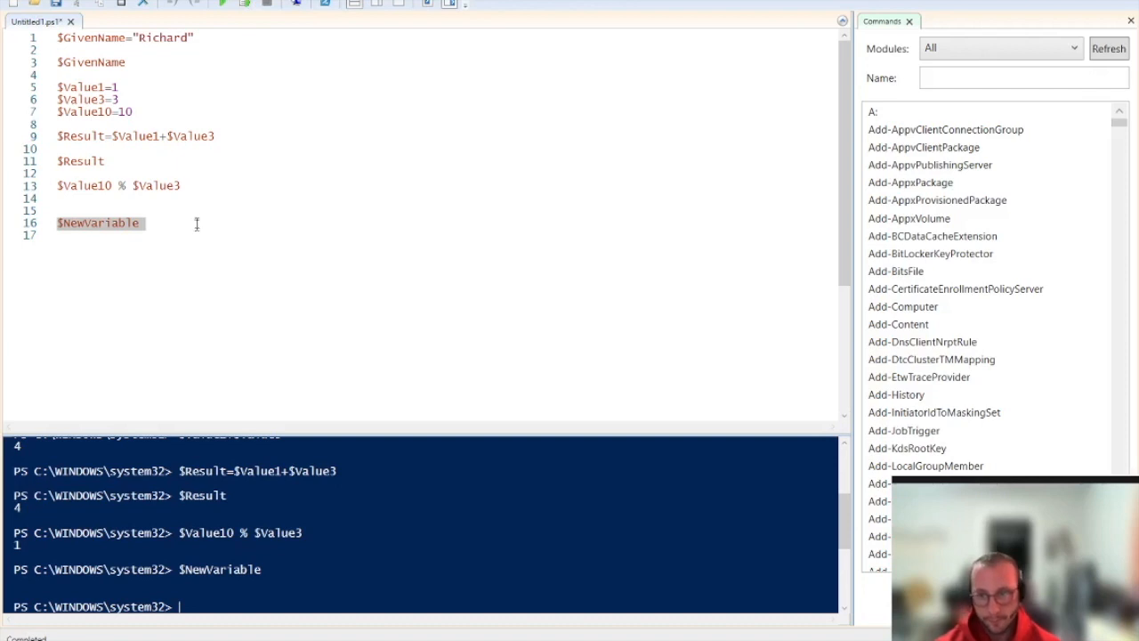
mouse_move(209, 236)
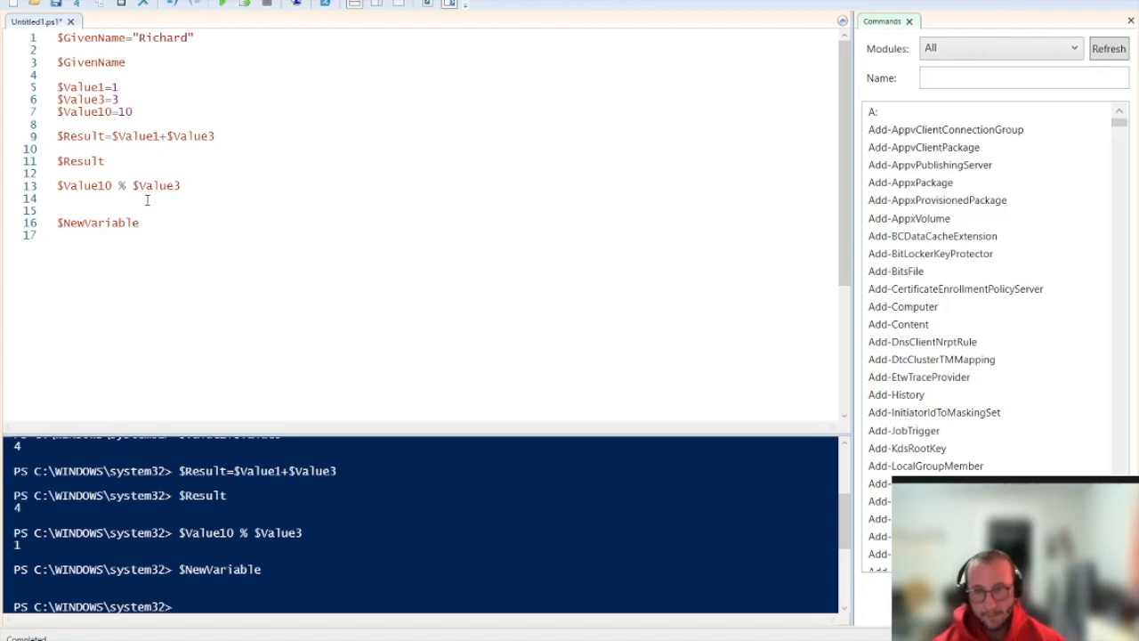
mouse_move(150, 205)
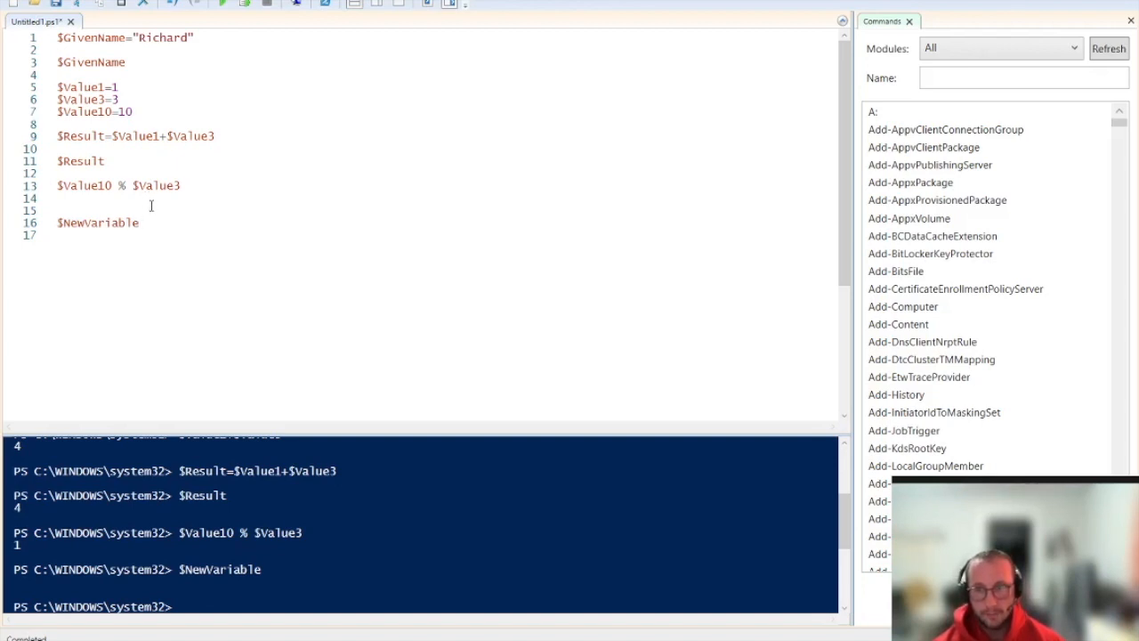
mouse_move(153, 221)
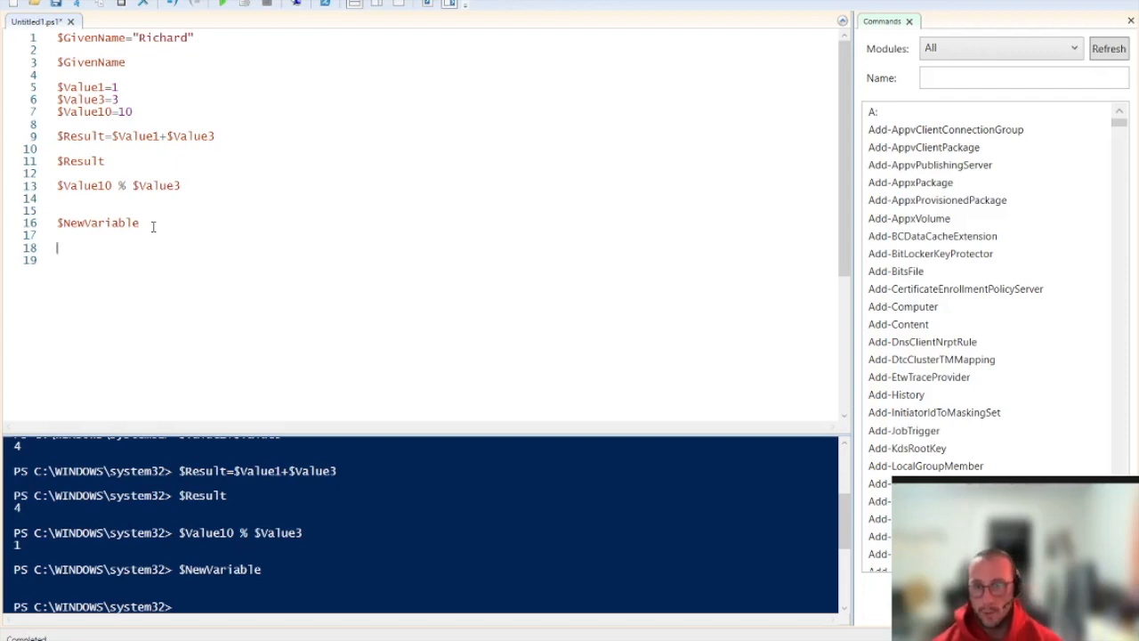
- Run Set-StrictMode -Version latest on line 18, then re-run $NewVariable to get a not-set error
type("S")
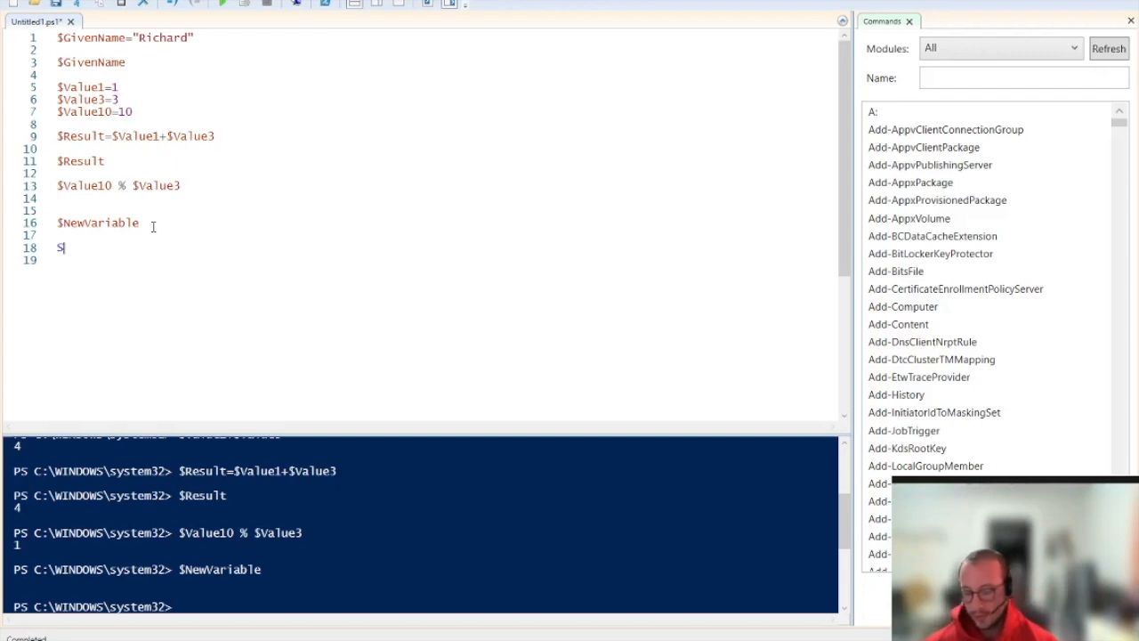
type("et-StrictMode -")
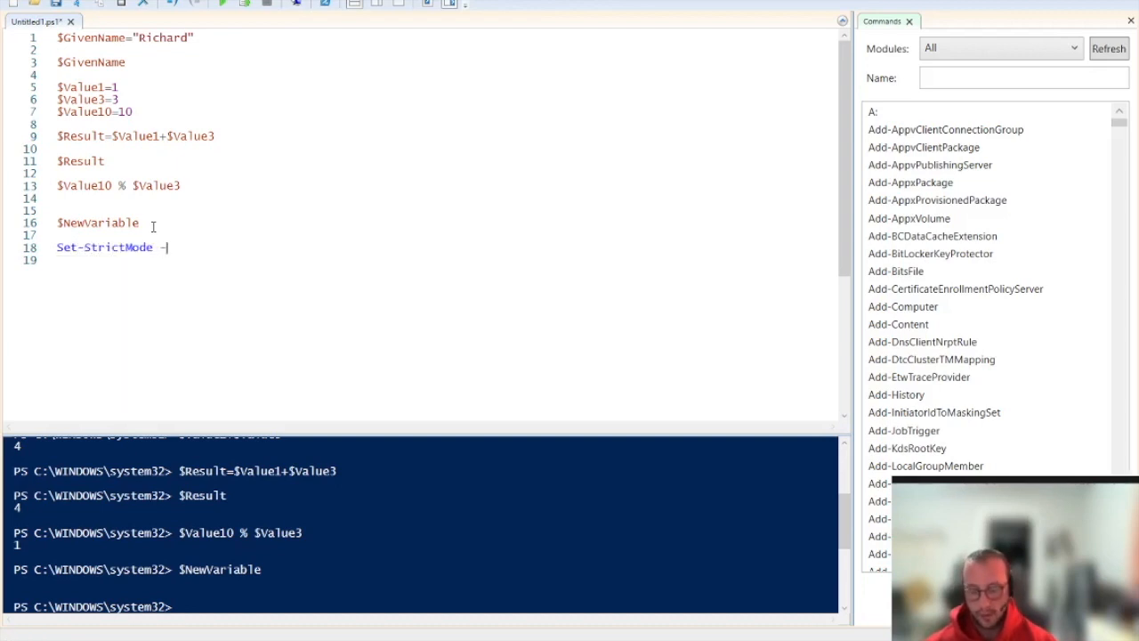
type("Version")
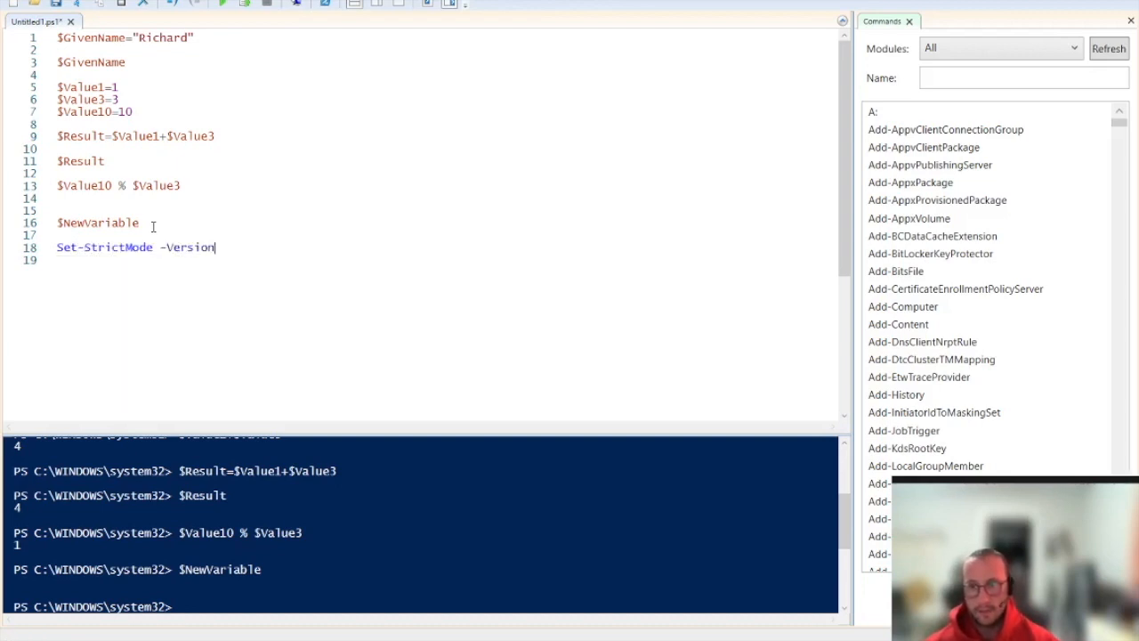
type("lat")
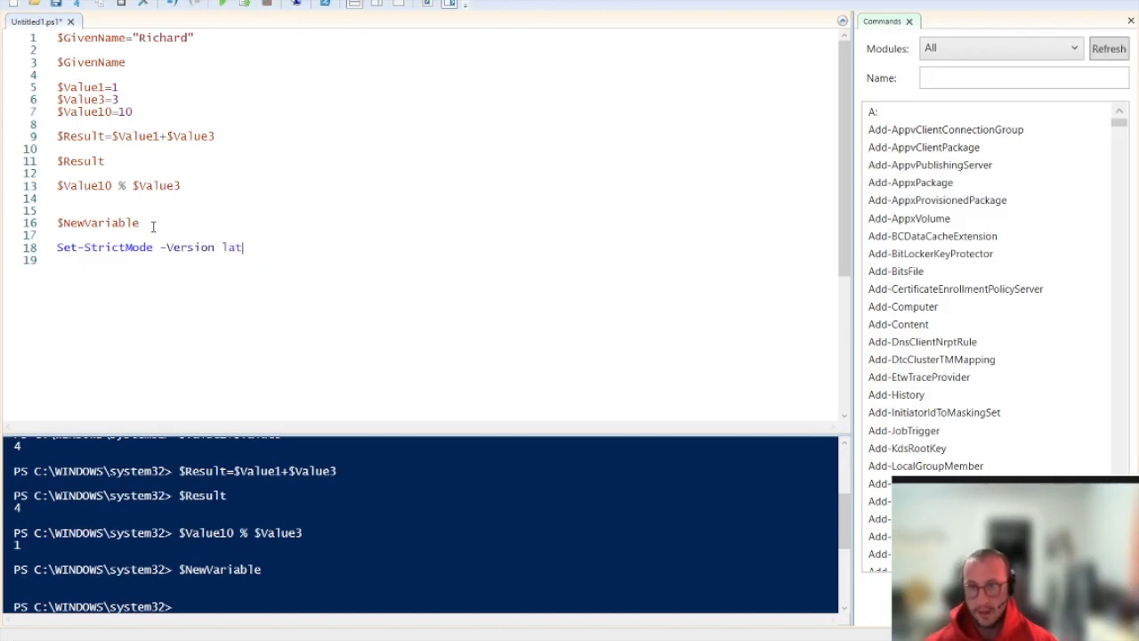
type("est")
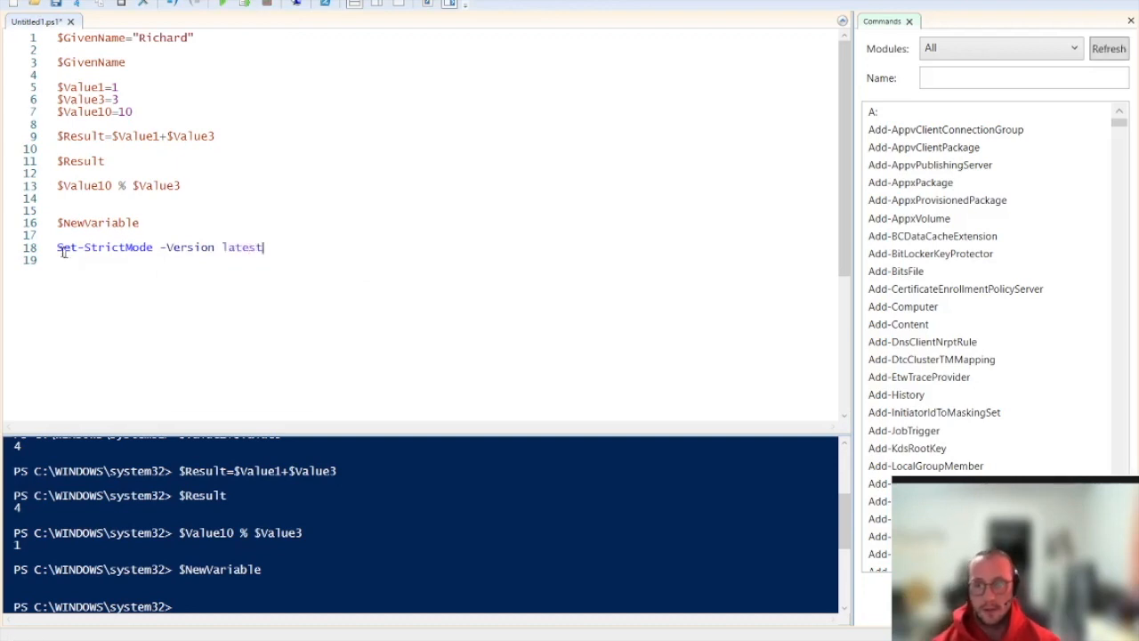
left_click(244, 5)
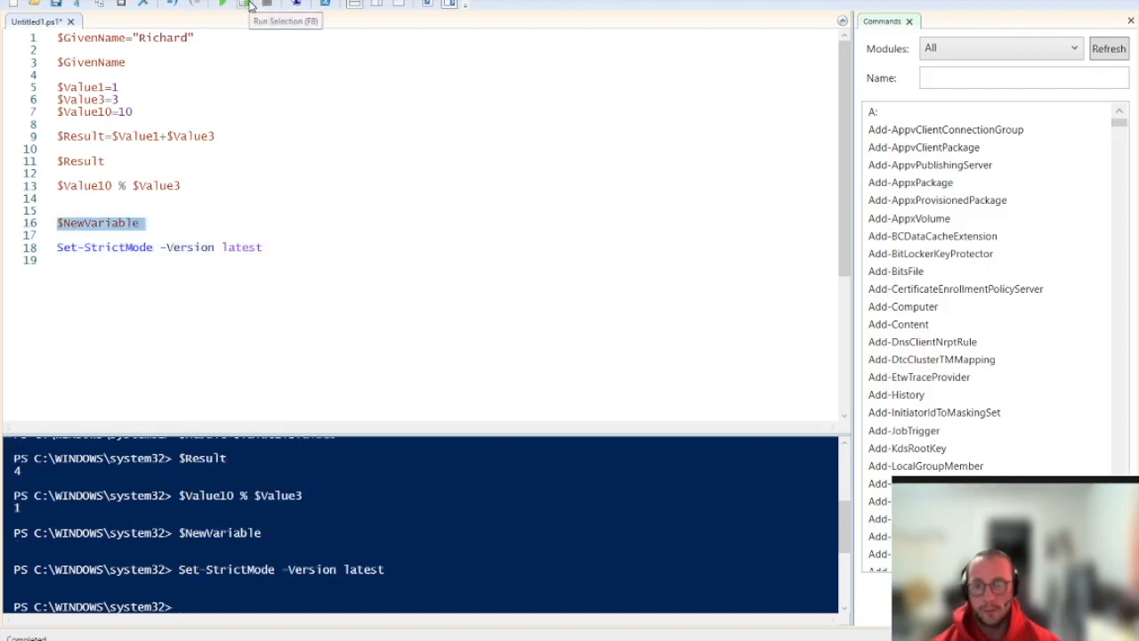
left_click(249, 4)
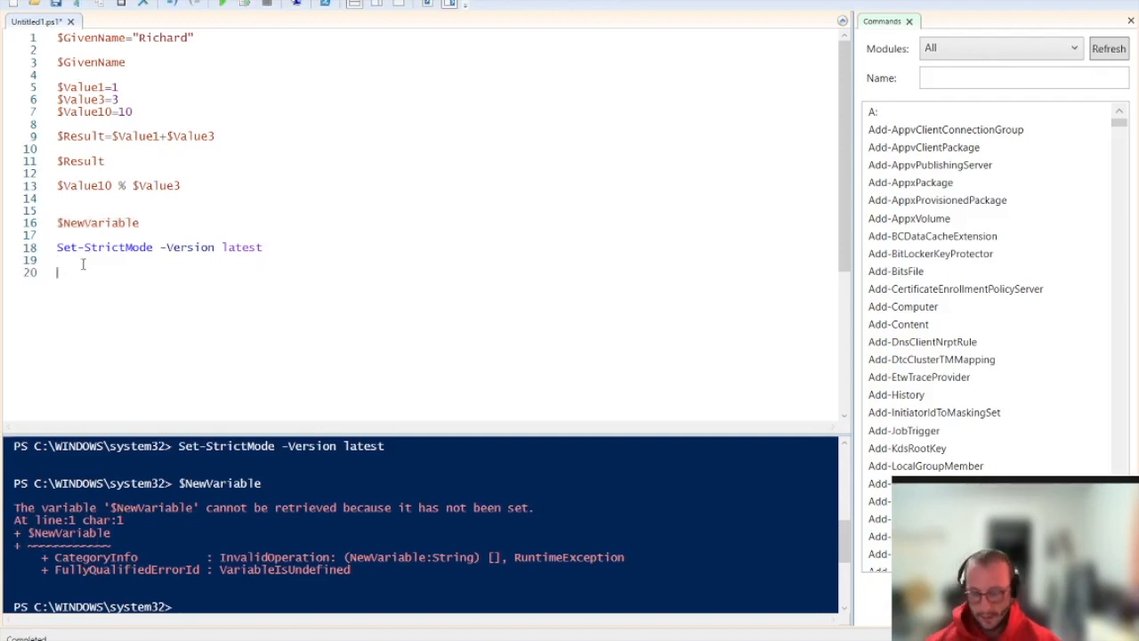
- Assign $NewVariable=1 on line 19 and echo $NewVariable on line 21, printing 1
type("$NewVariable")
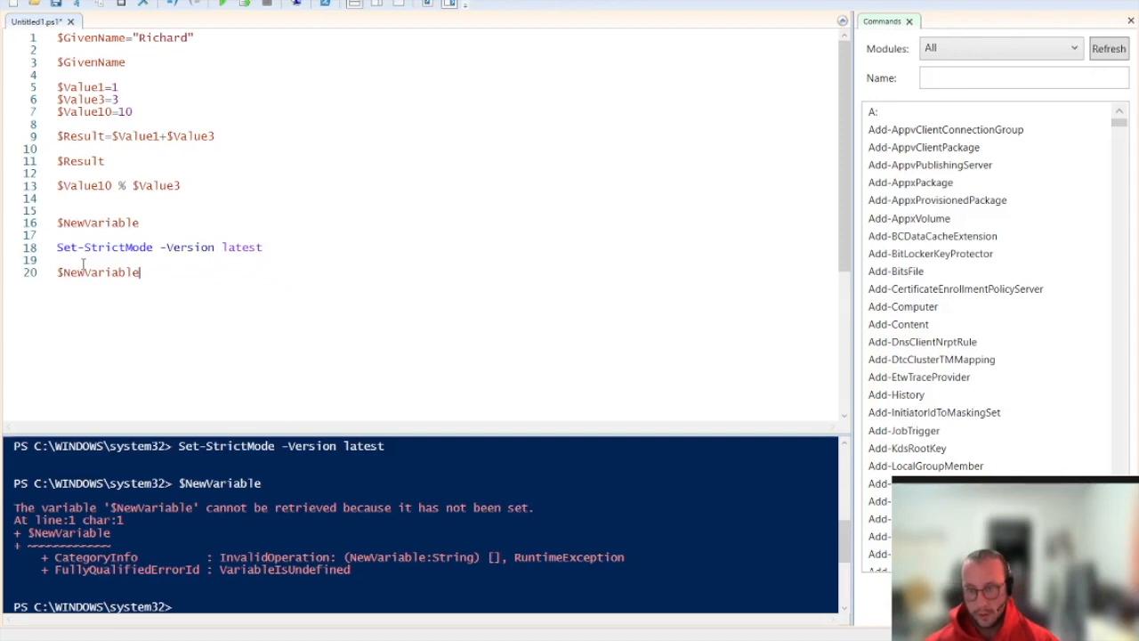
type("=1")
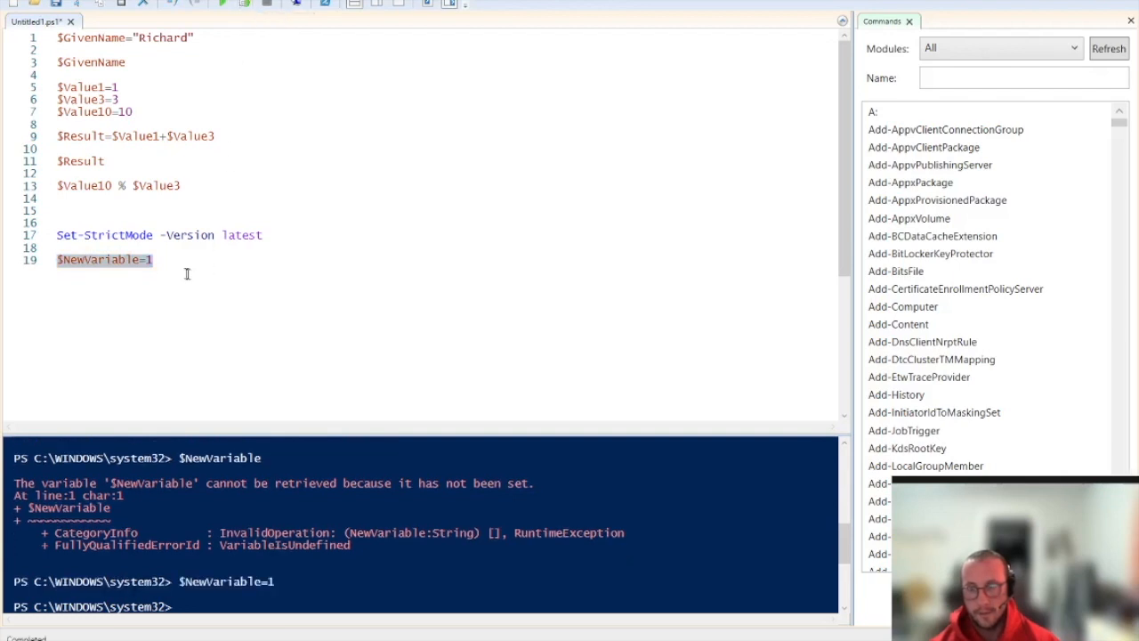
type("$ne")
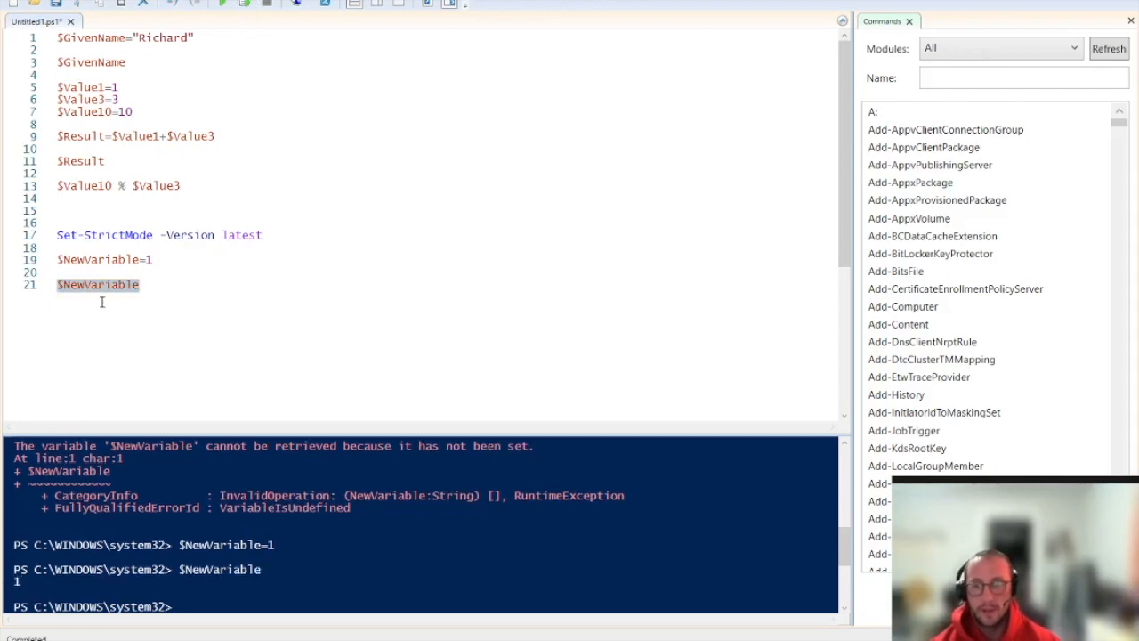
left_click(138, 284)
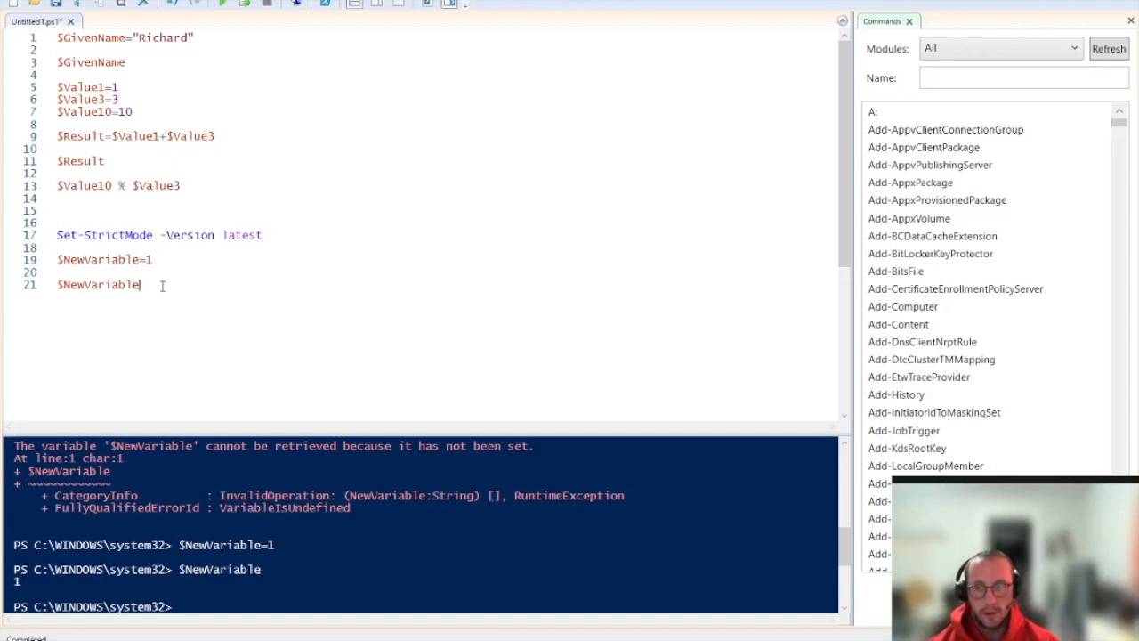
mouse_move(152, 309)
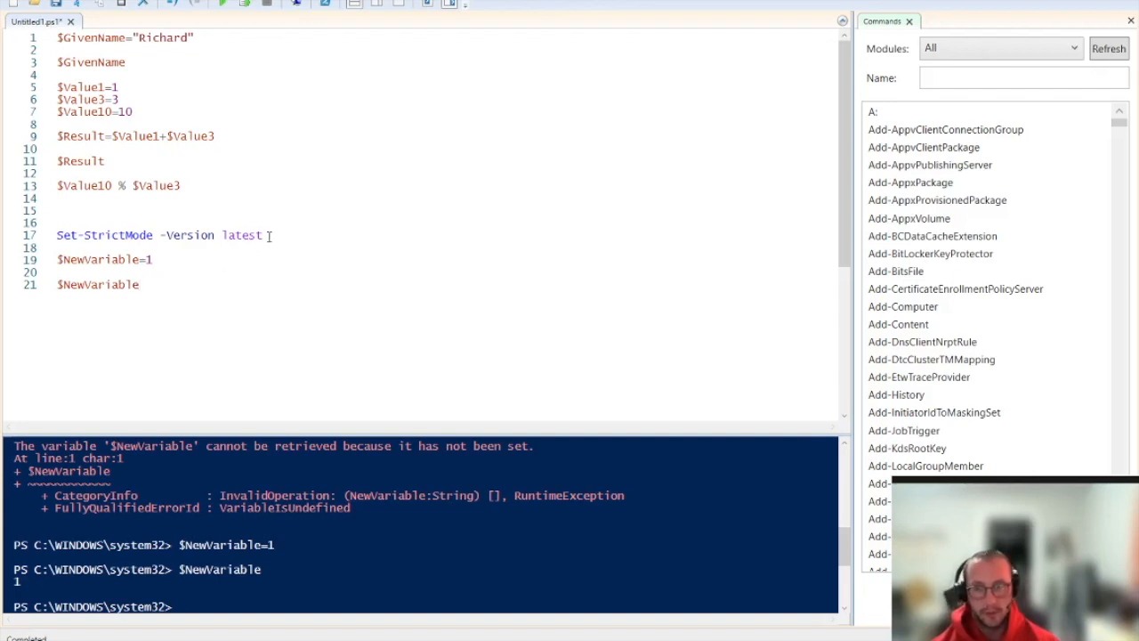
- Add Set-StrictMode -Off on line 23 and run $NewVariable2 on line 25 without error
left_click(147, 284)
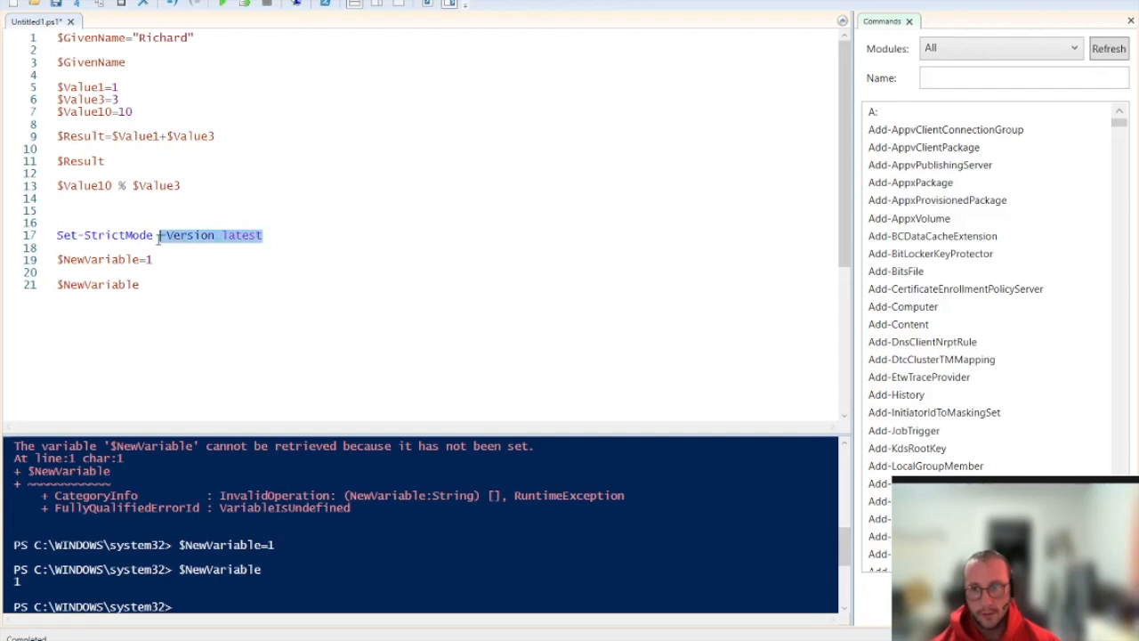
type("S")
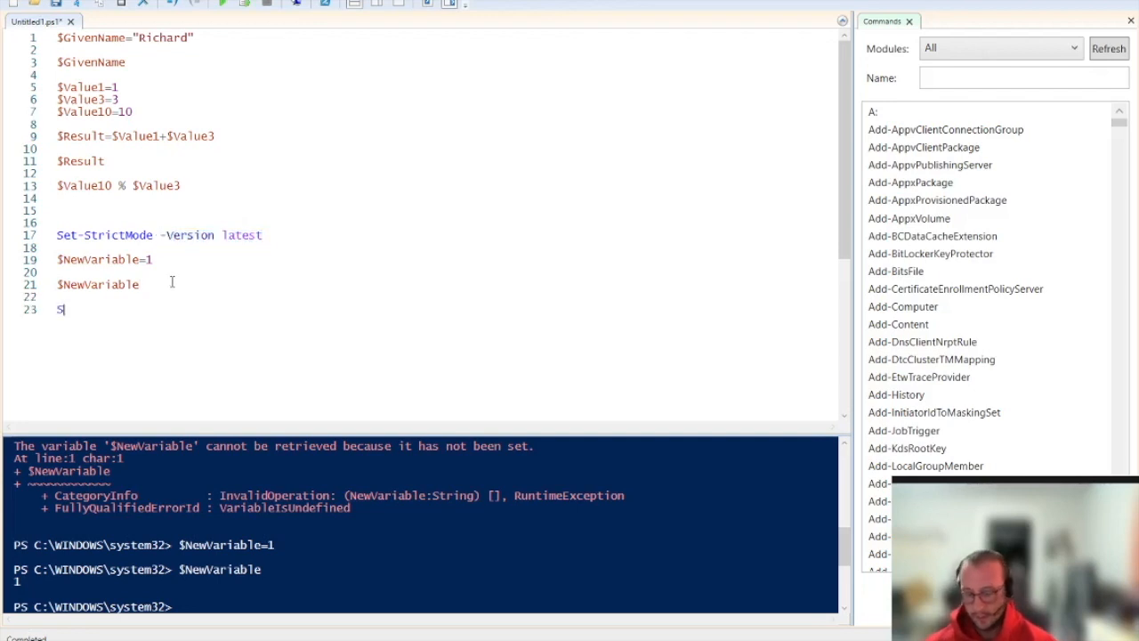
type("et-StrictMode")
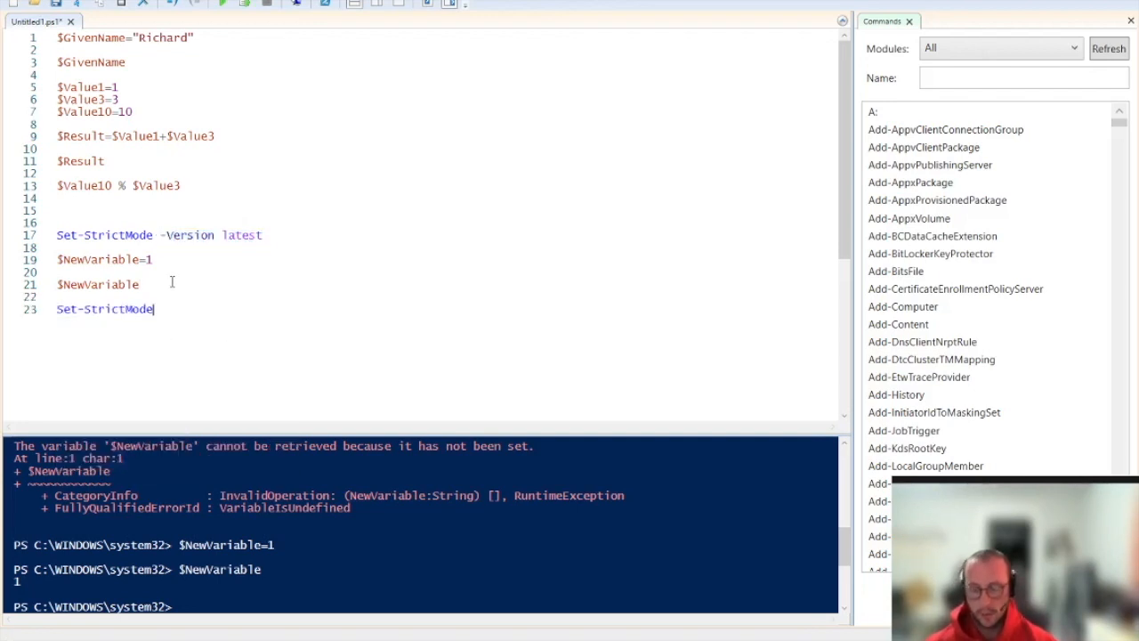
type("-Off")
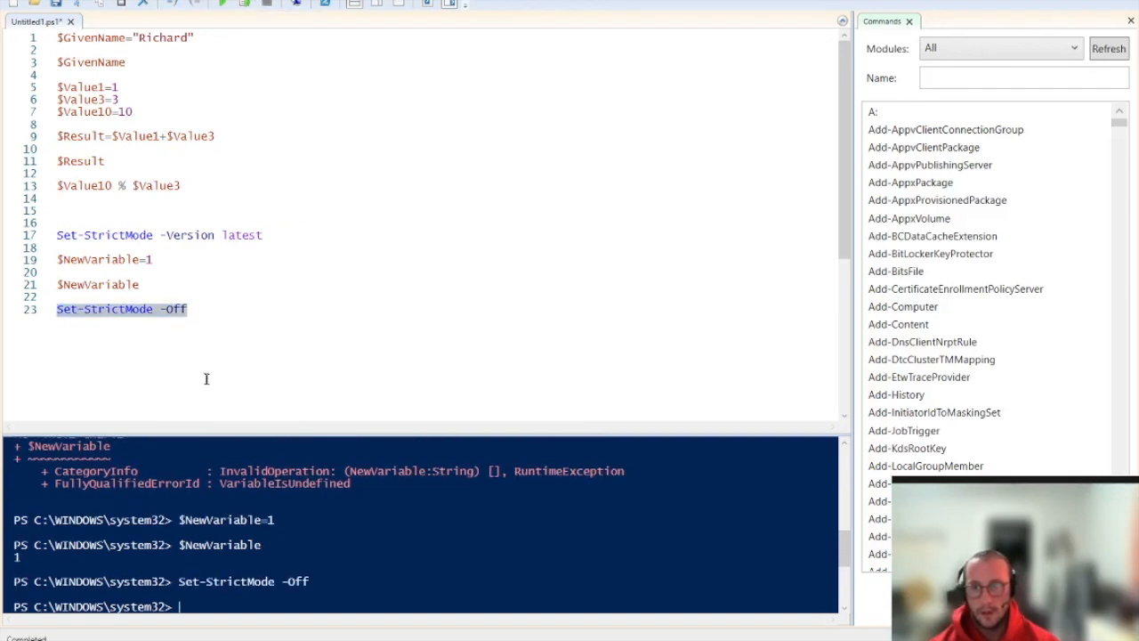
type("$NewVariable2")
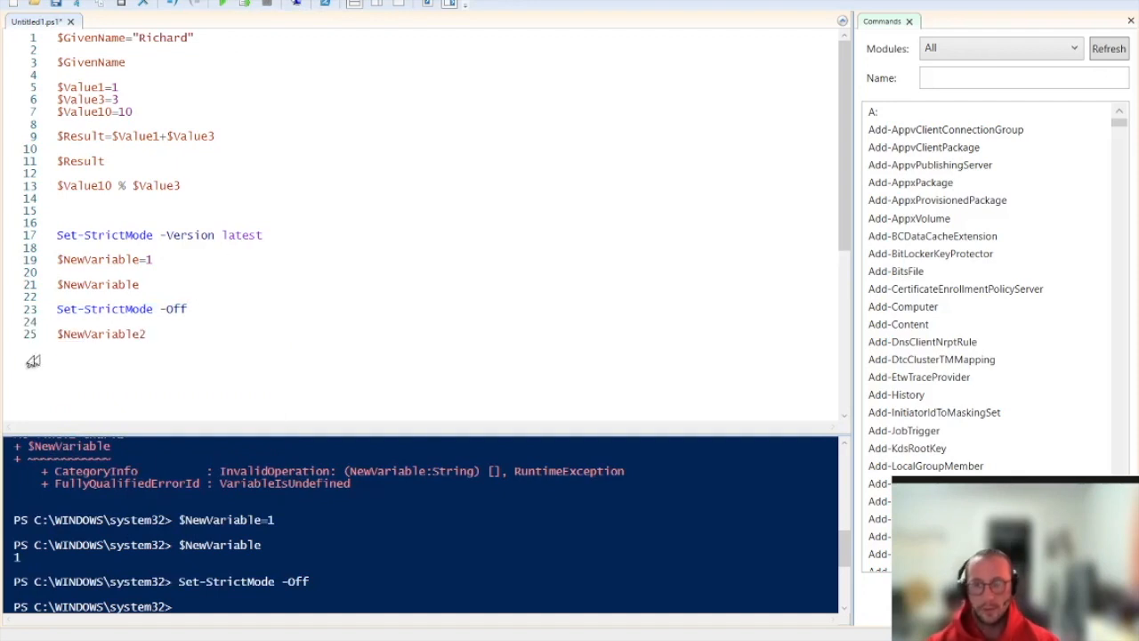
left_click(222, 5)
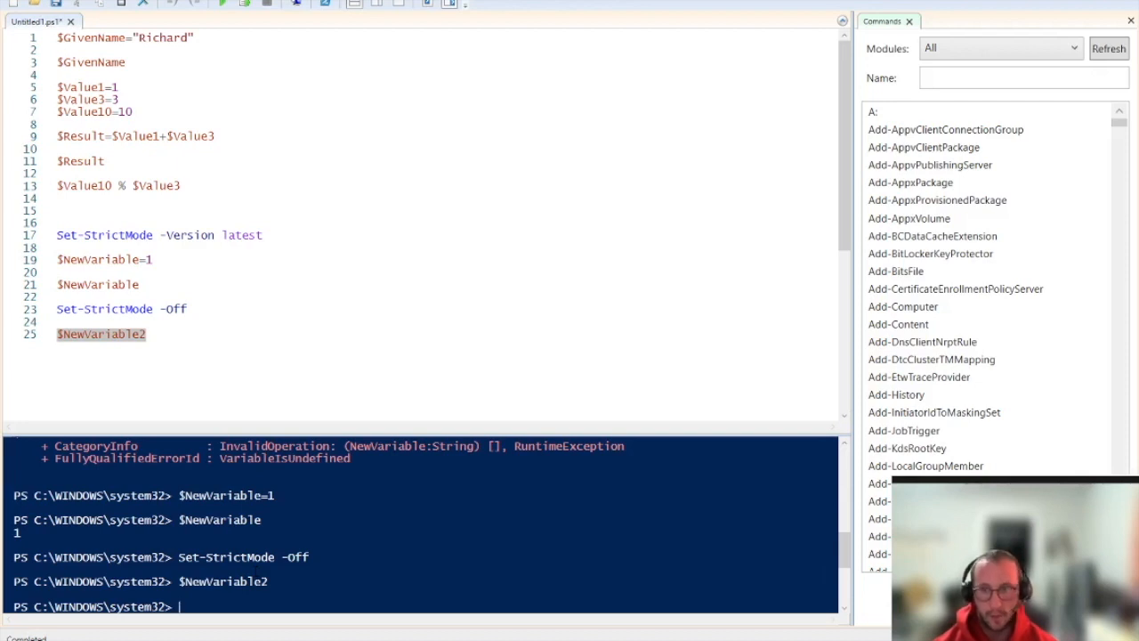
left_click(147, 333)
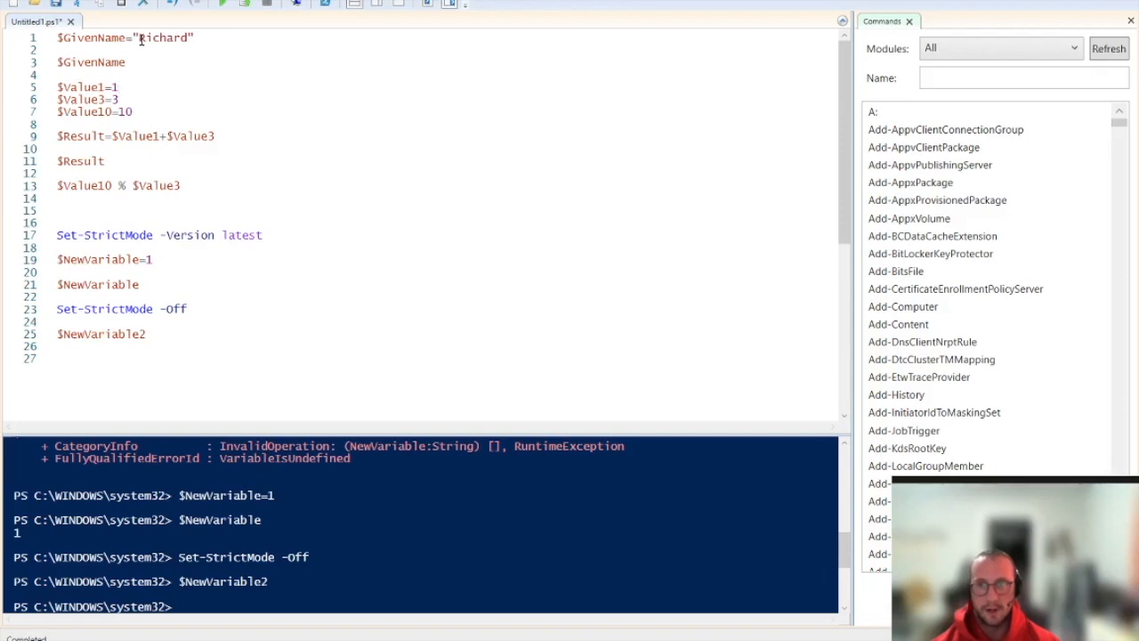
- Highlight Richard on line 1, add blank lines, and start a new $ variable on line 27
double_click(164, 38)
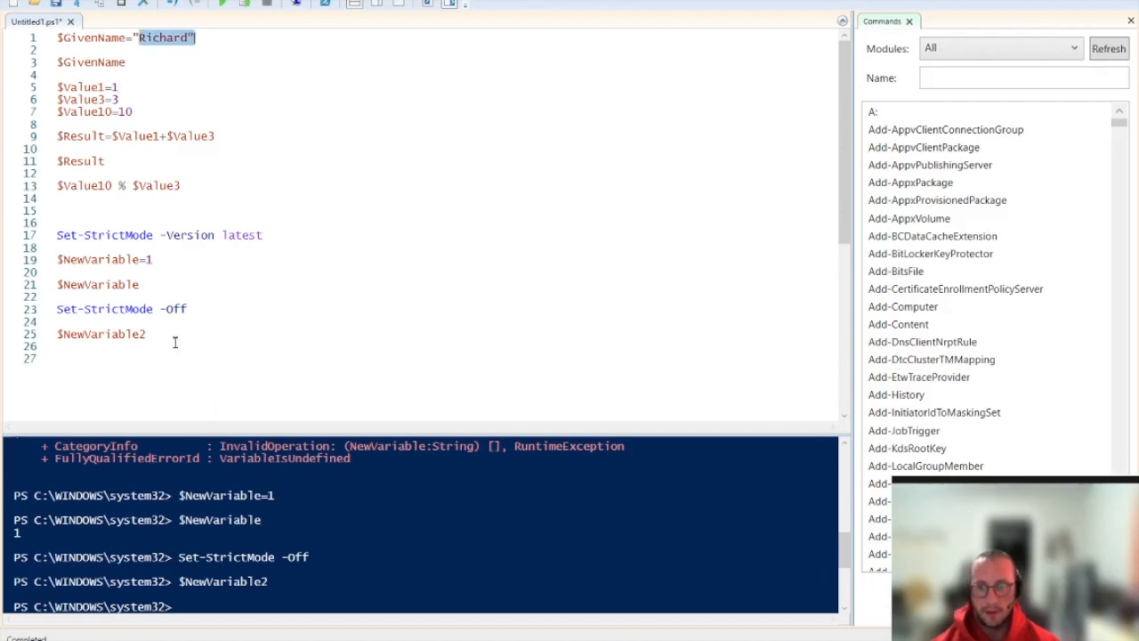
left_click(169, 334)
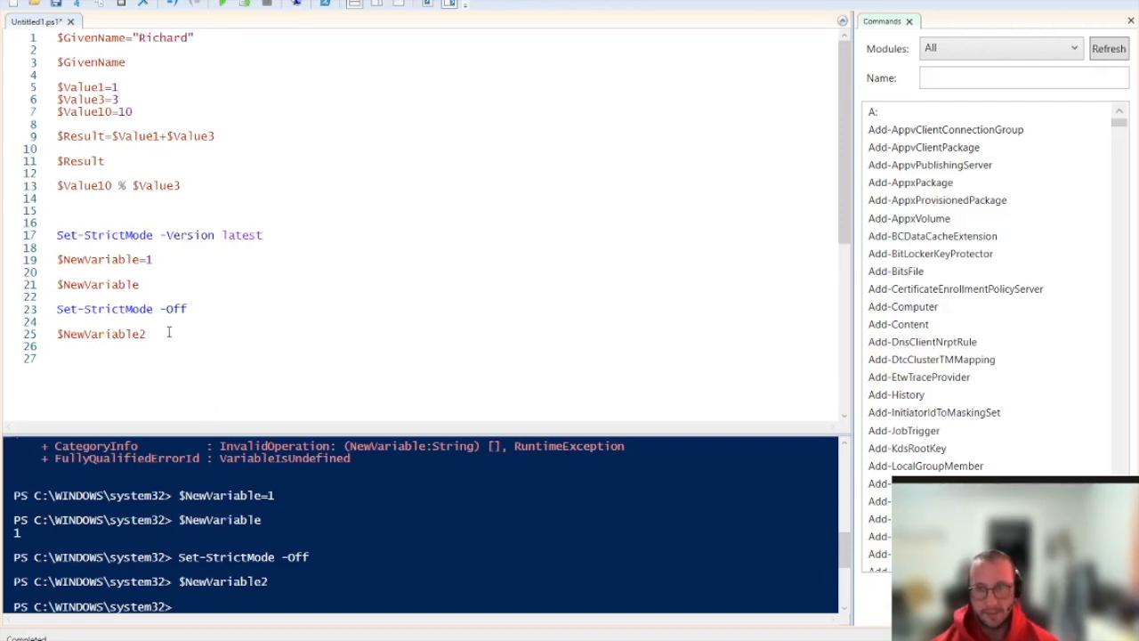
key("enter")
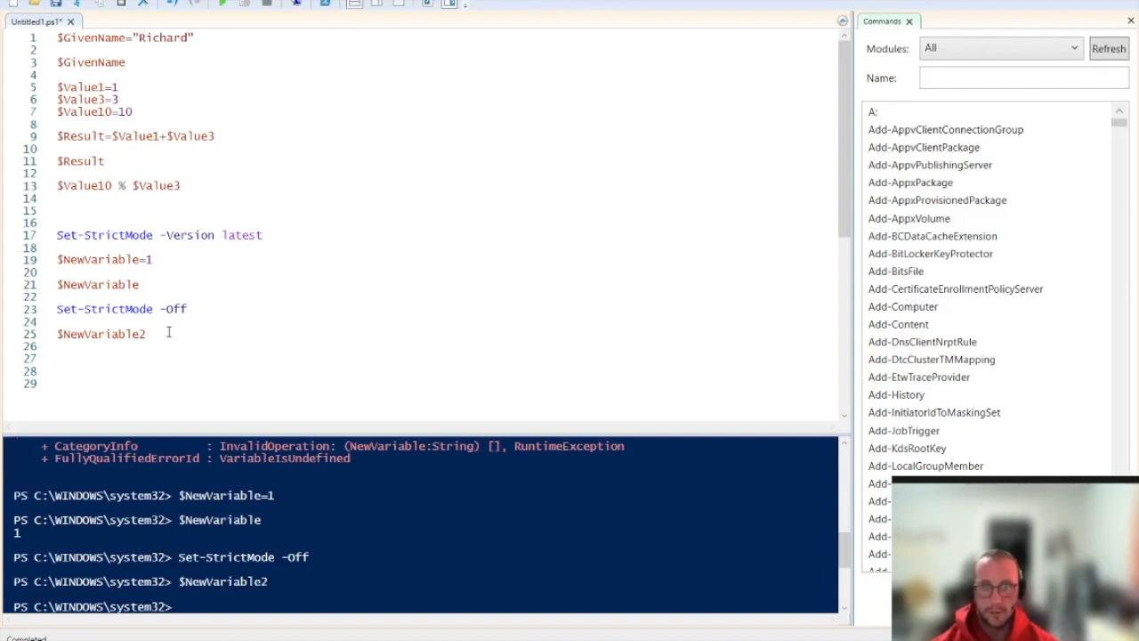
left_click(56, 357)
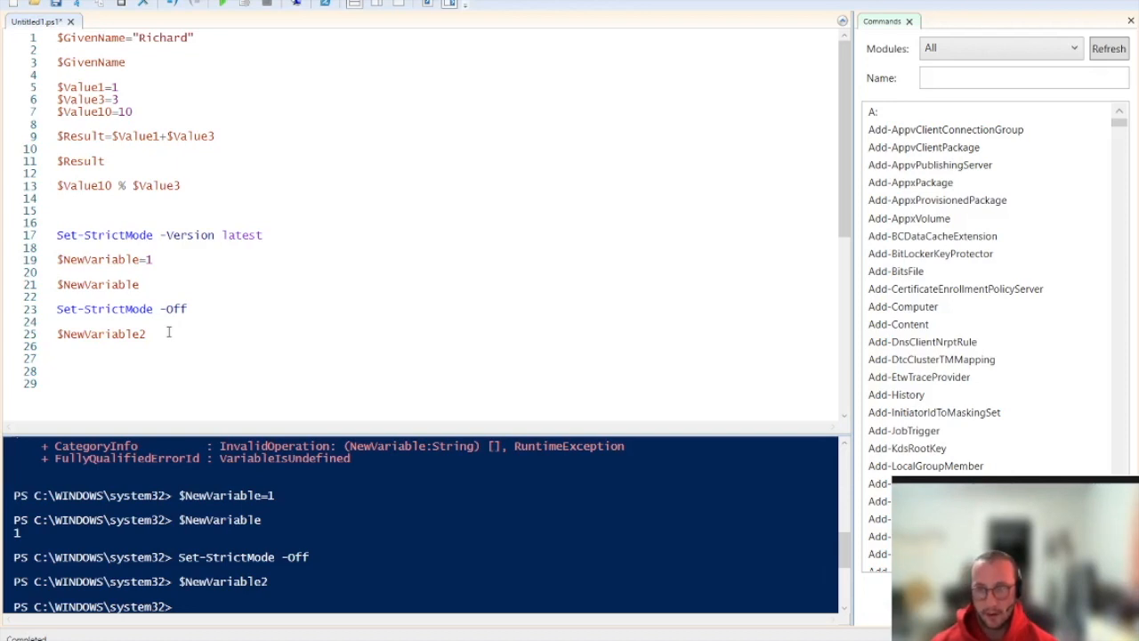
type("$GivenName")
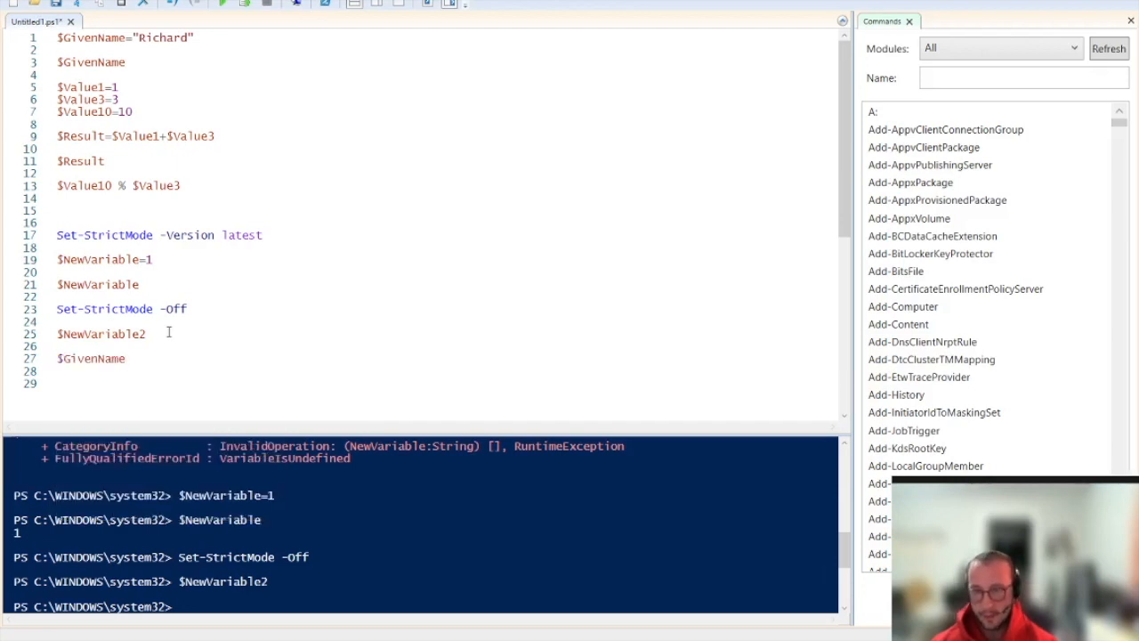
- Complete $GivenName.GetType() on line 27 and run it, reporting type String
type(".")
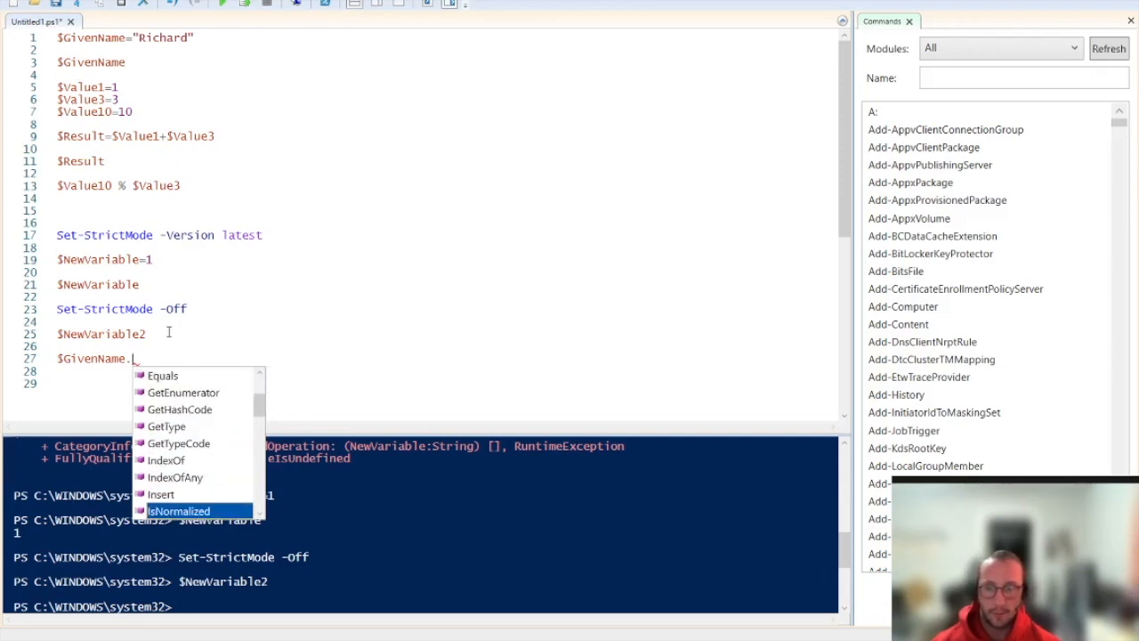
scroll("down", 3)
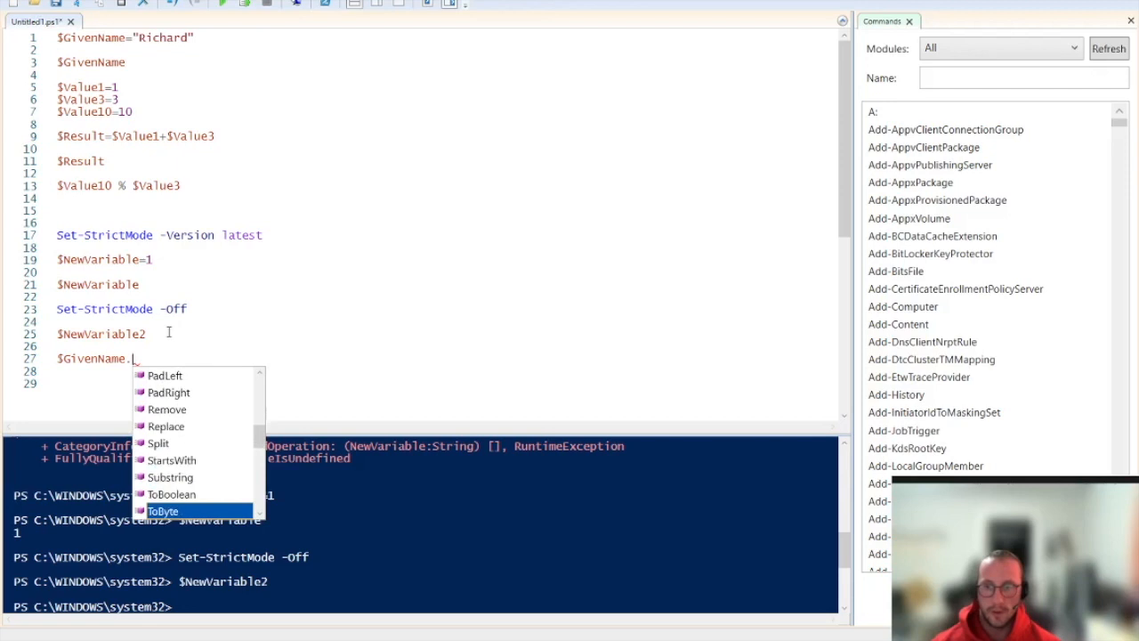
scroll("down", 3)
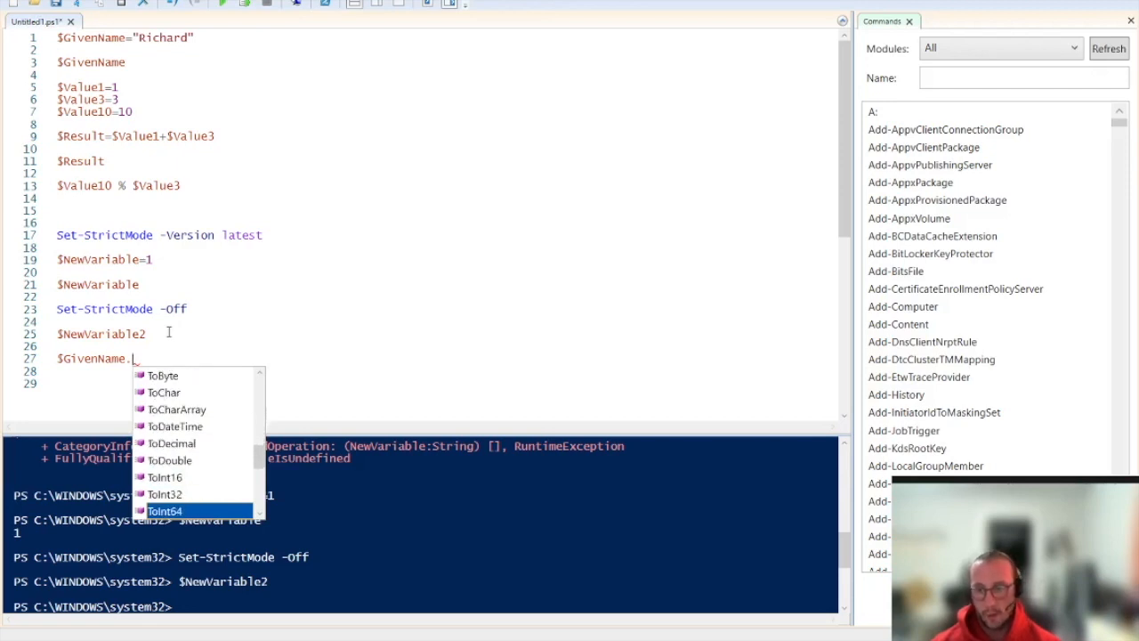
type("g")
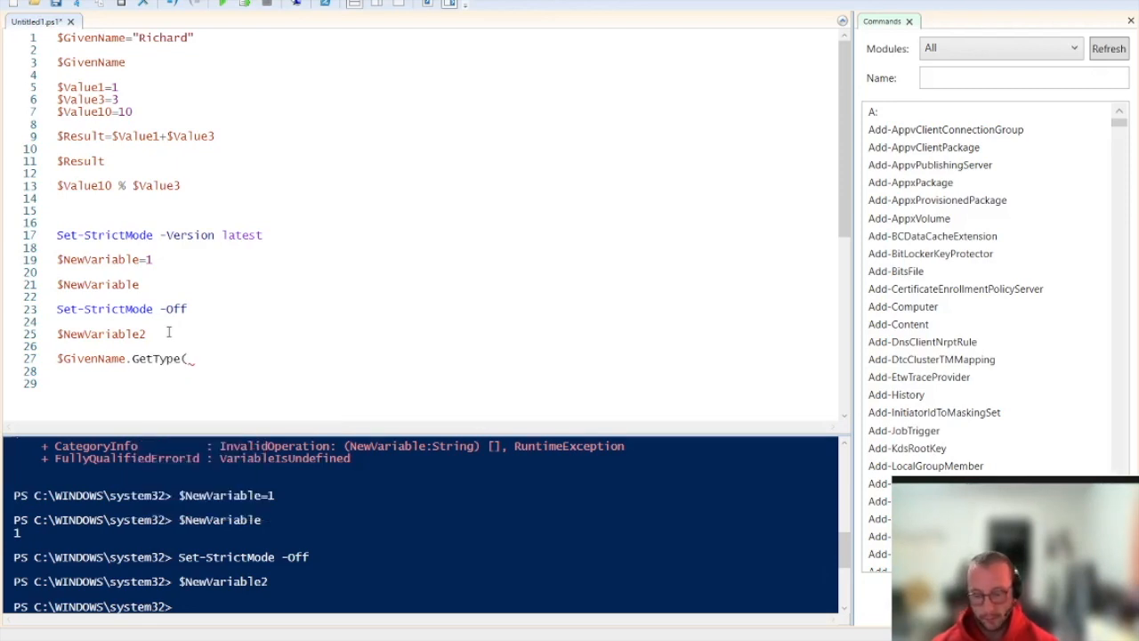
type(")")
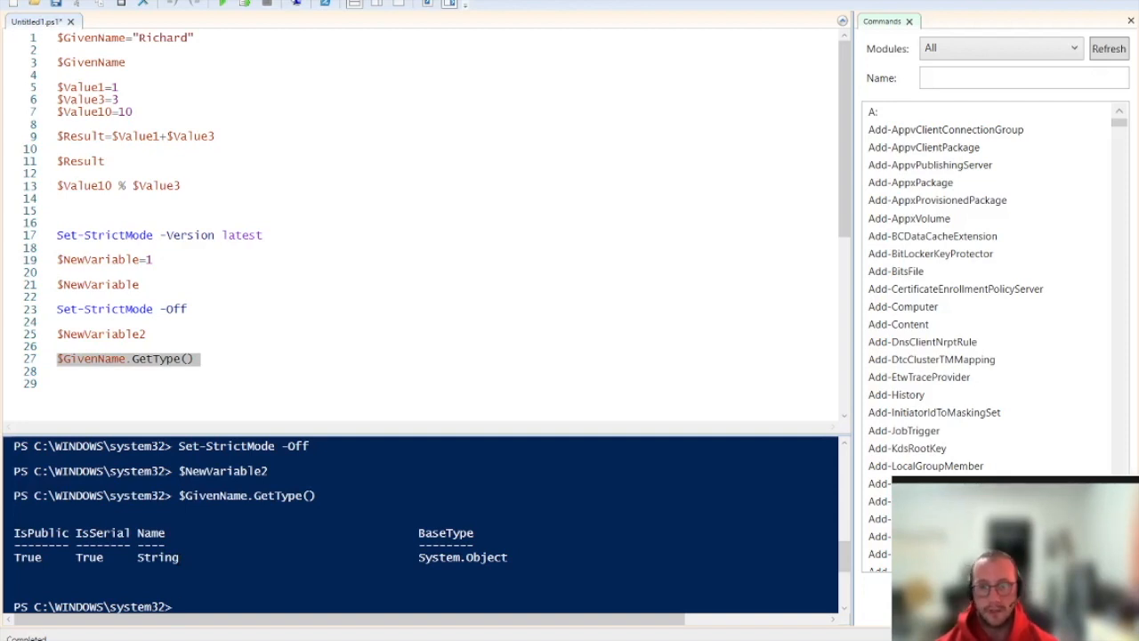
left_click(196, 358)
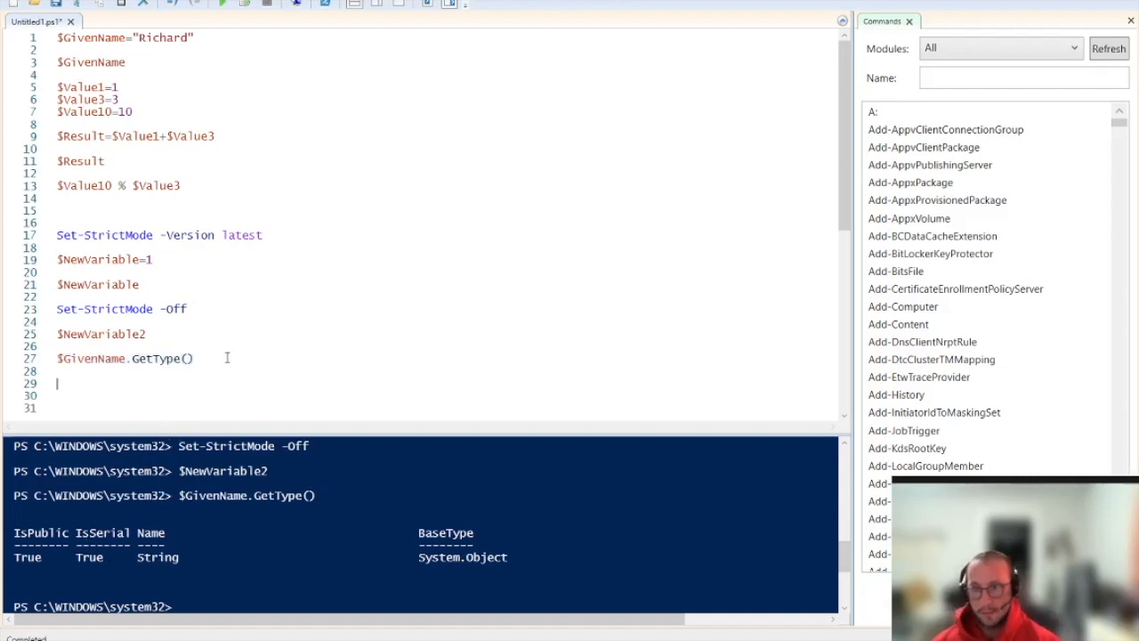
- Add $Value3.GetType() on line 29 and run that line, reporting Int32
type("$Value3.GetType(")
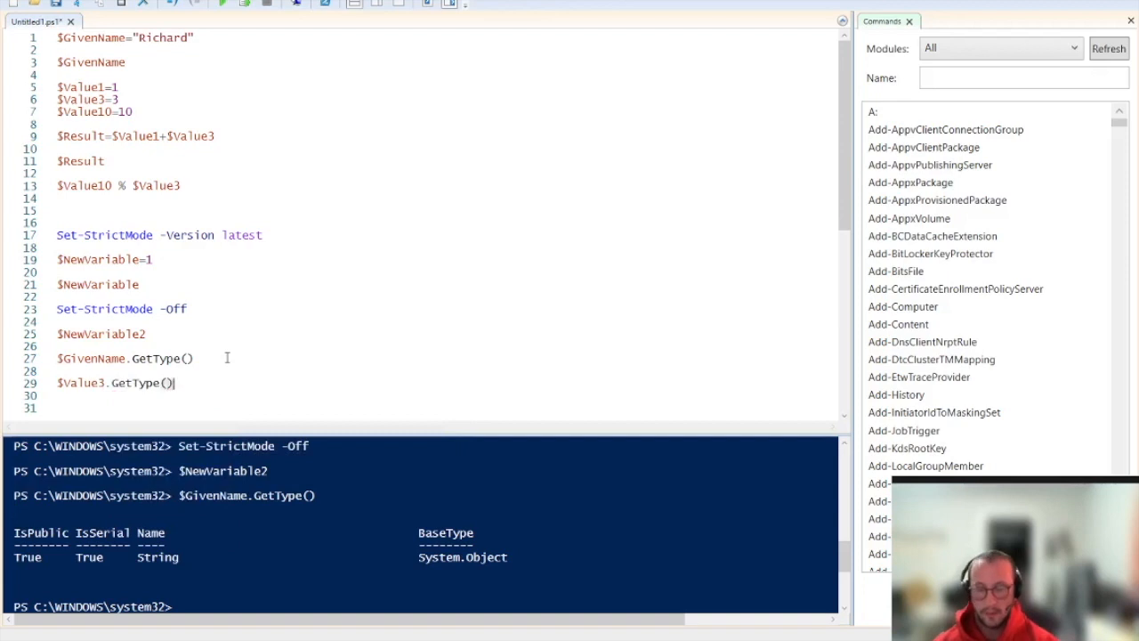
triple_click(114, 382)
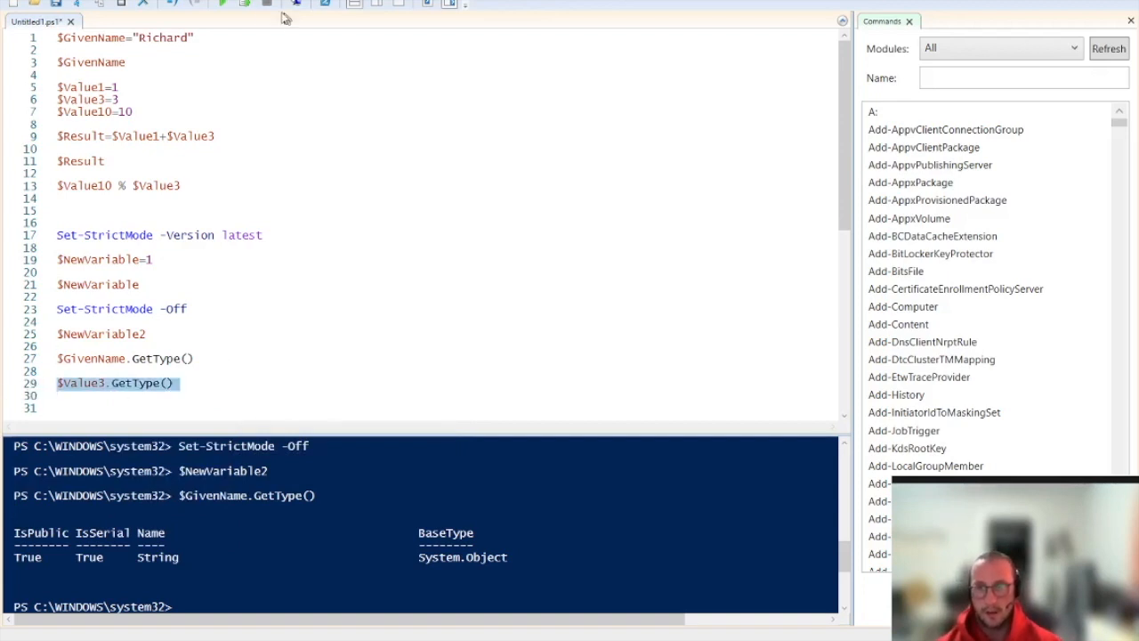
left_click(245, 4)
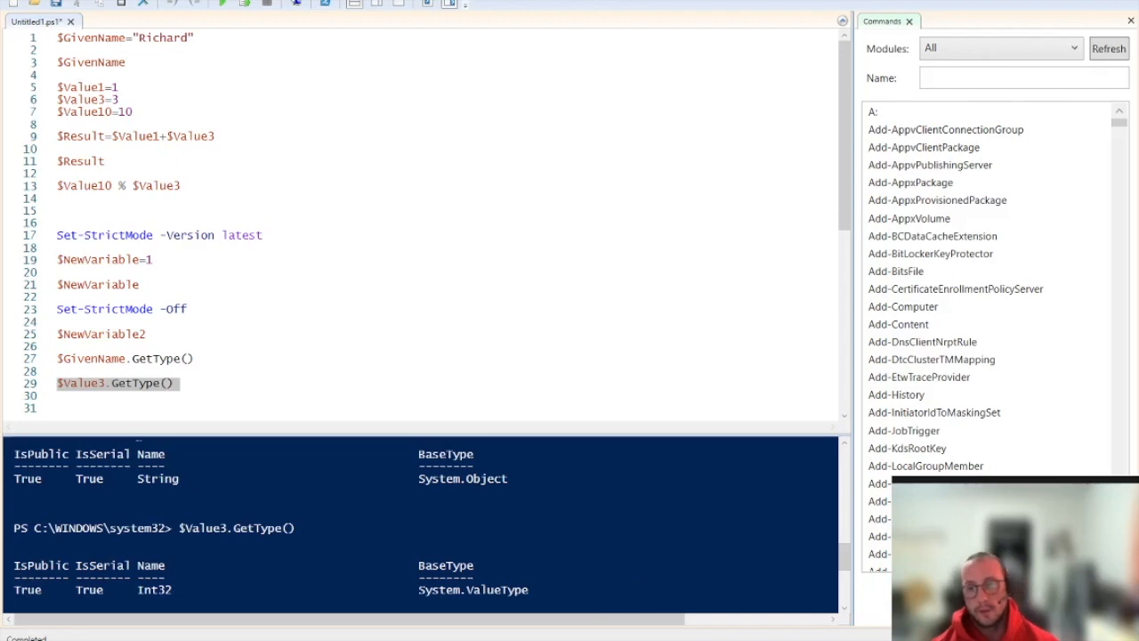
left_click(58, 407)
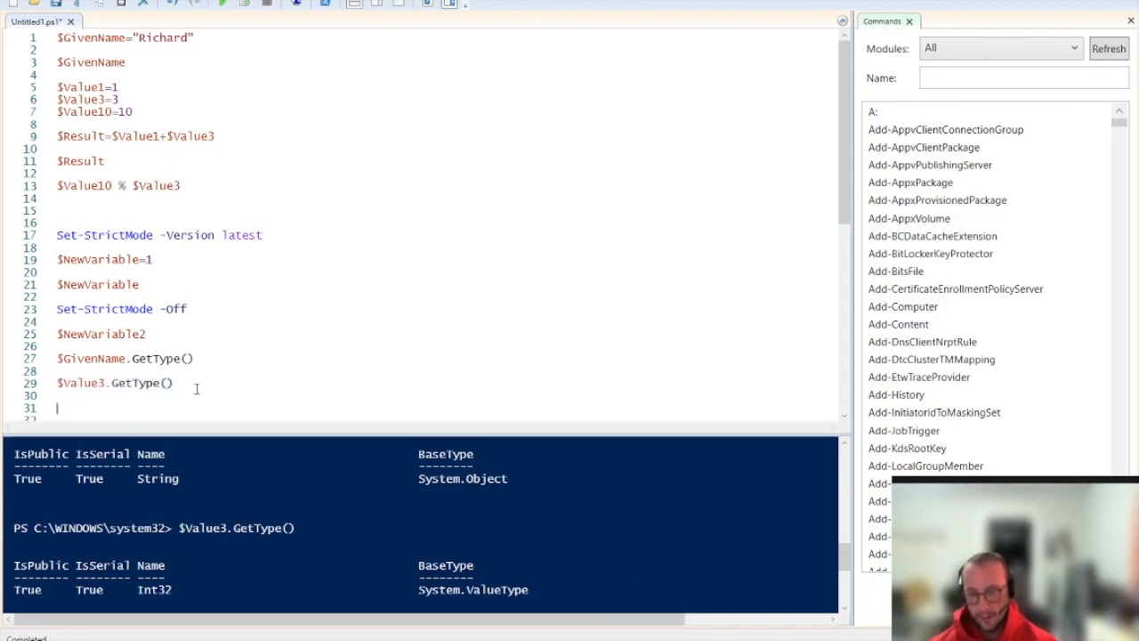
- Write $DoubleValue=3.2 and $DoubleValue.GetType() and run them, reporting Double
type("$dOUBL")
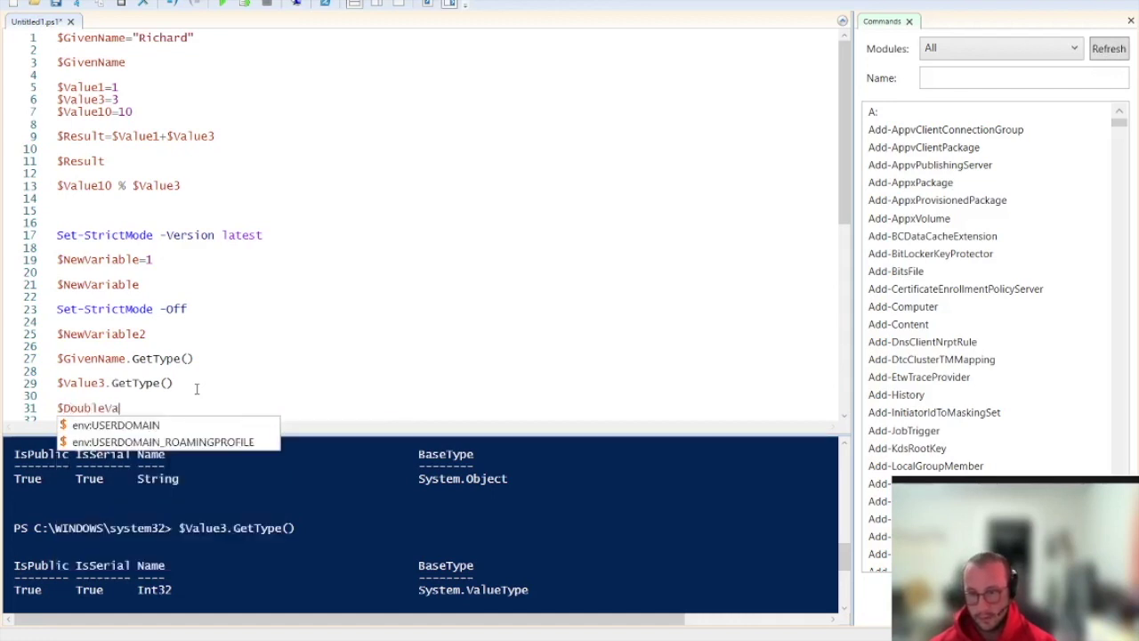
type("lue=")
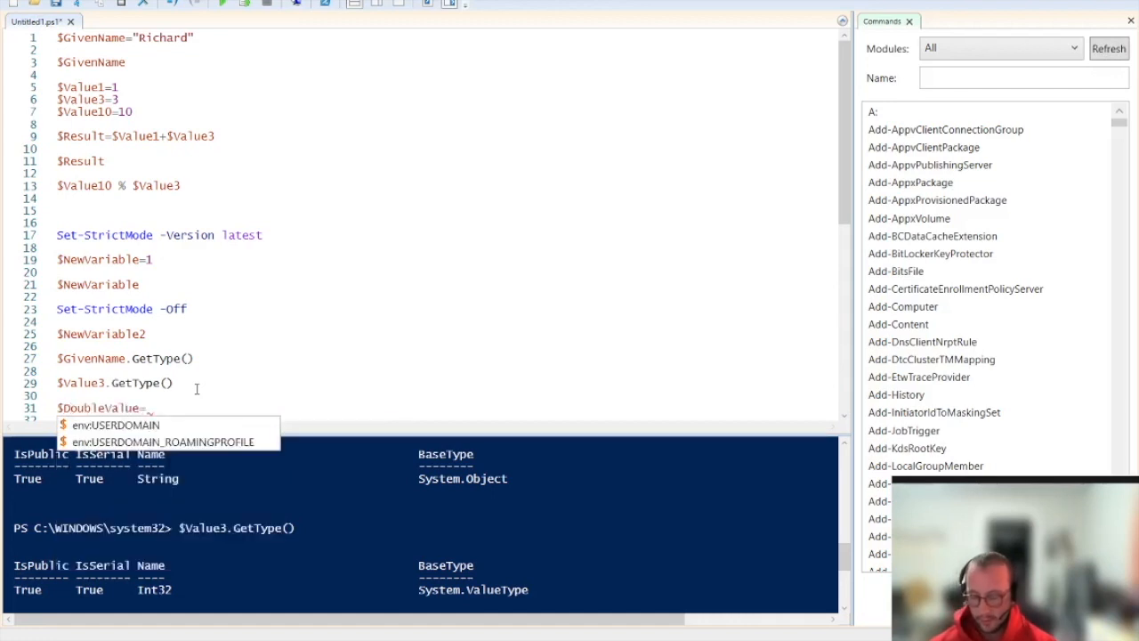
type("3.2")
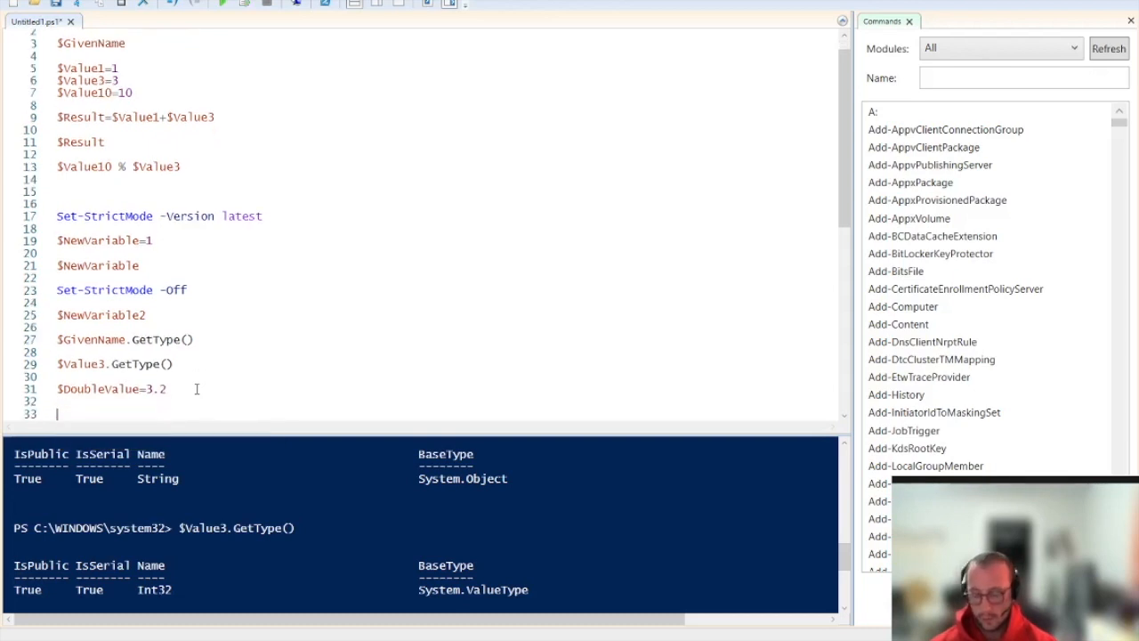
type("$DoubleValue")
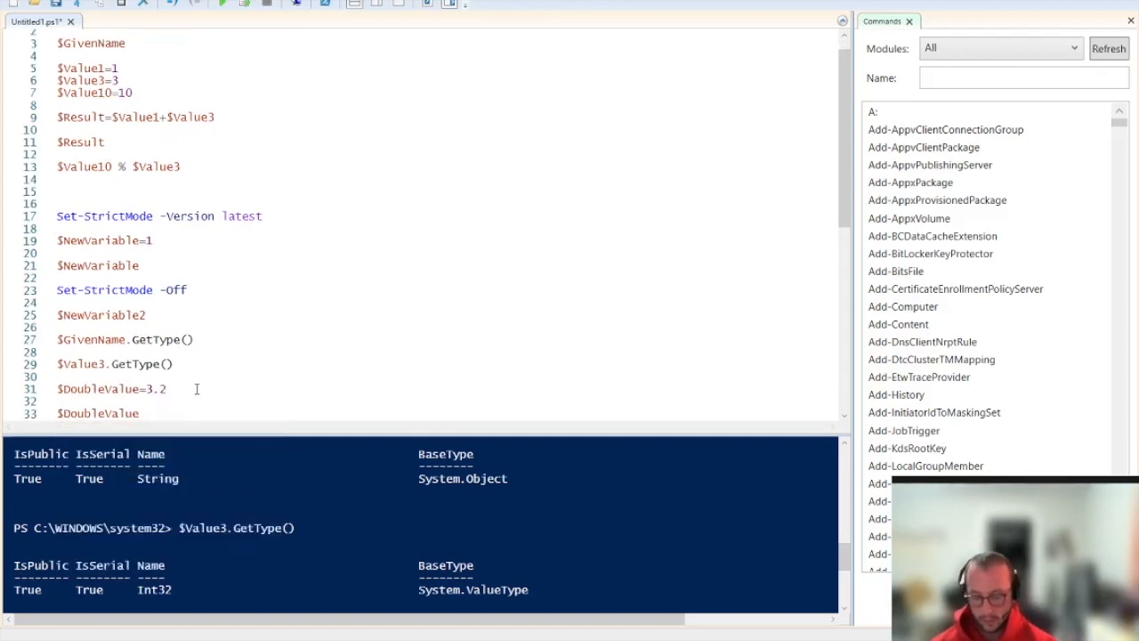
type(".GetType()")
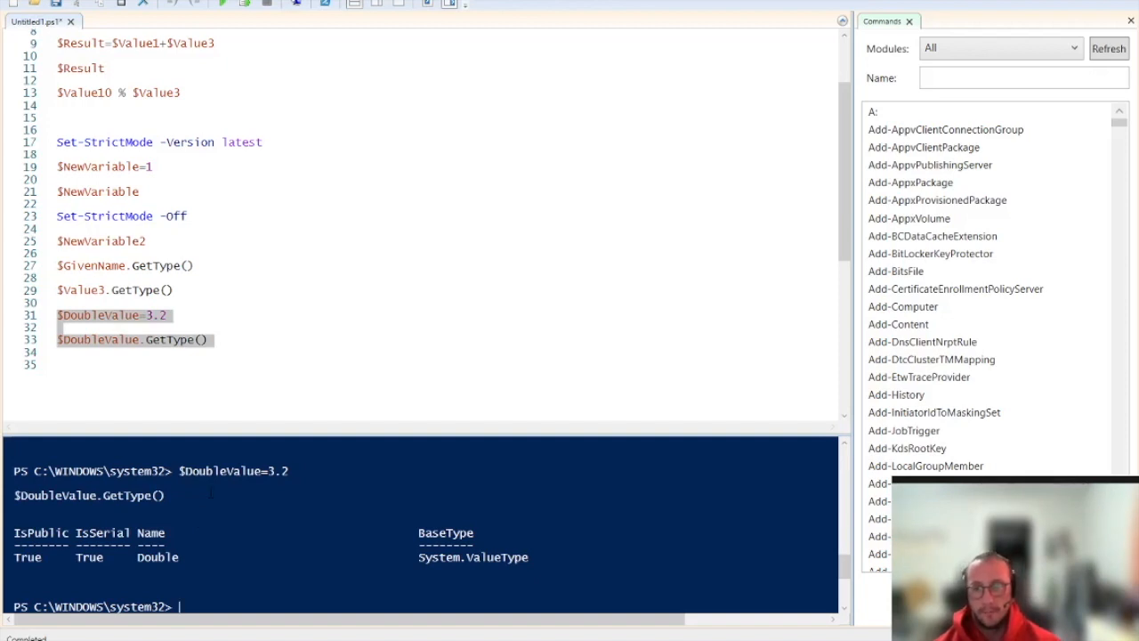
left_click(214, 338)
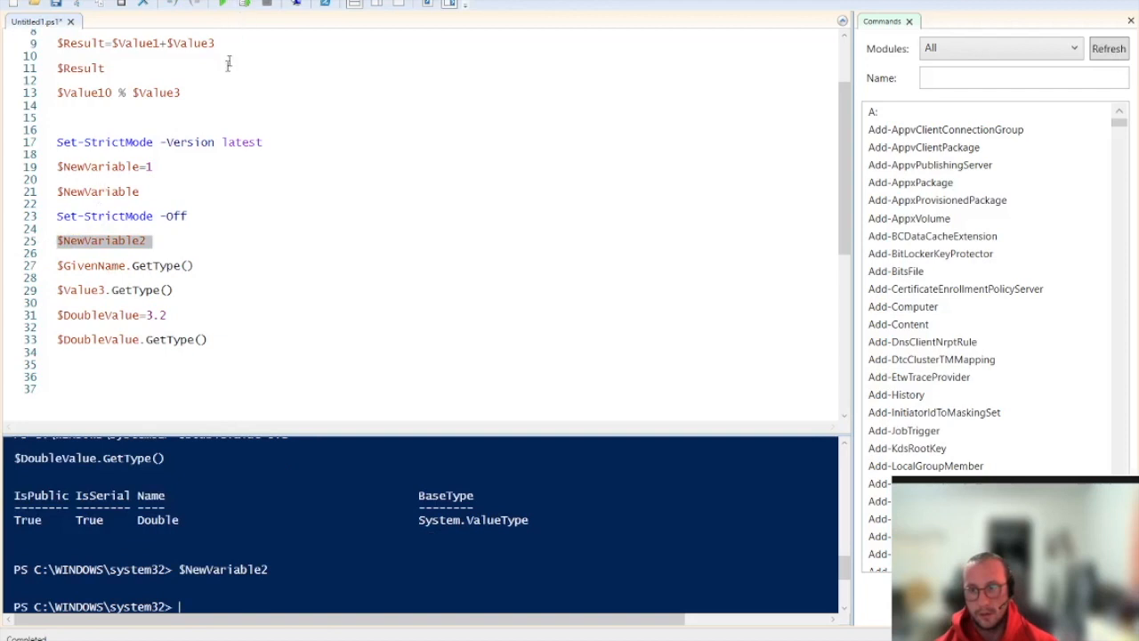
- Start a .get call on the $NewVariable2 line, then delete it
left_click(151, 240)
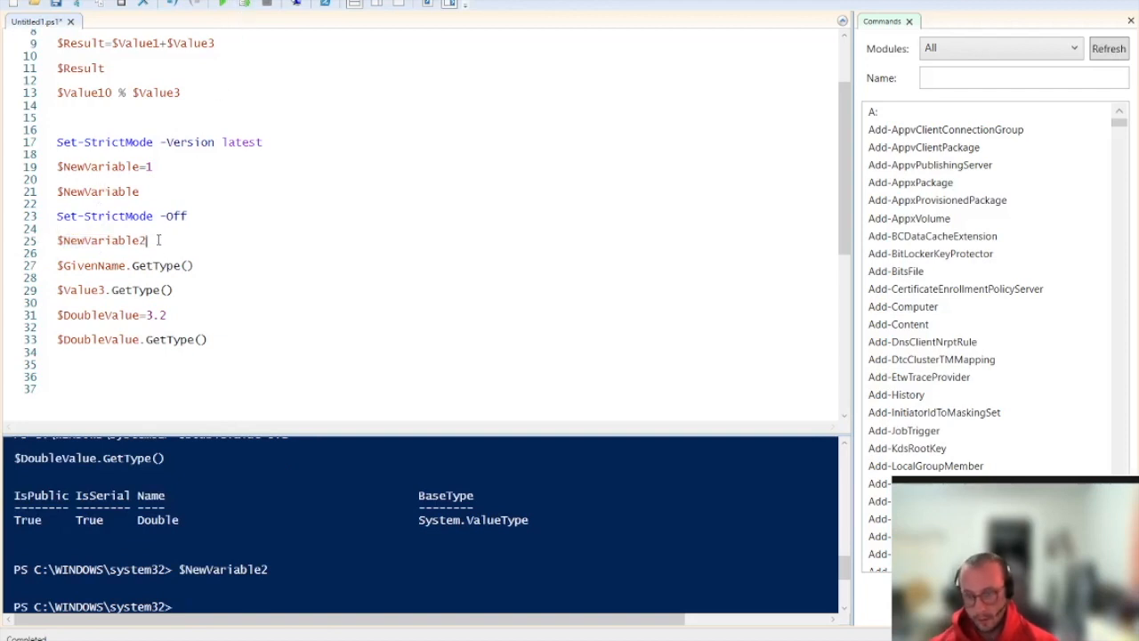
type(".get")
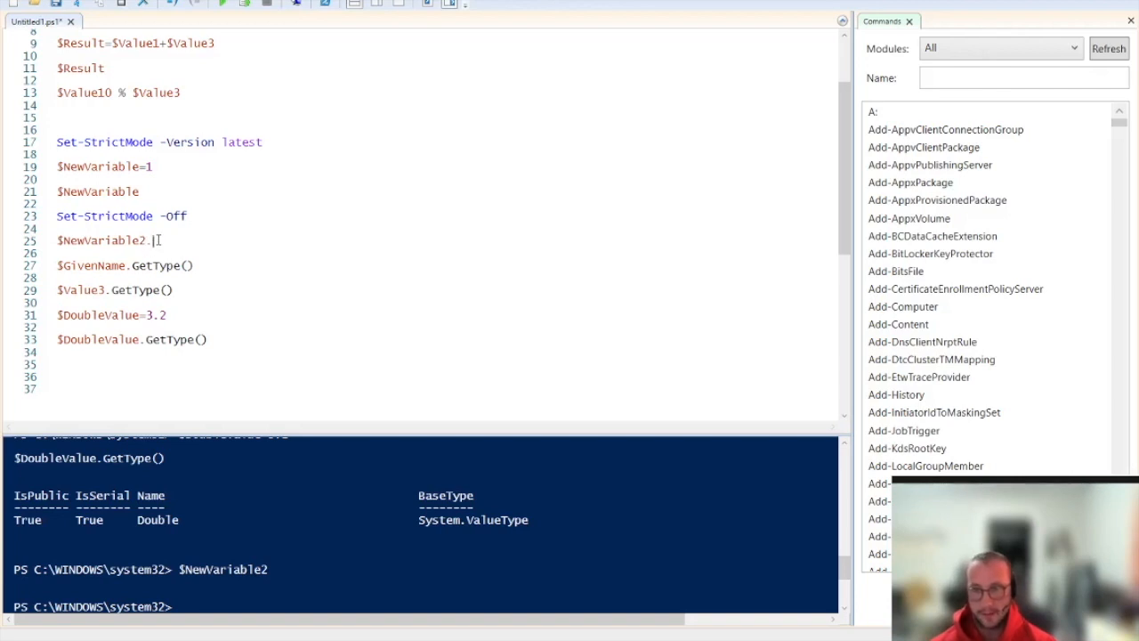
key("Backspace")
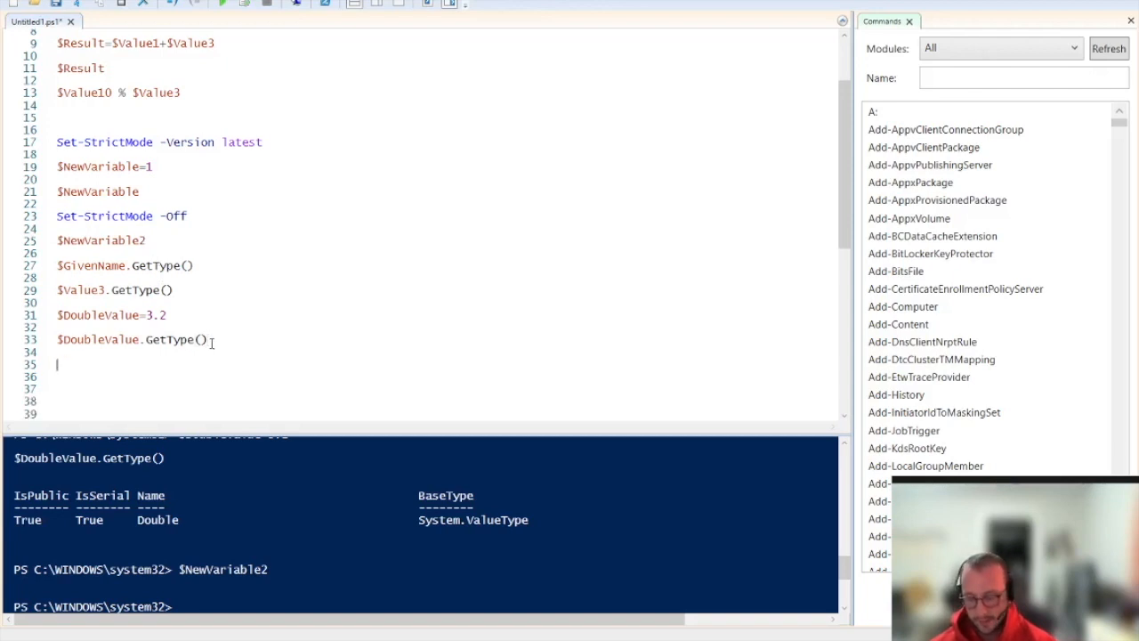
- Type $null on line 35 and run just that word, printing nothing
type("$null")
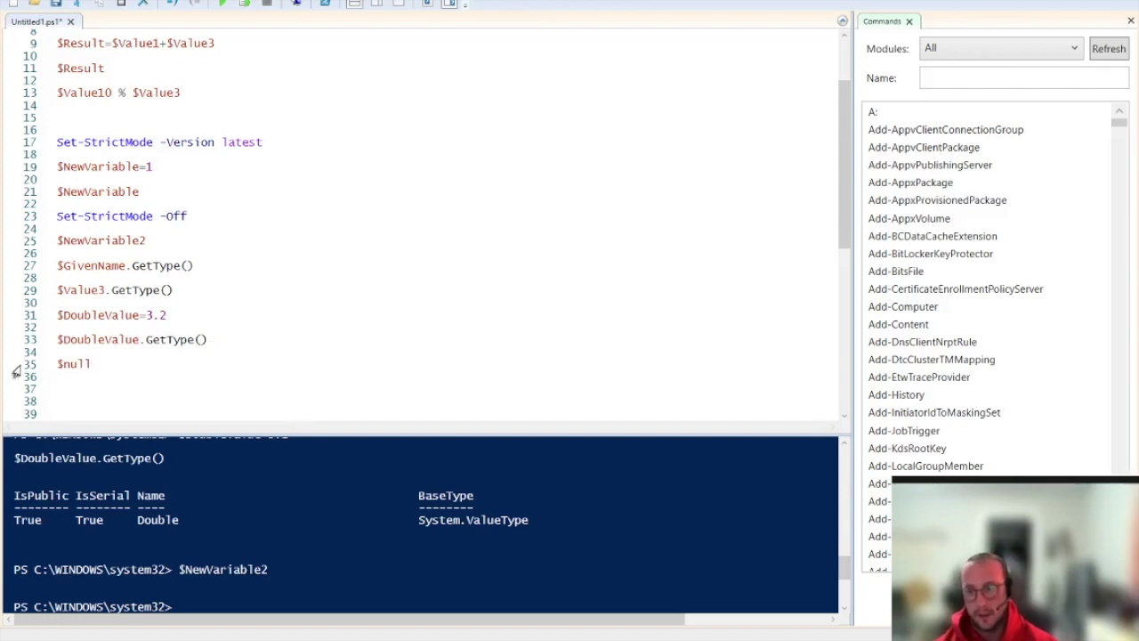
double_click(73, 364)
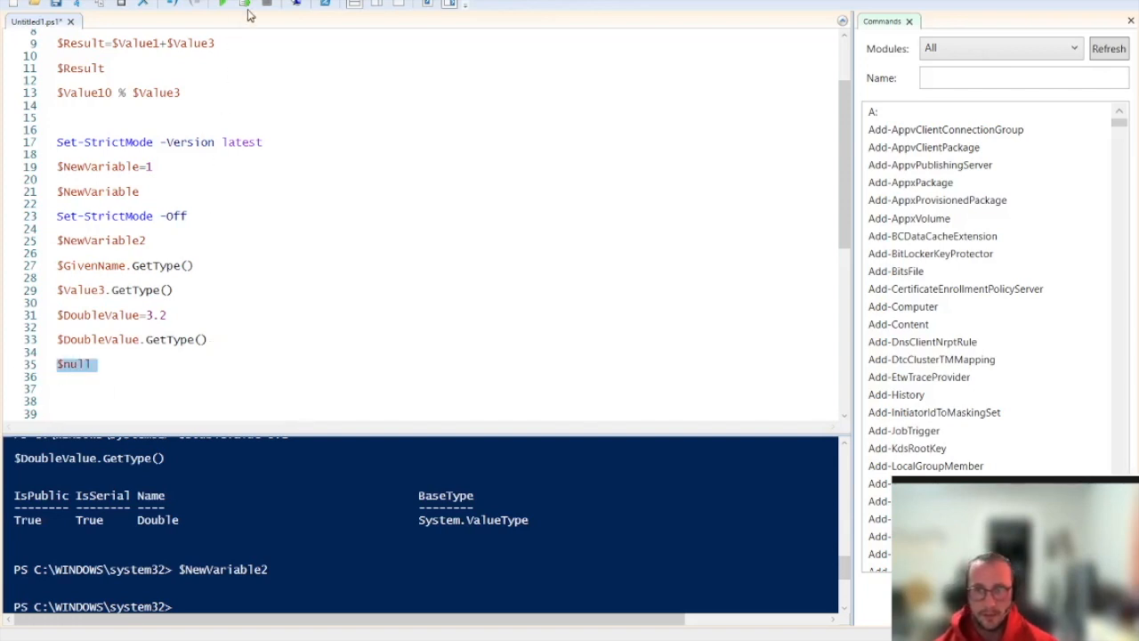
mouse_move(242, 7)
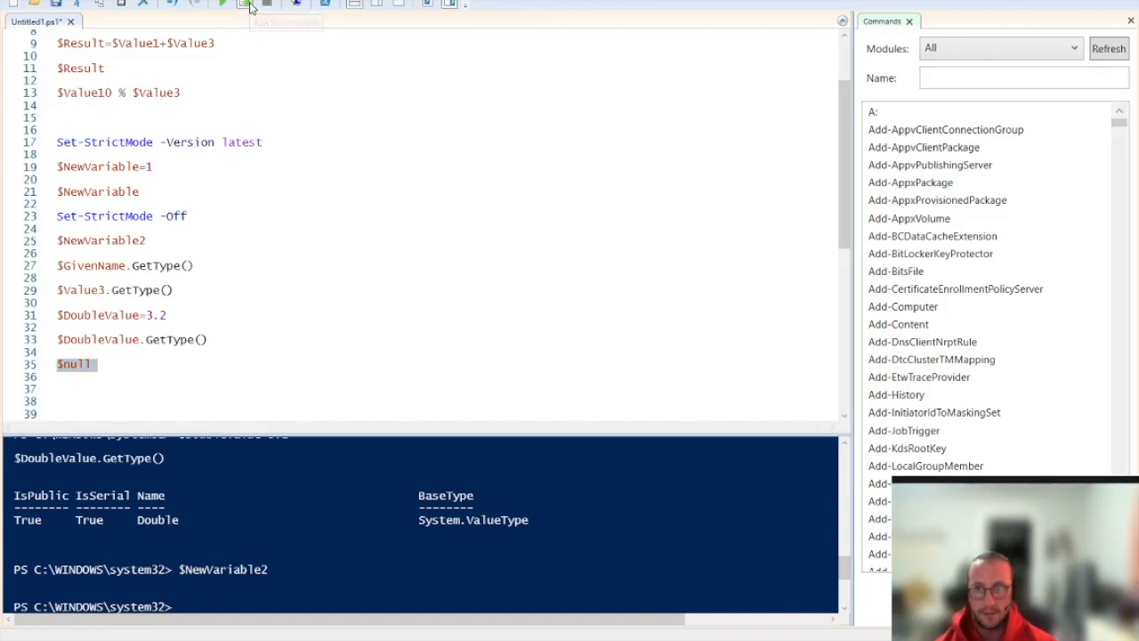
left_click(243, 4)
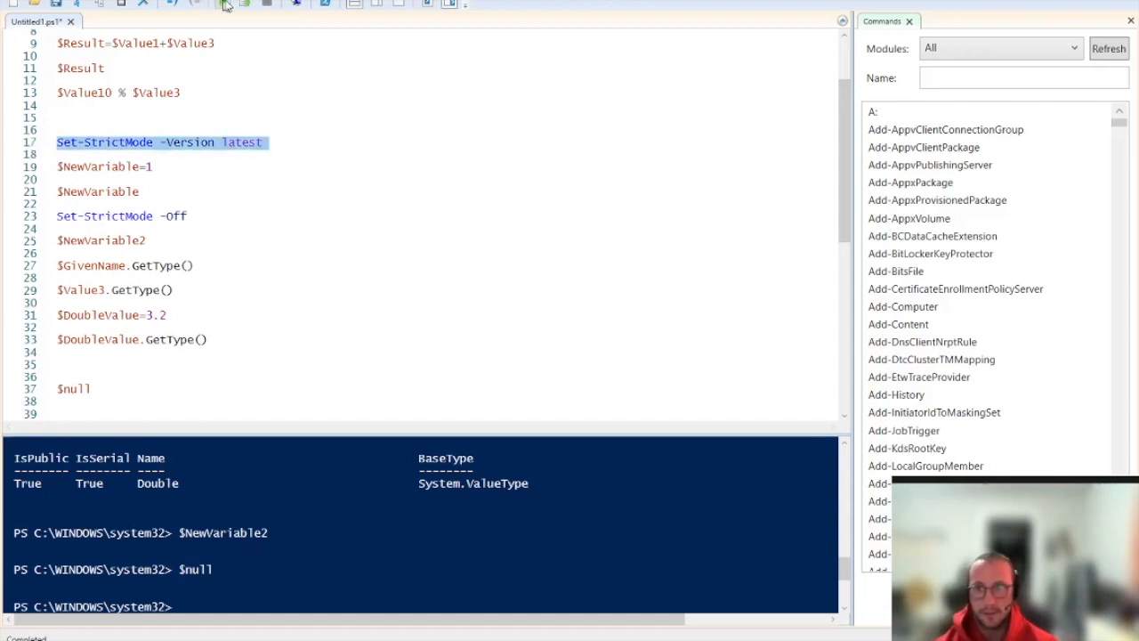
- Run Set-StrictMode -Version latest, then $NewVariable2 to show its not-set error
left_click(225, 5)
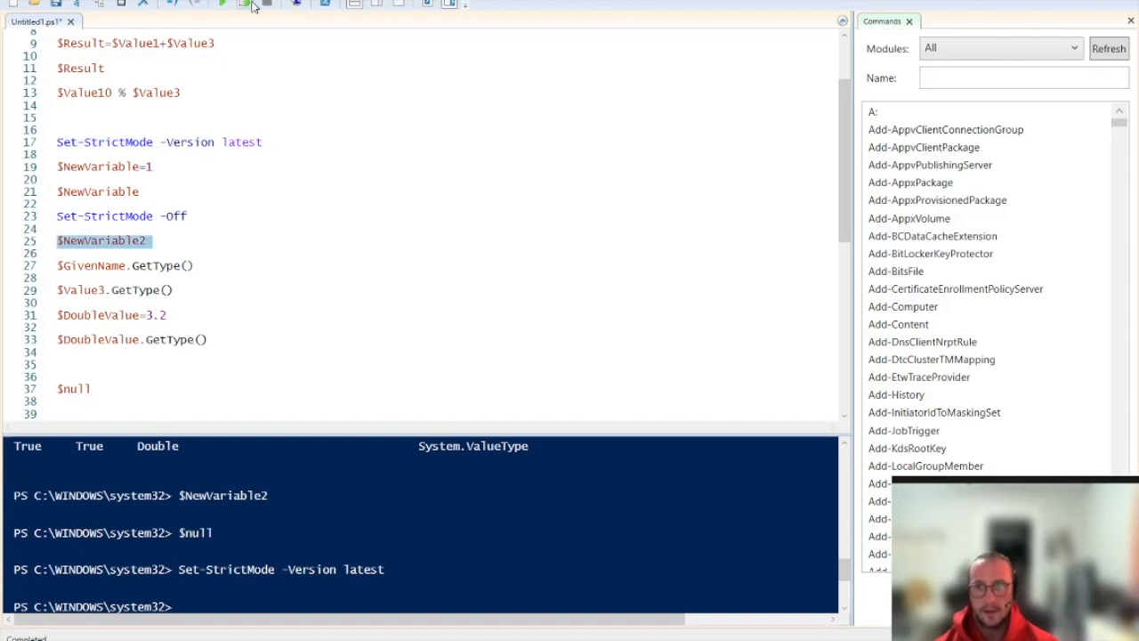
left_click(224, 6)
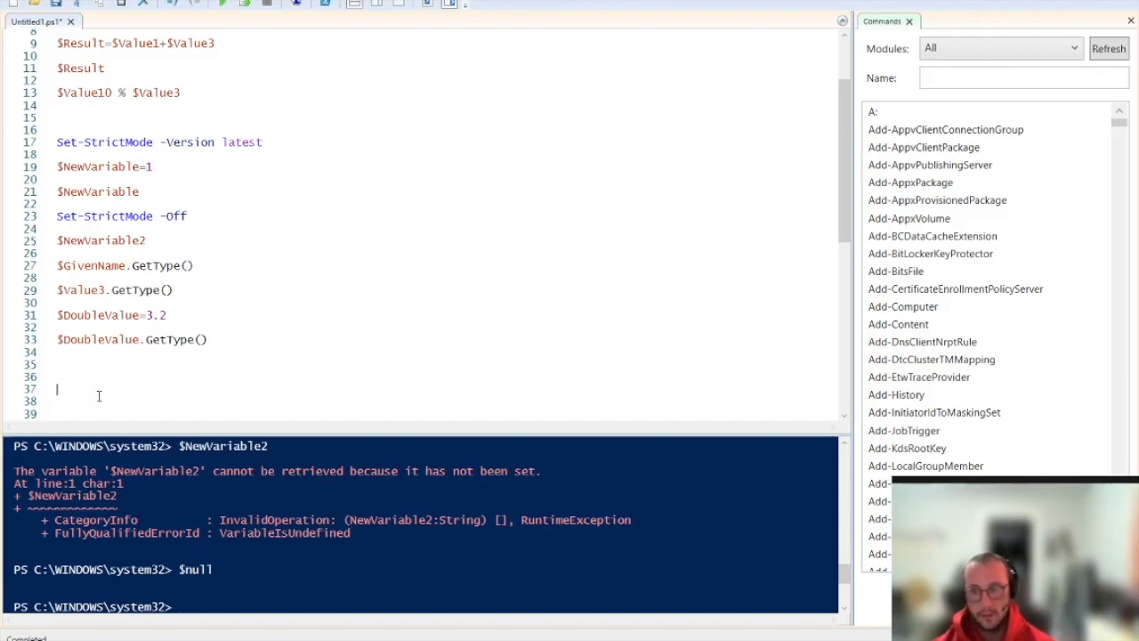
- Re-add $null and write $Employed=$True
type("$nbu")
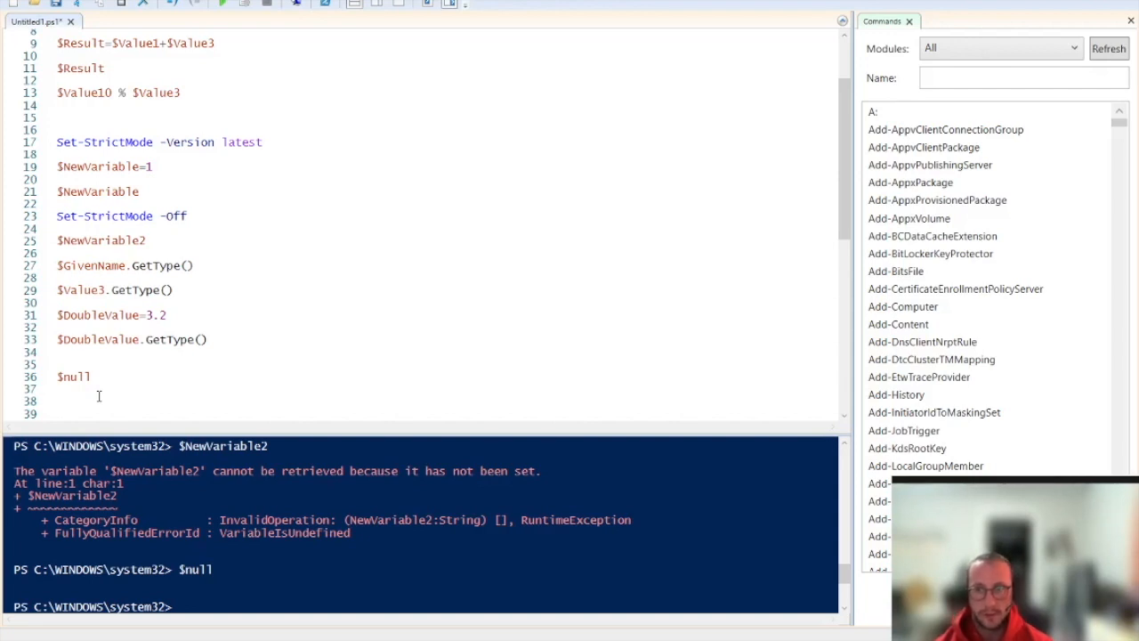
type("$")
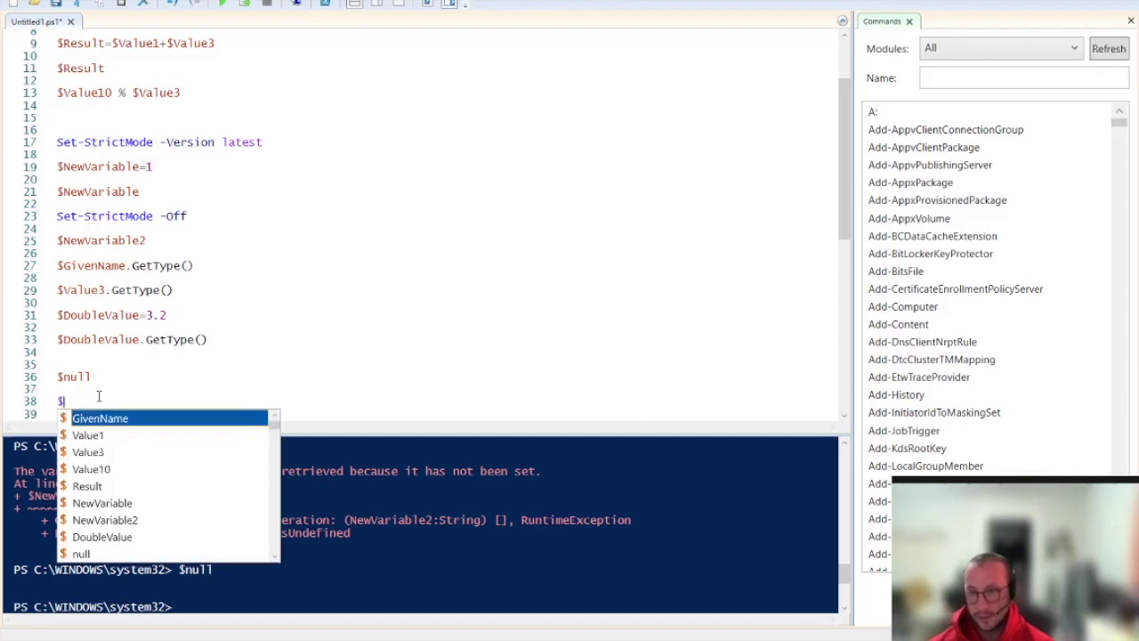
type("Employed")
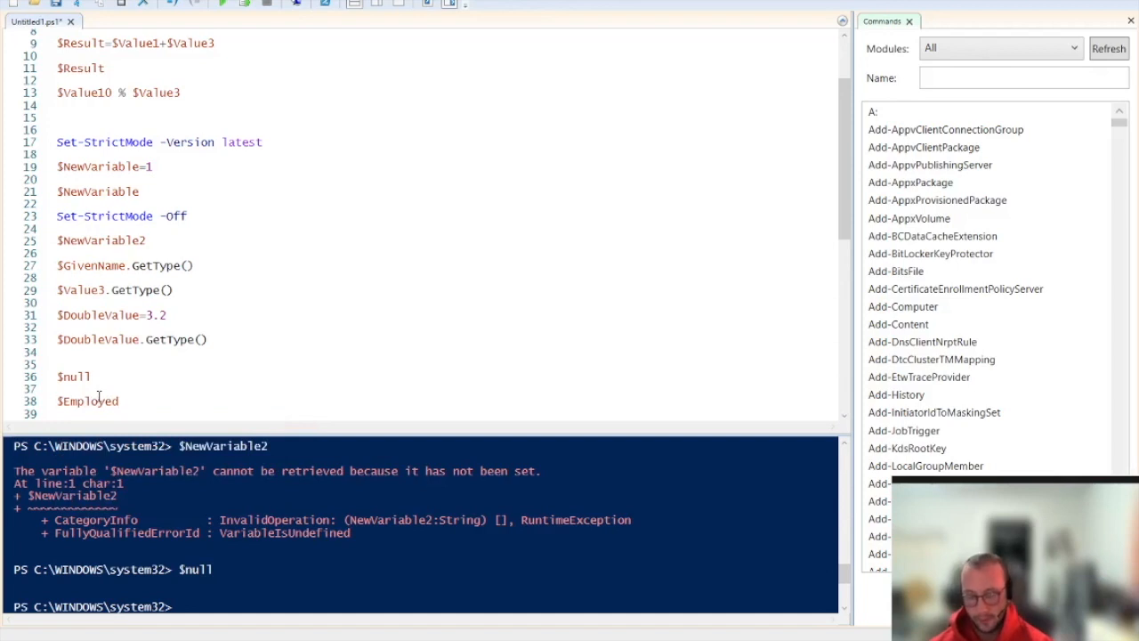
type("=$True")
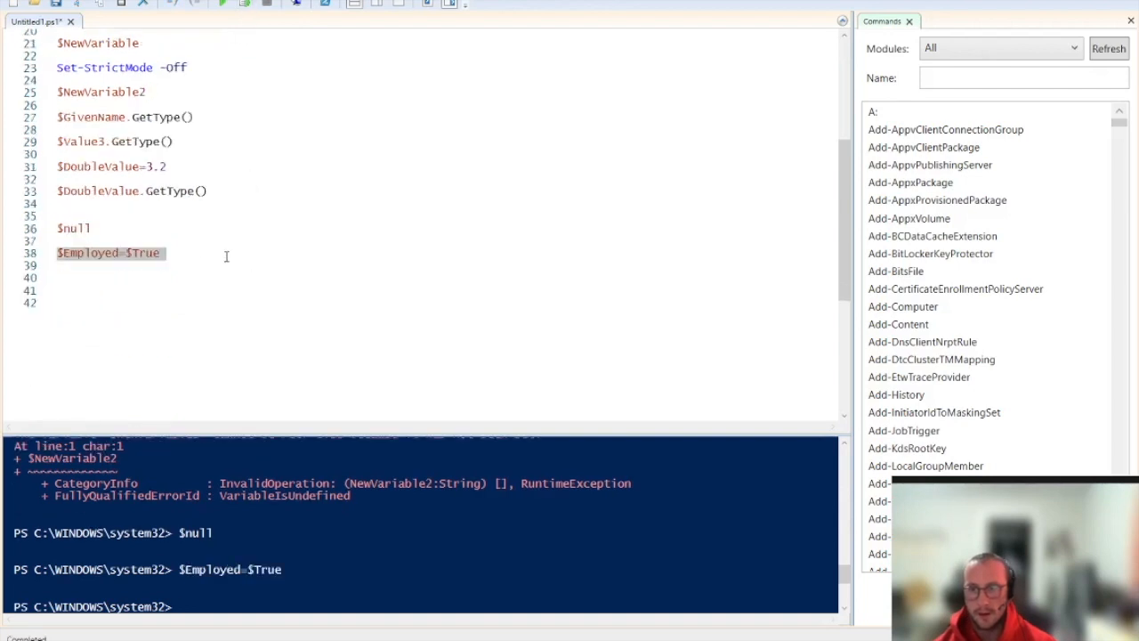
- Add $Employed.GetType() and run it, reporting Boolean
type("$empl")
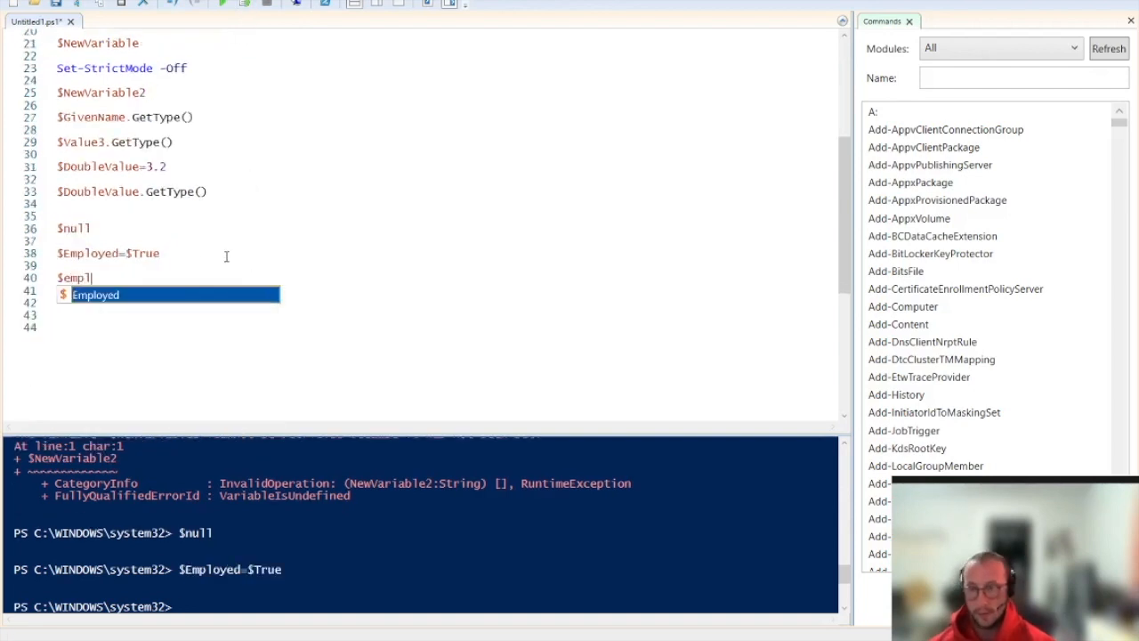
type("Employed.getType(")
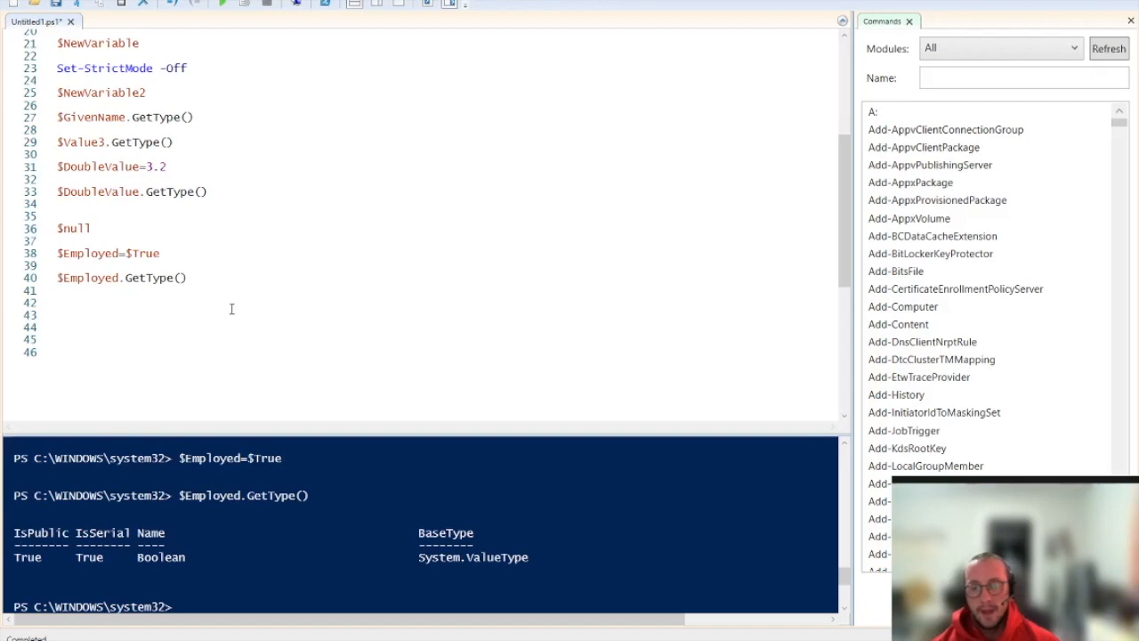
left_click(57, 303)
type("@")
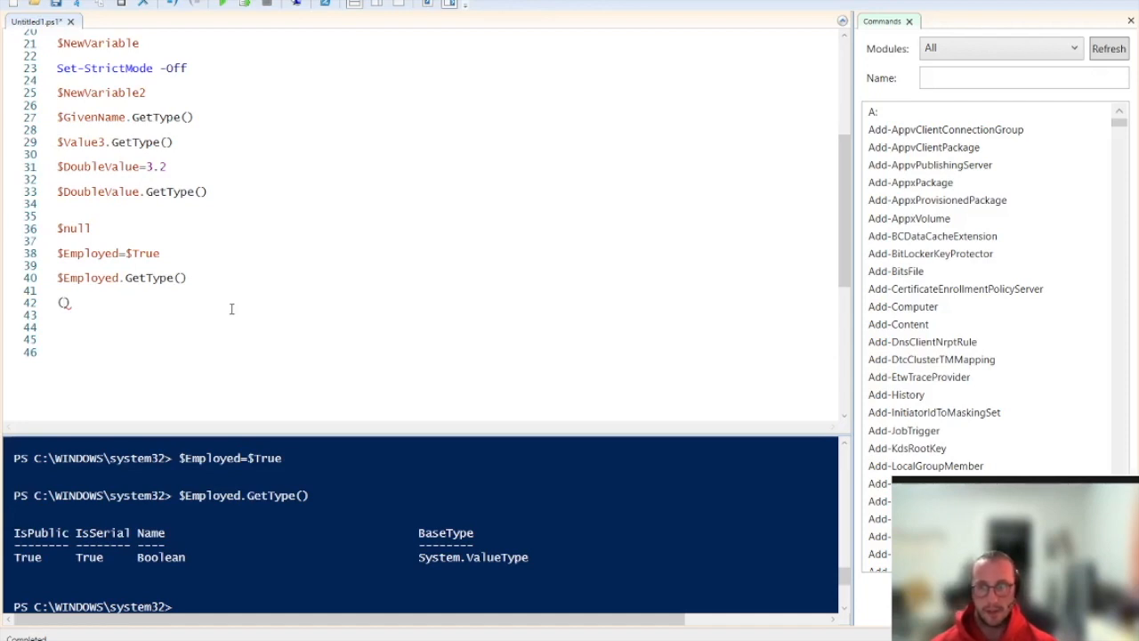
- Run ($Value3 -eq $Value10), returning False, then append .GetType() showing Boolean
type("(")
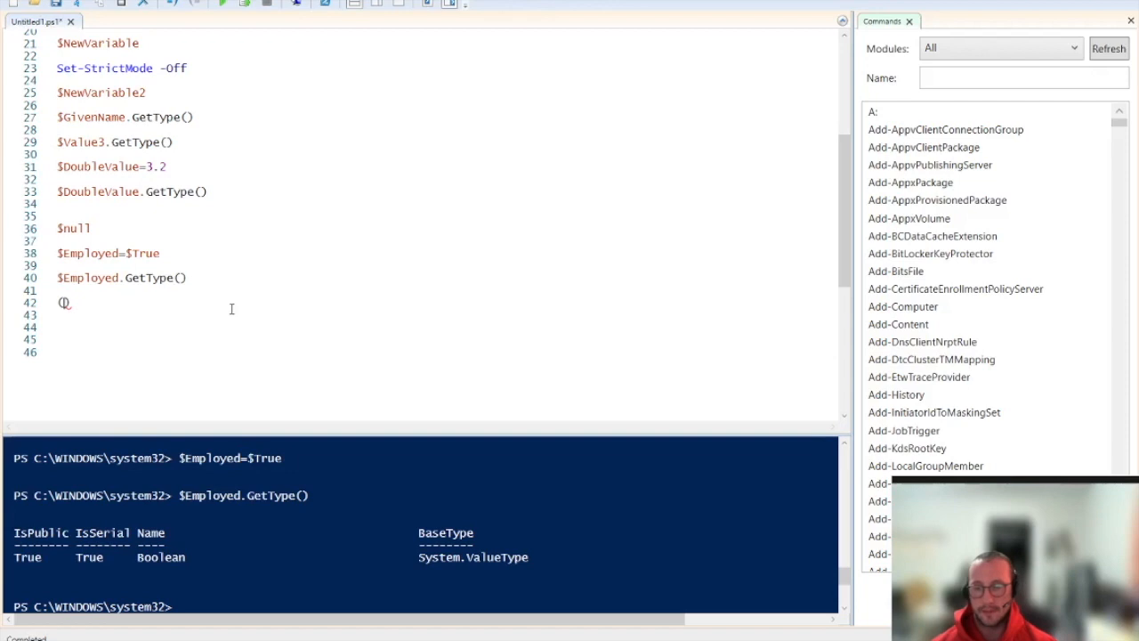
type("$v")
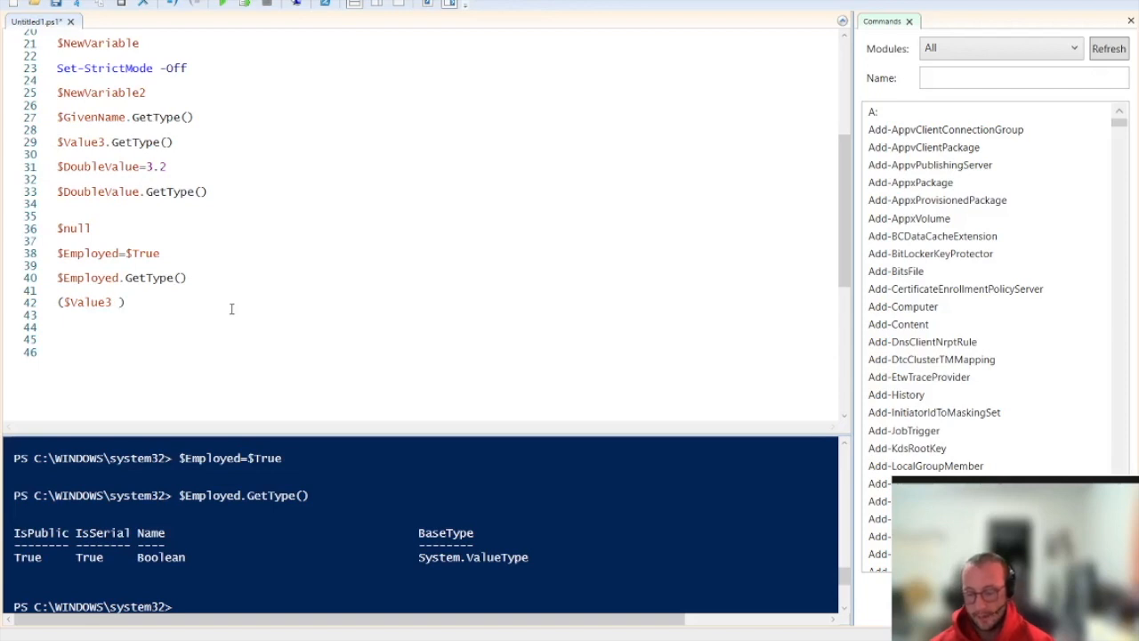
type("-")
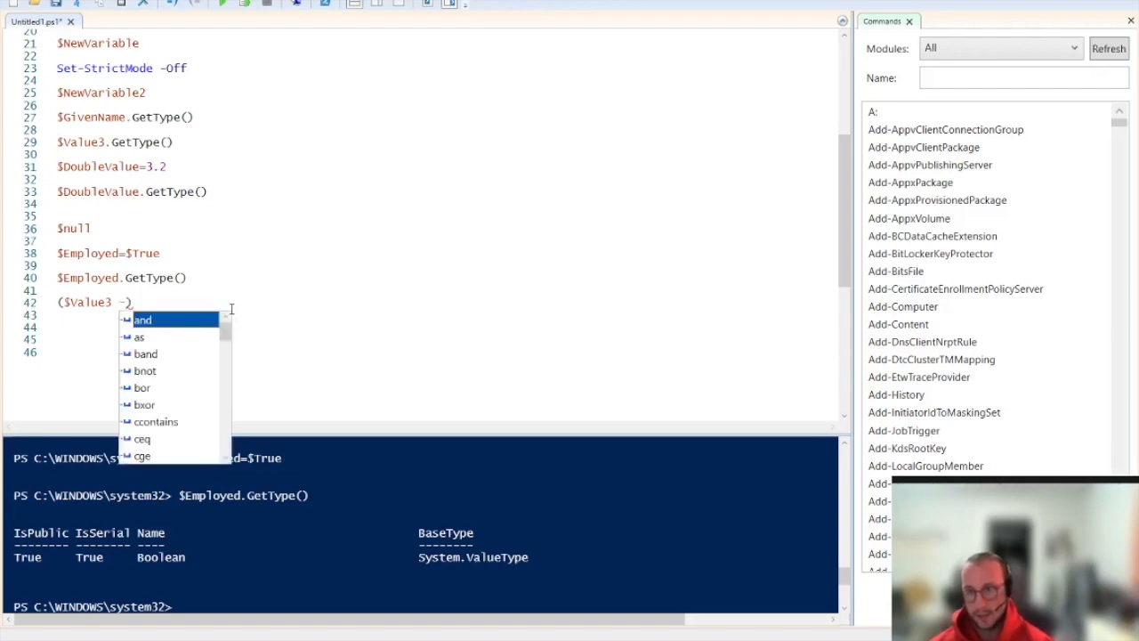
type("eq")
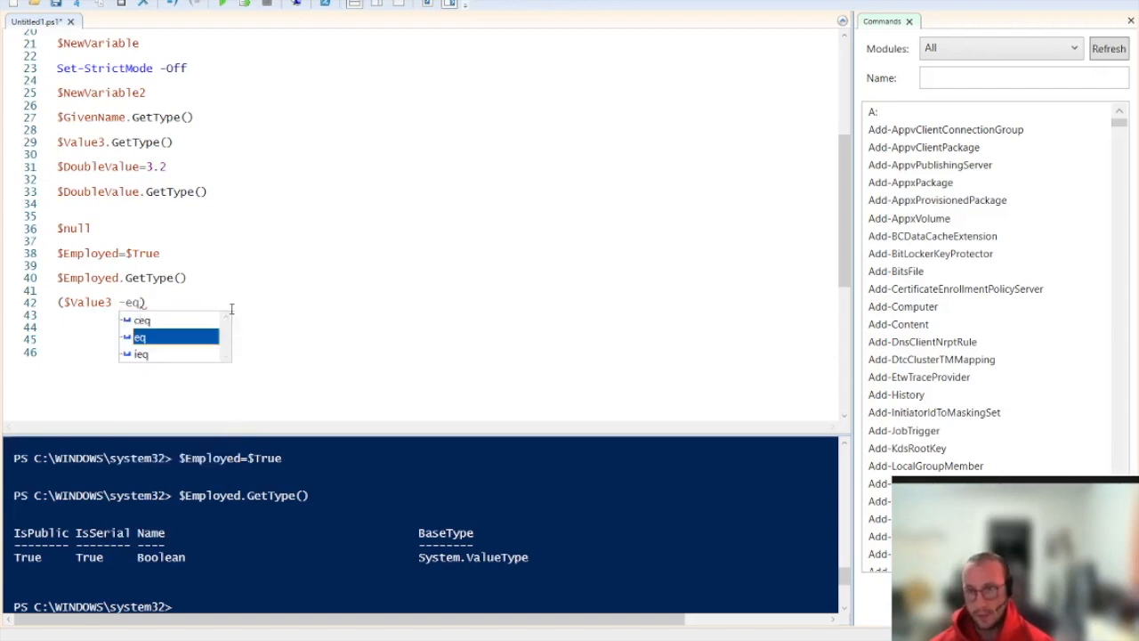
mouse_move(140, 337)
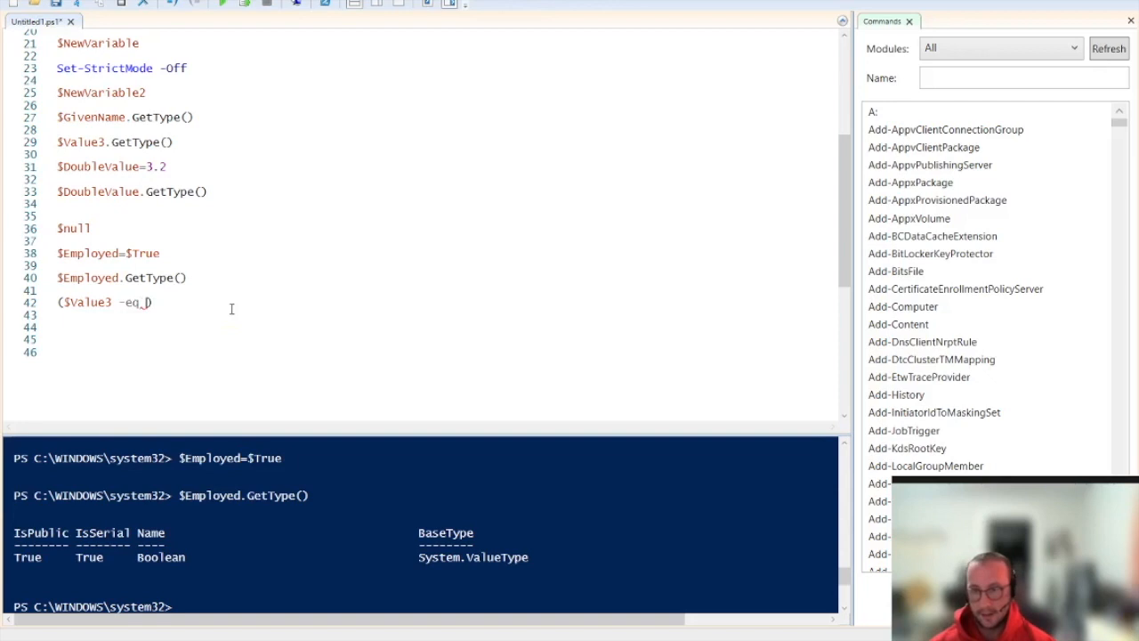
type("$Value10")
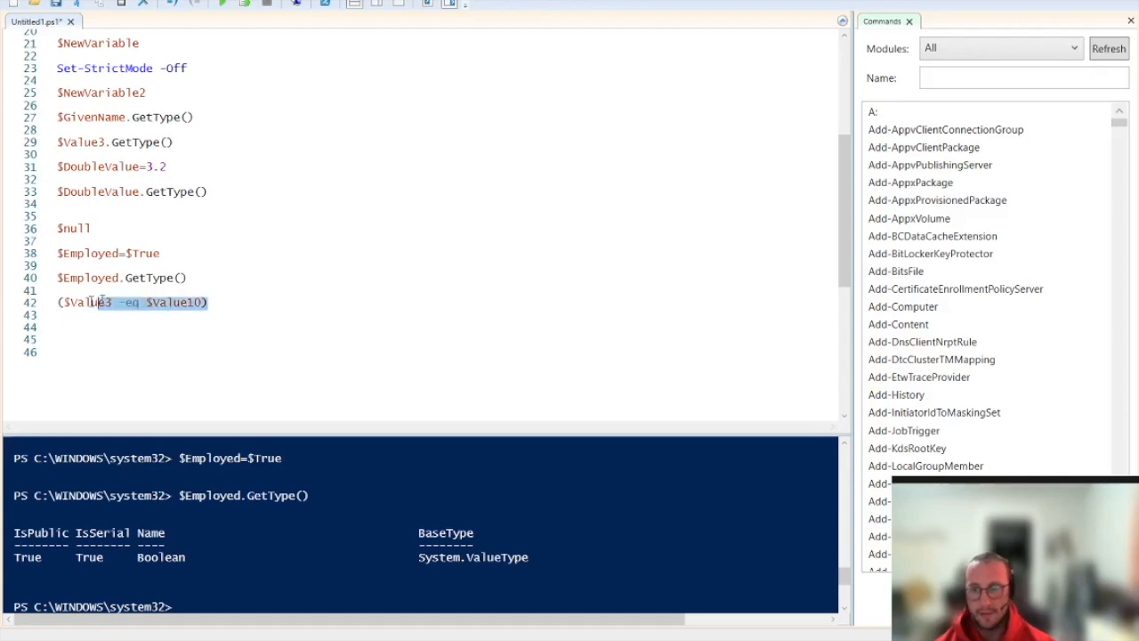
left_click(246, 4)
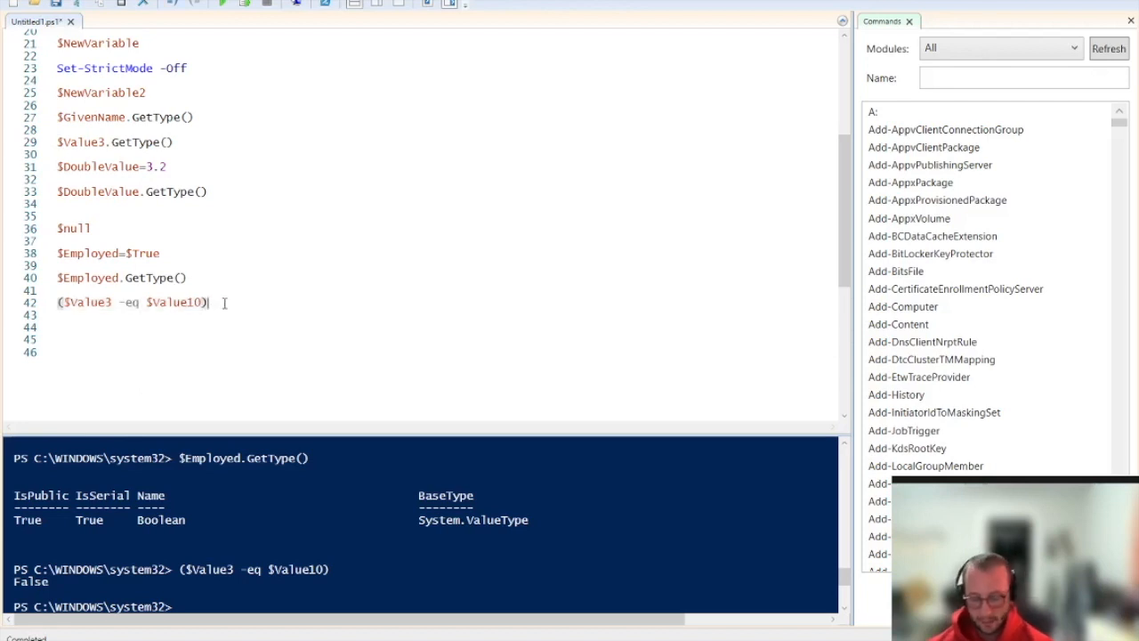
type(".GetType()")
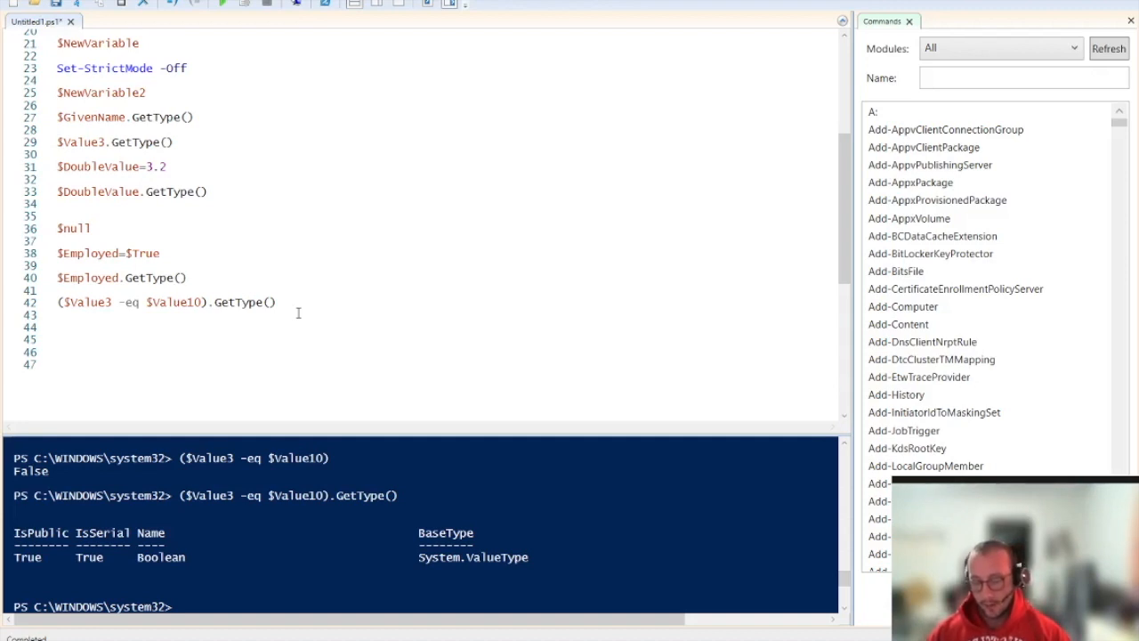
- Run Get-Date to print today's date, and store it with $Today=Get-Date
type("get")
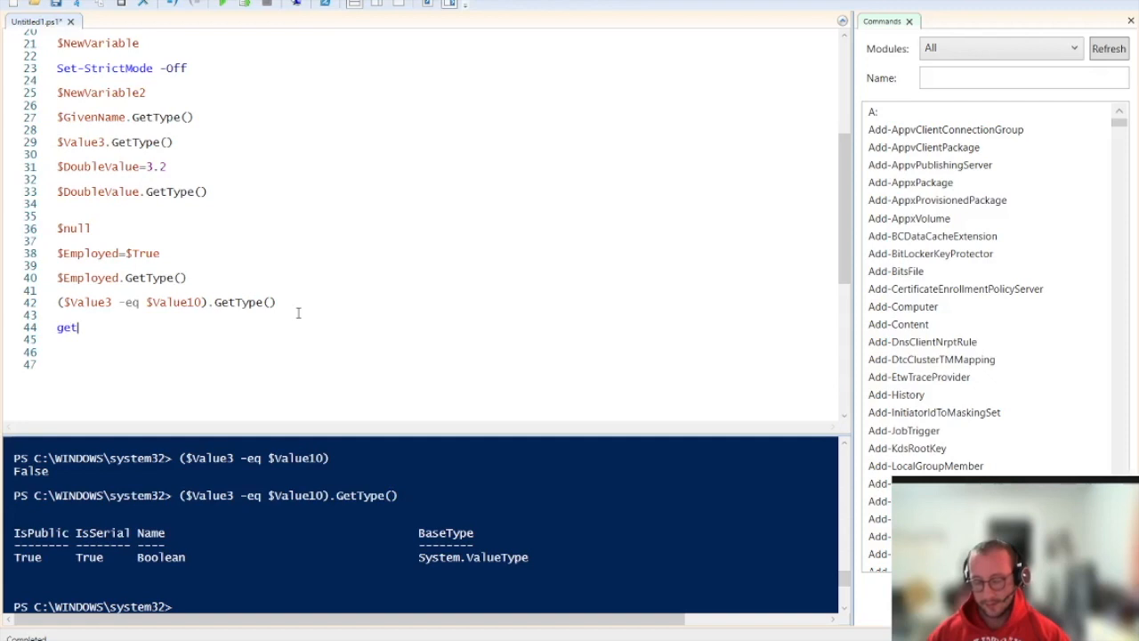
type("Get-Date")
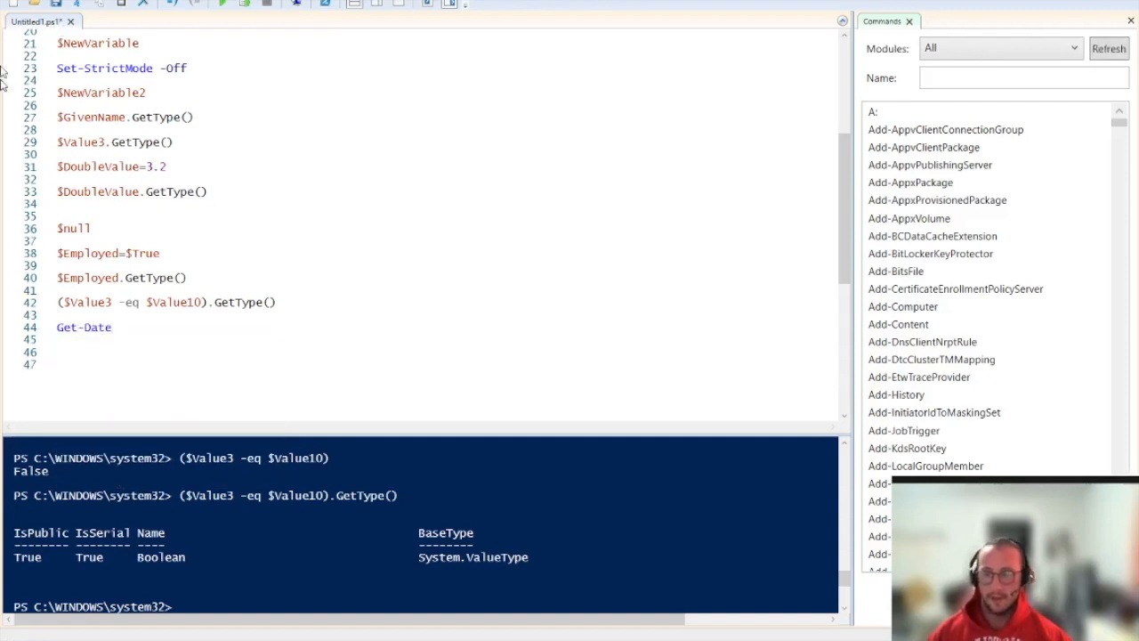
double_click(84, 328)
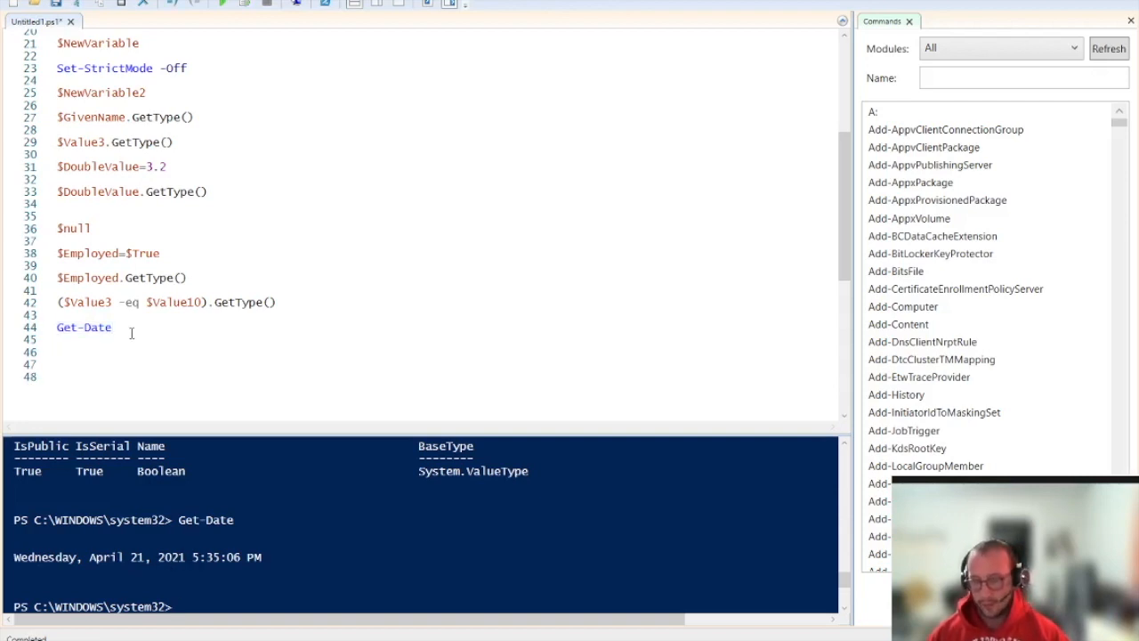
type("$Today")
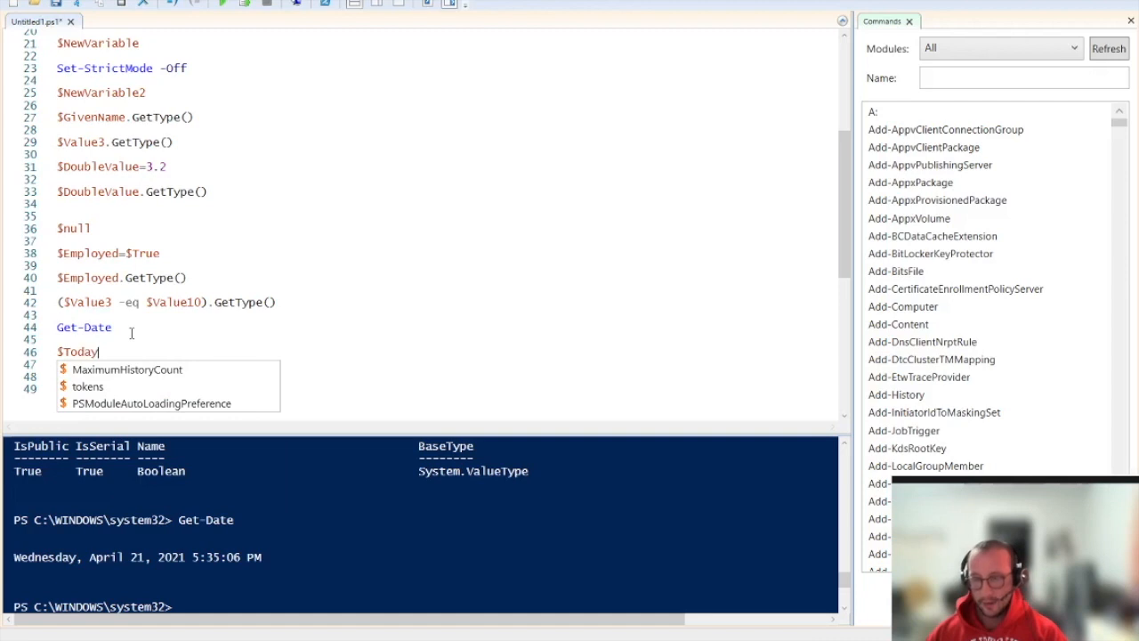
type("=get-da")
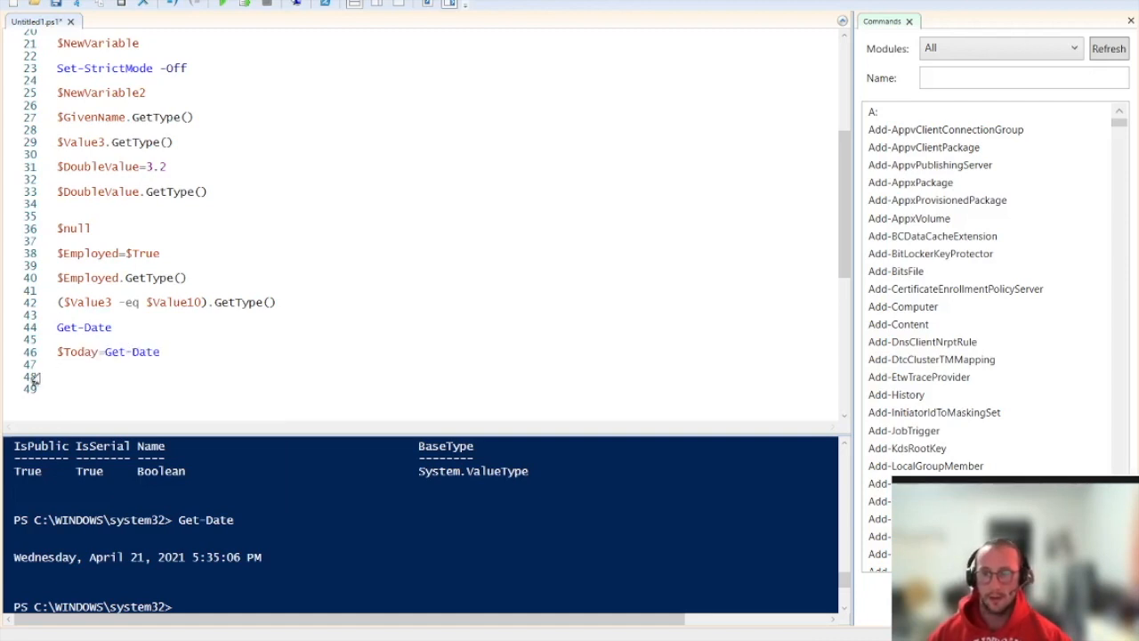
left_click(244, 4)
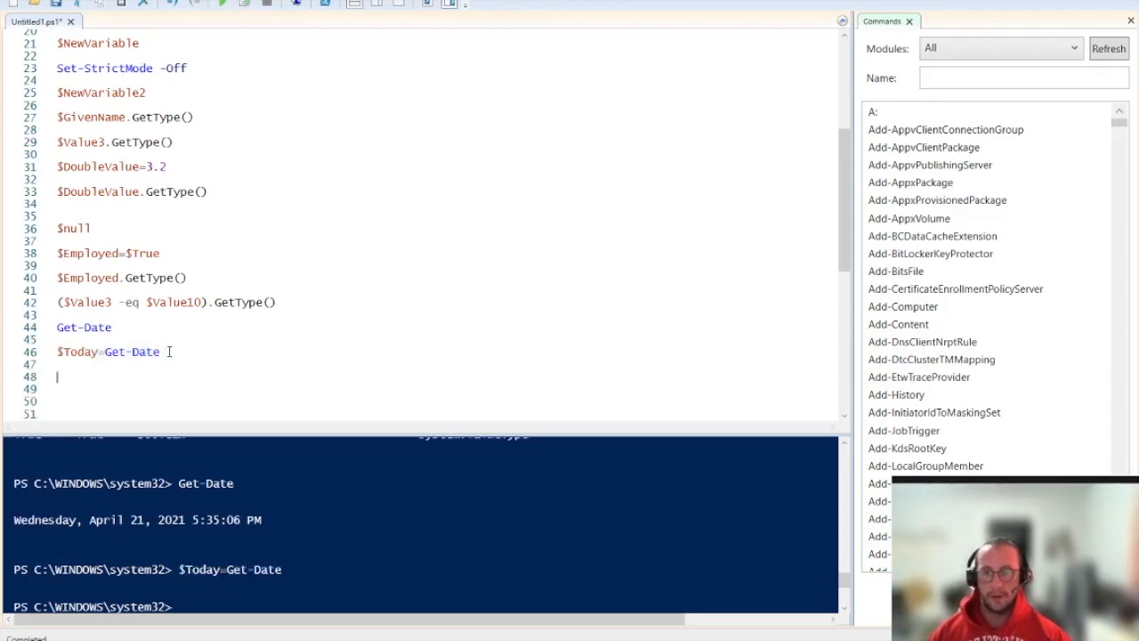
- Display $Today and add $Today.GetType(), reporting DateTime
type("$Today")
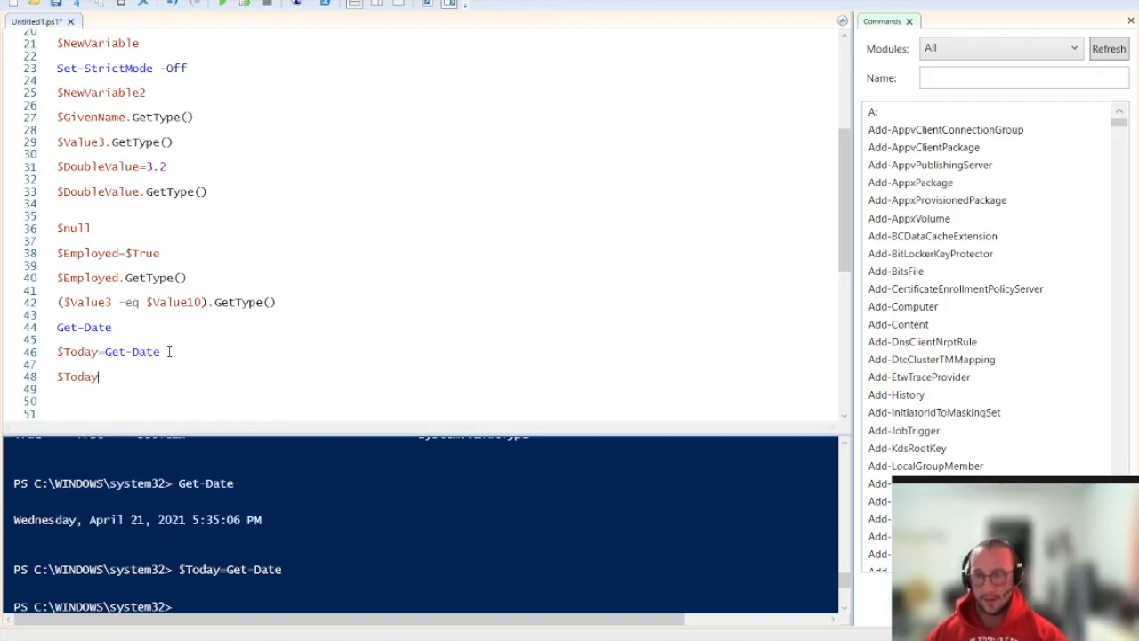
double_click(78, 377)
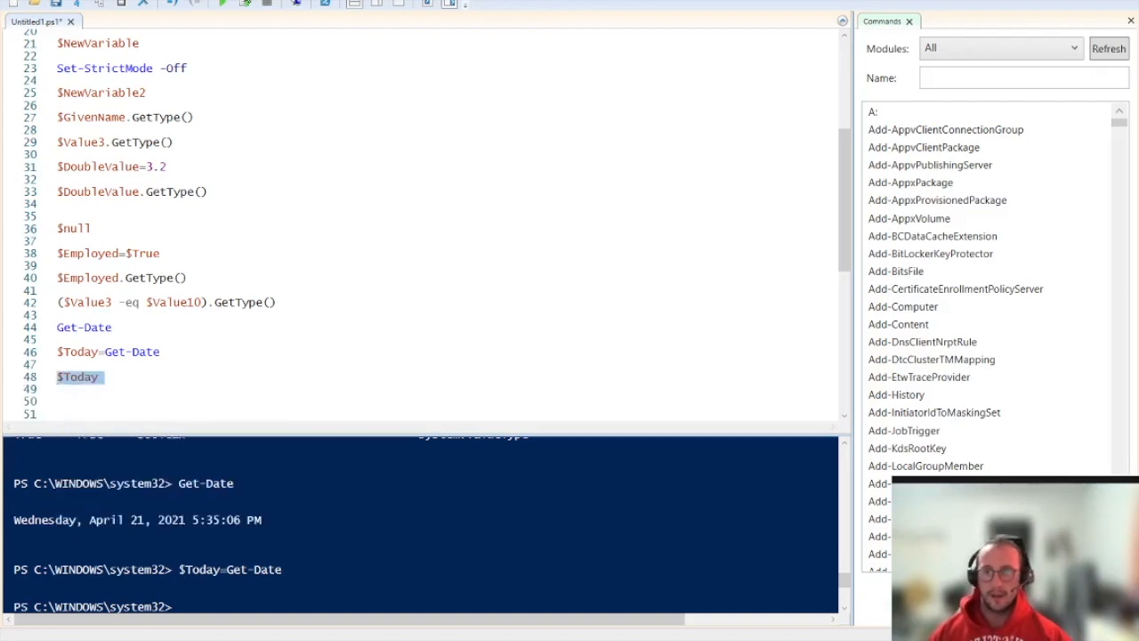
key("F5")
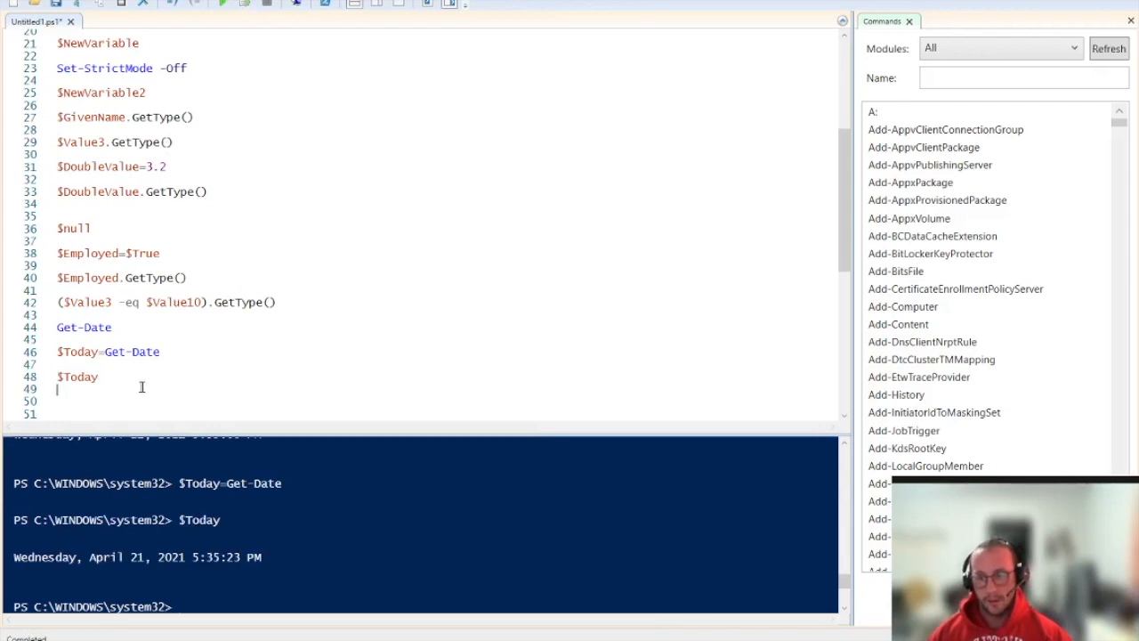
type(".GetType(")
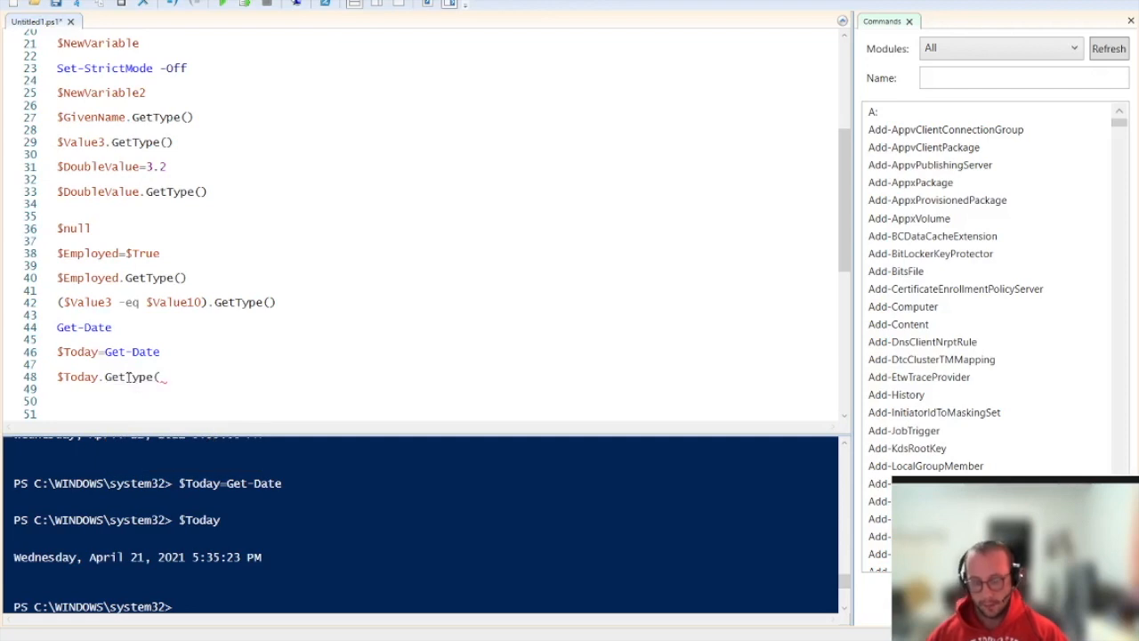
type(")")
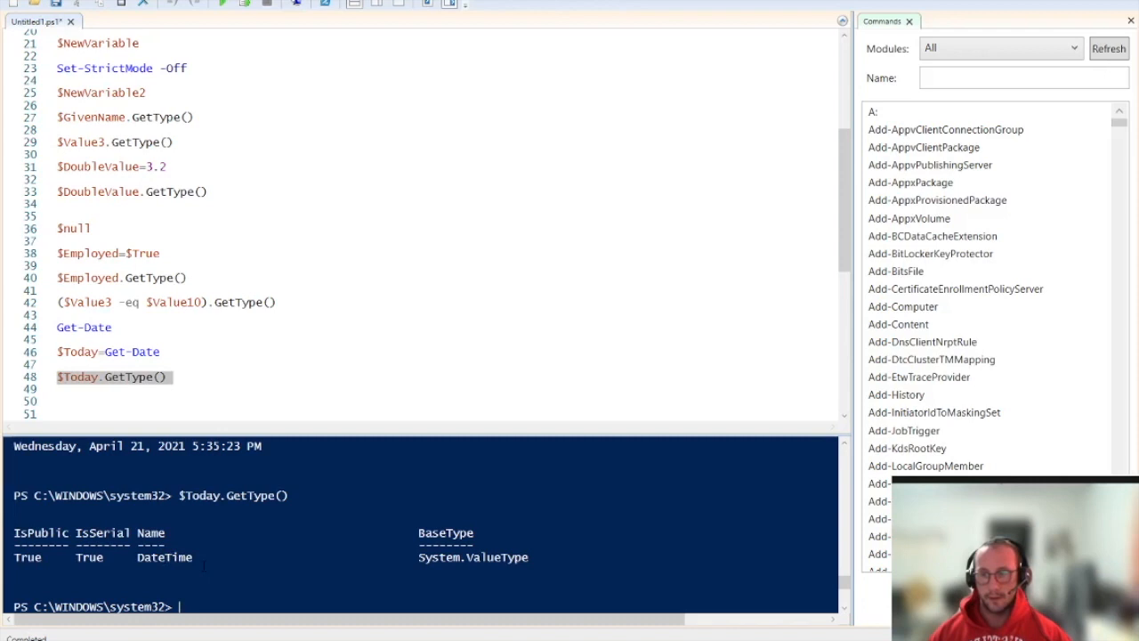
double_click(111, 350)
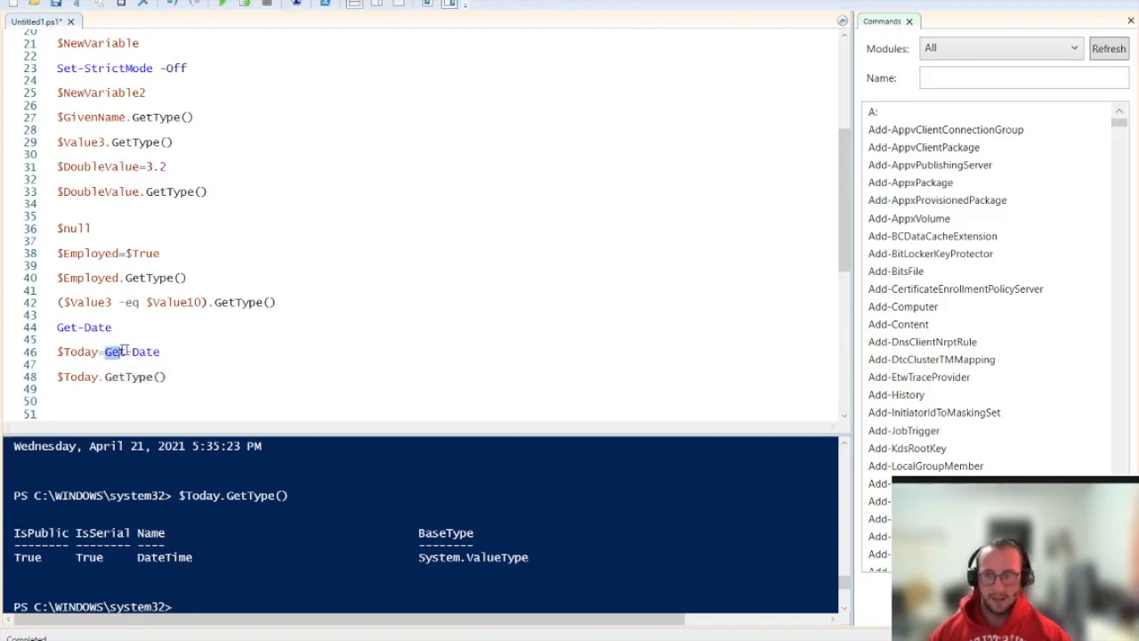